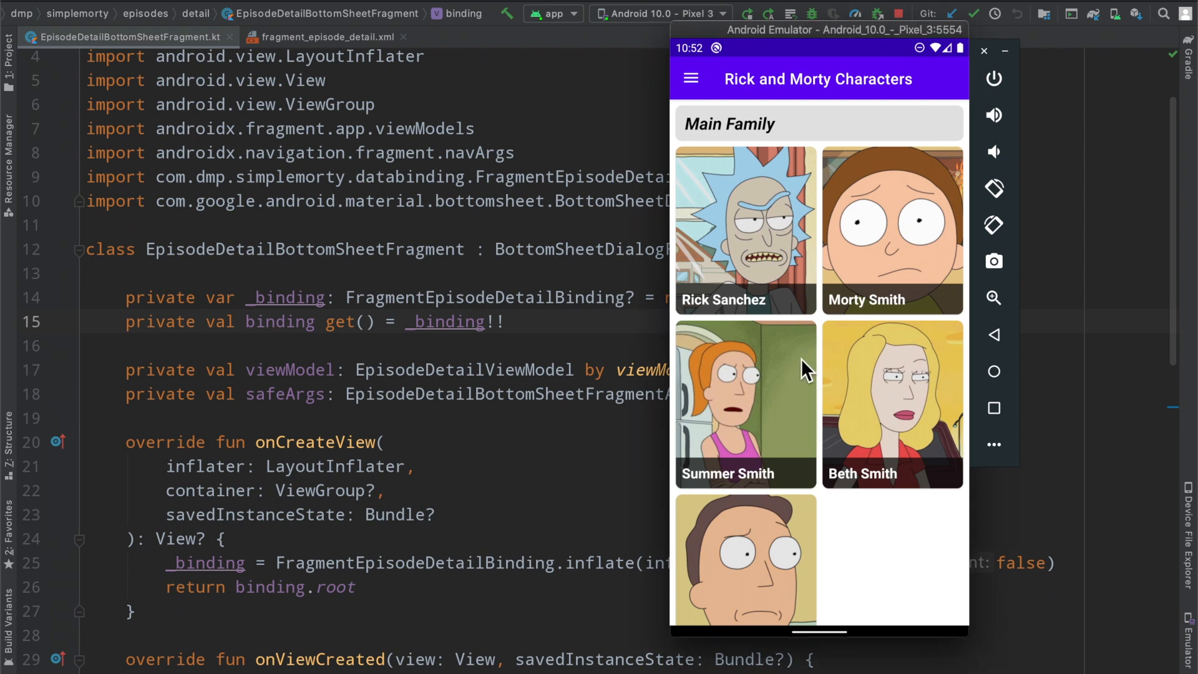
From All Episodes, open the M. Night Shaym-Aliens details sheet and swipe its characters
click(690, 78)
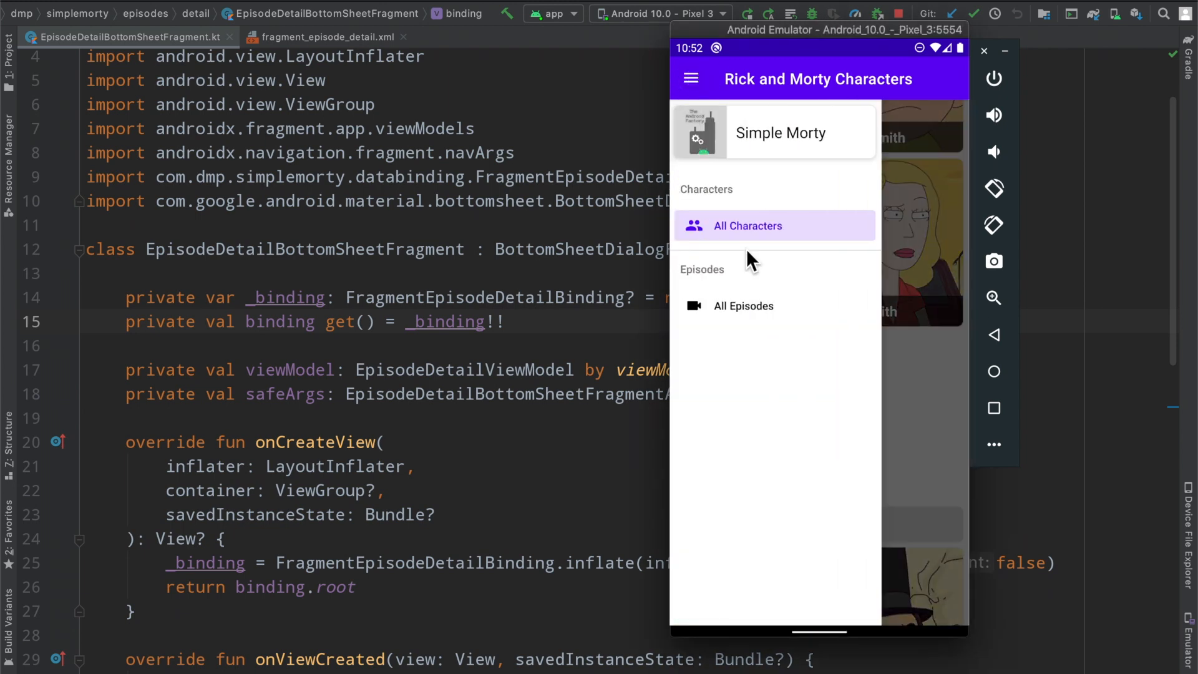
click(742, 306)
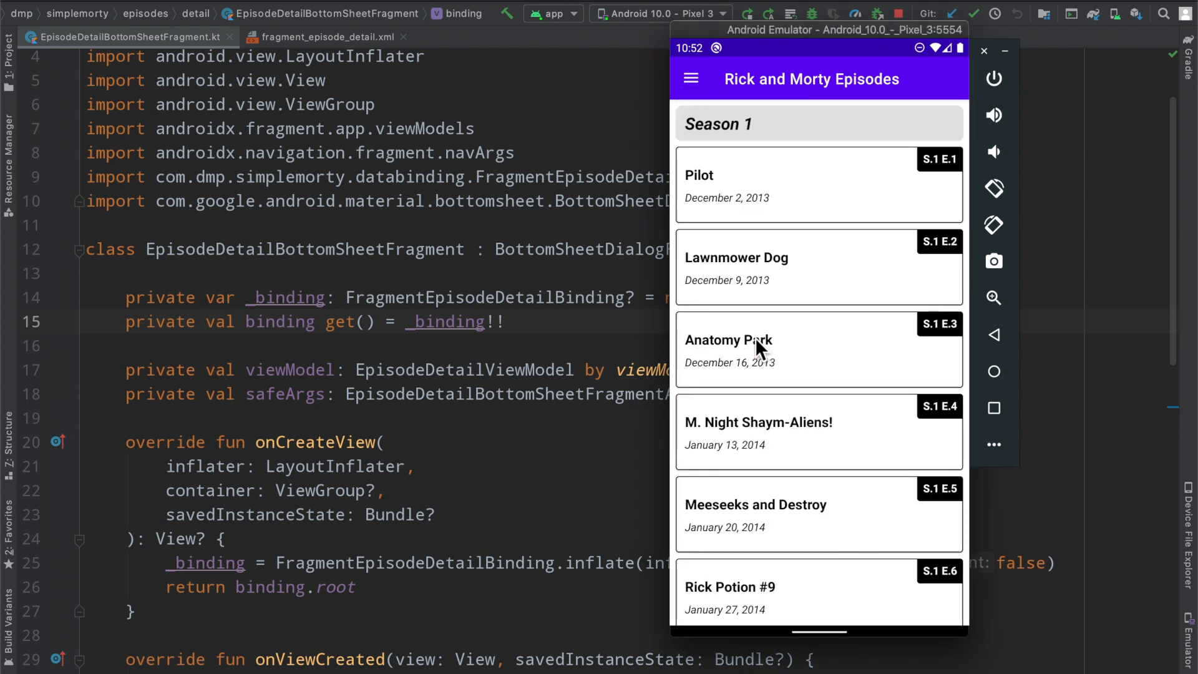
mouse_move(797, 447)
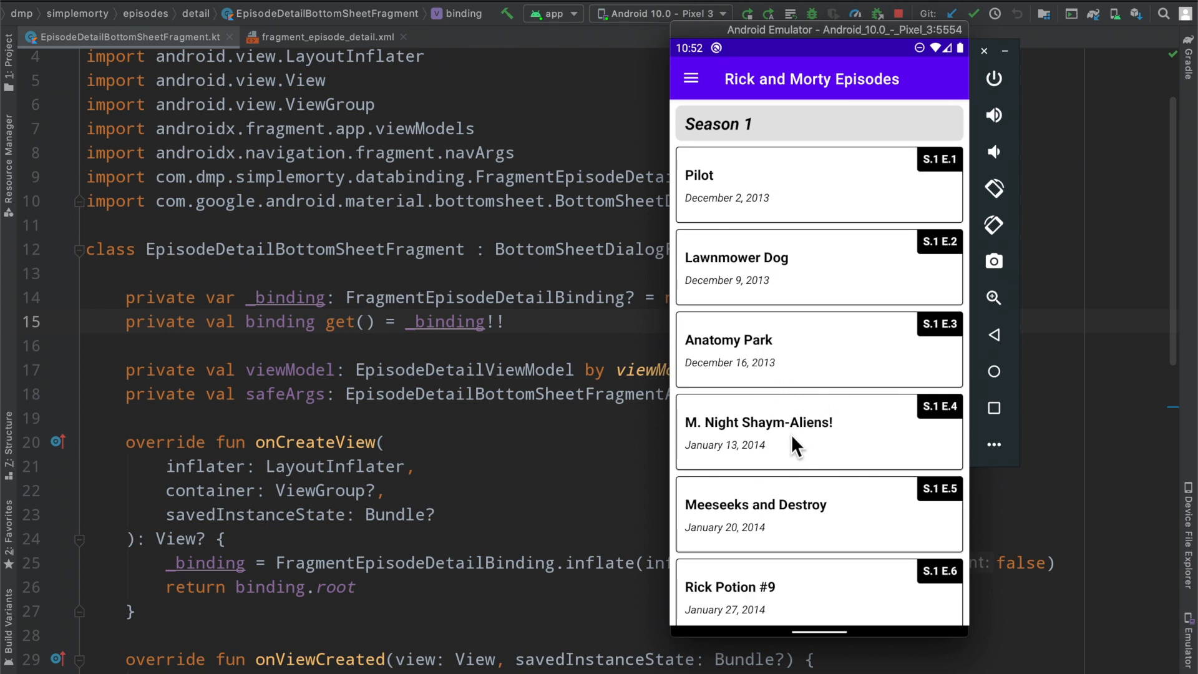
scroll(down, 3)
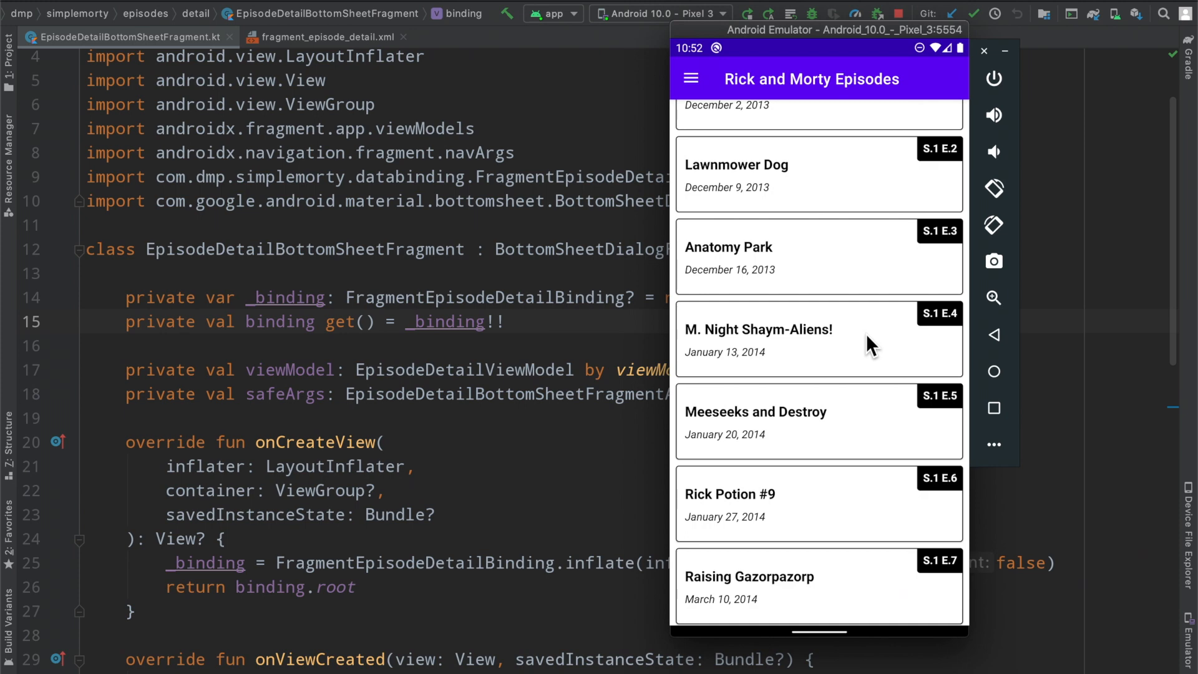
click(757, 340)
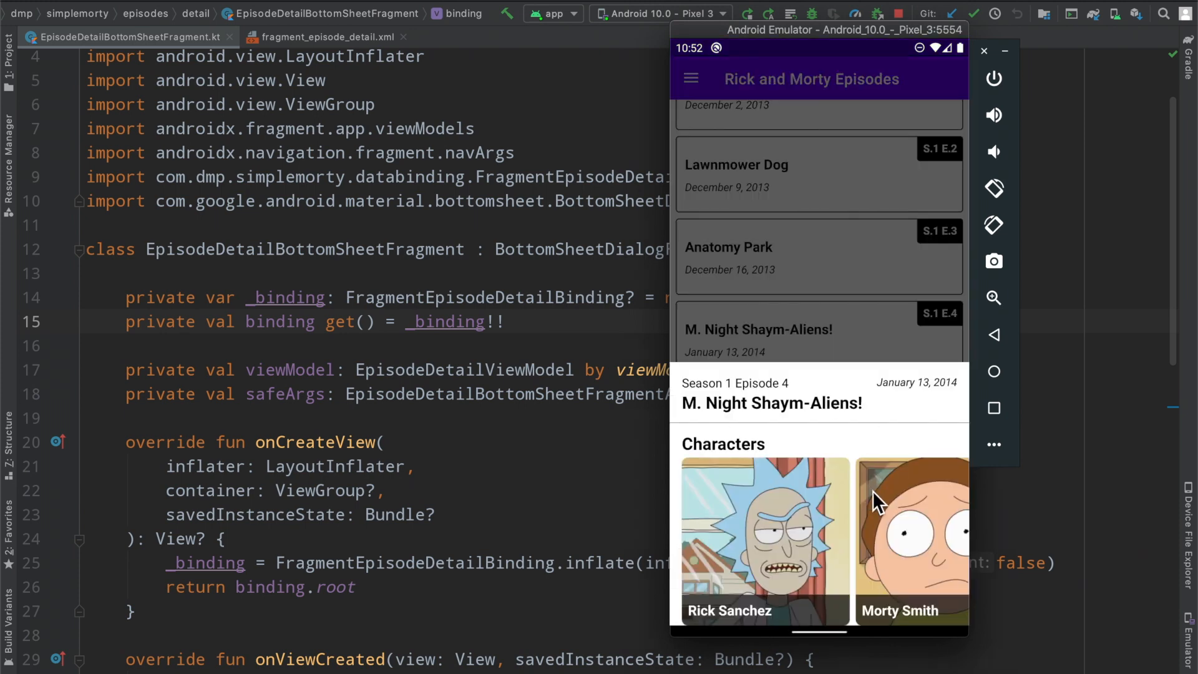
mouse_move(868, 419)
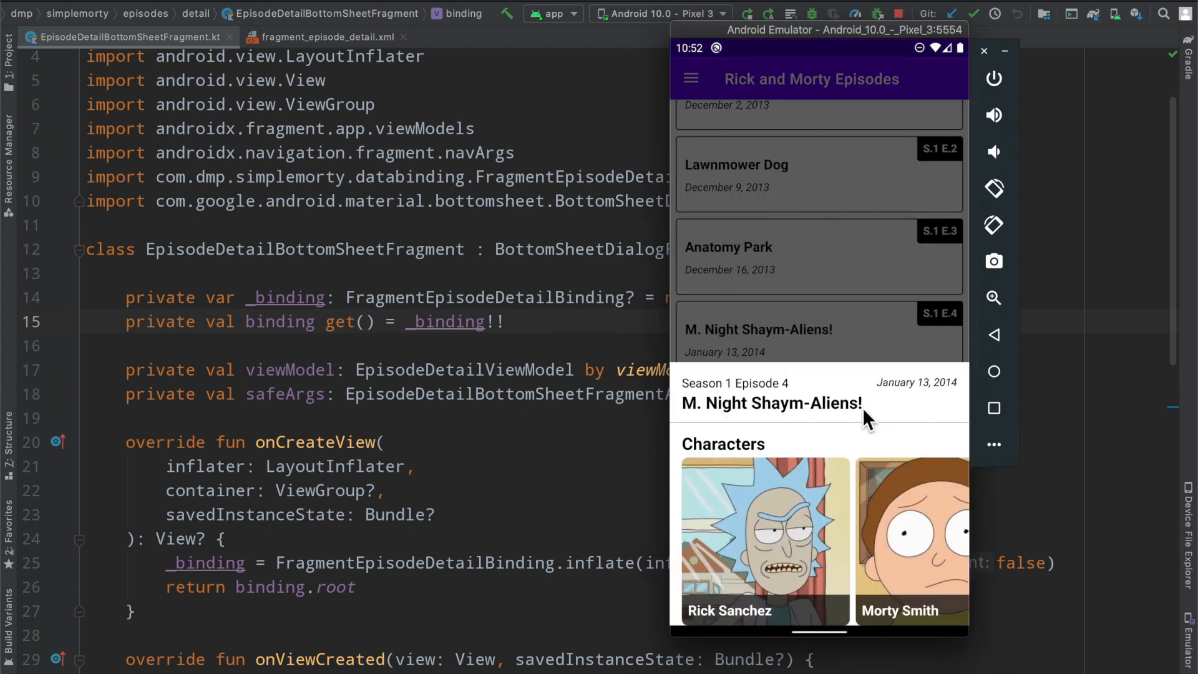
scroll(left, 3)
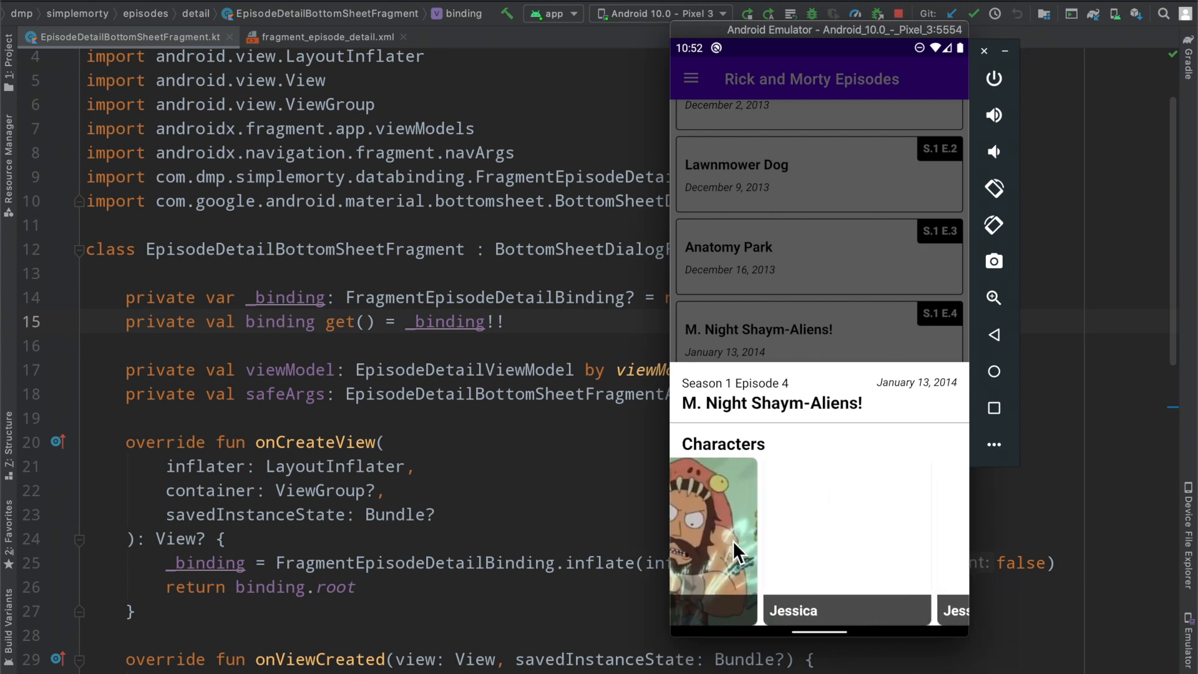
scroll(left, 3)
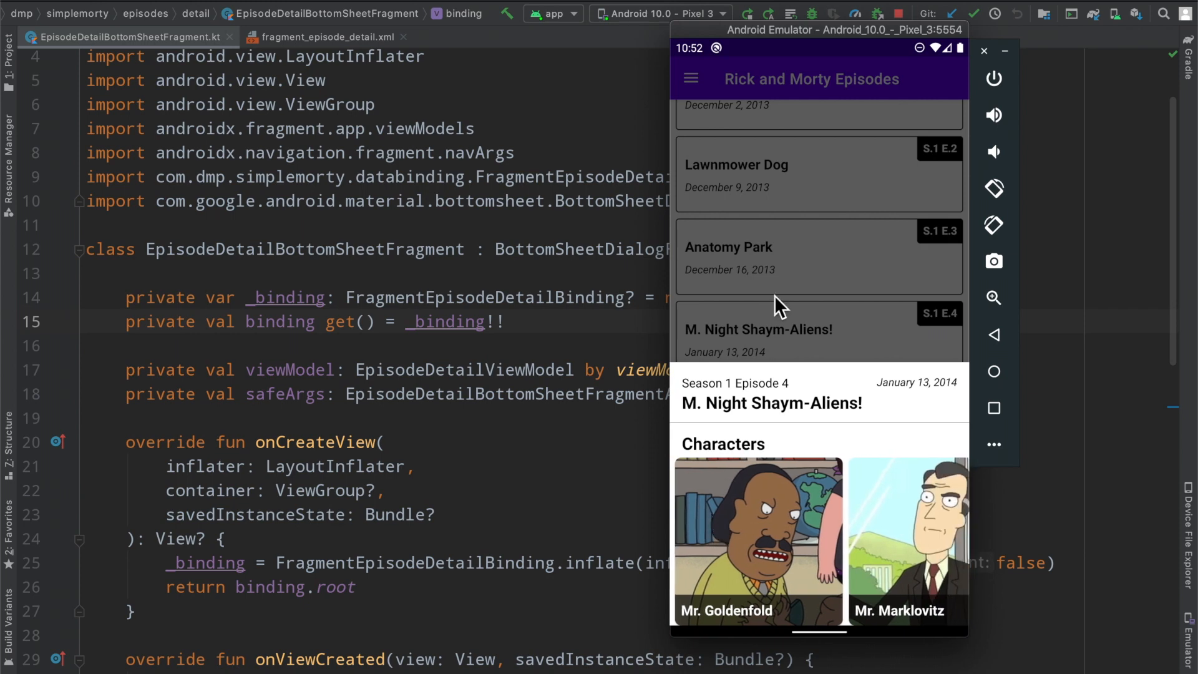
Open Rick Sanchez from All Characters, then an episode from his carousel
click(691, 78)
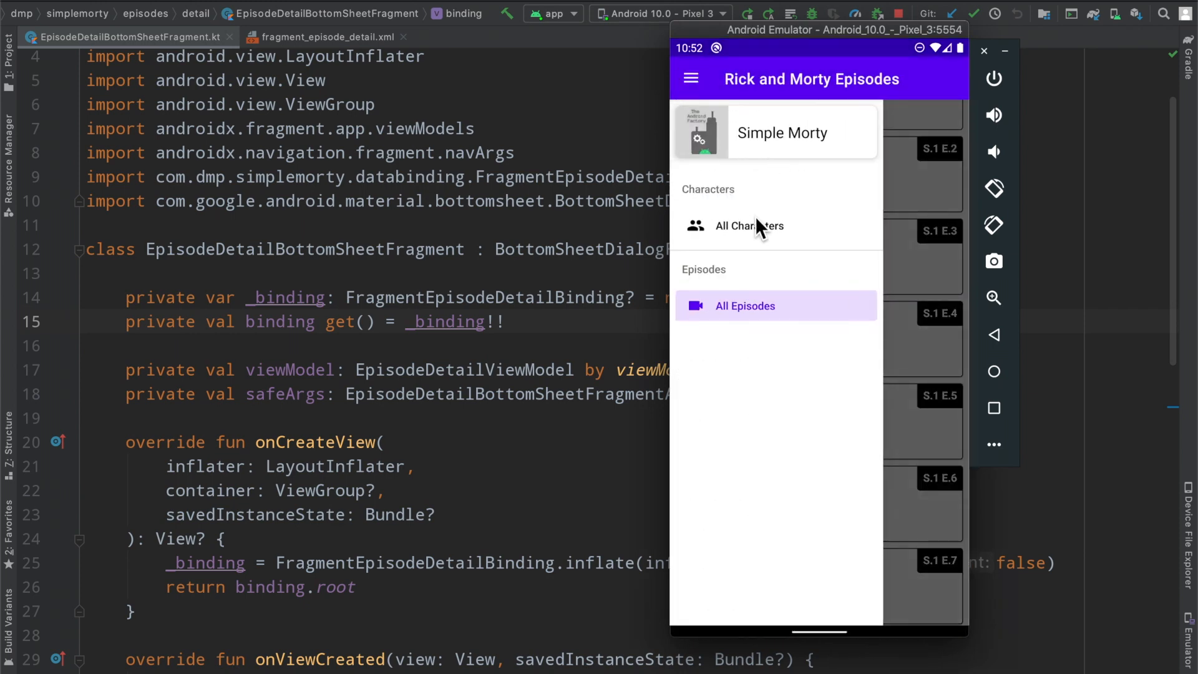
click(749, 226)
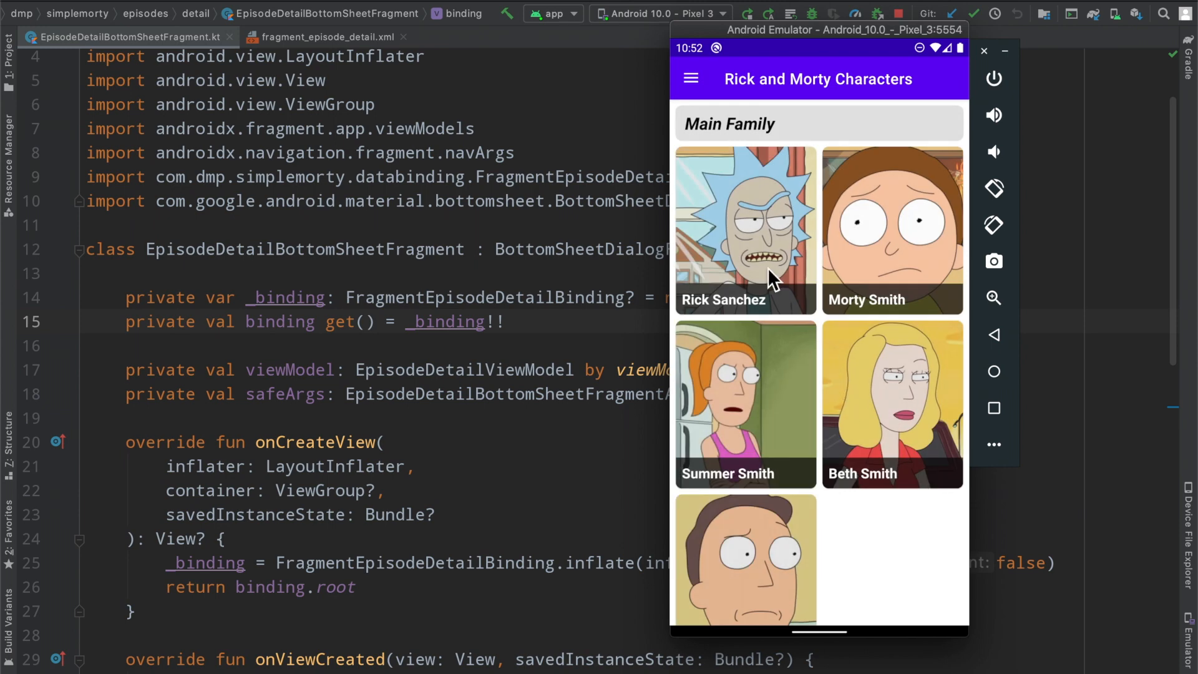
click(744, 229)
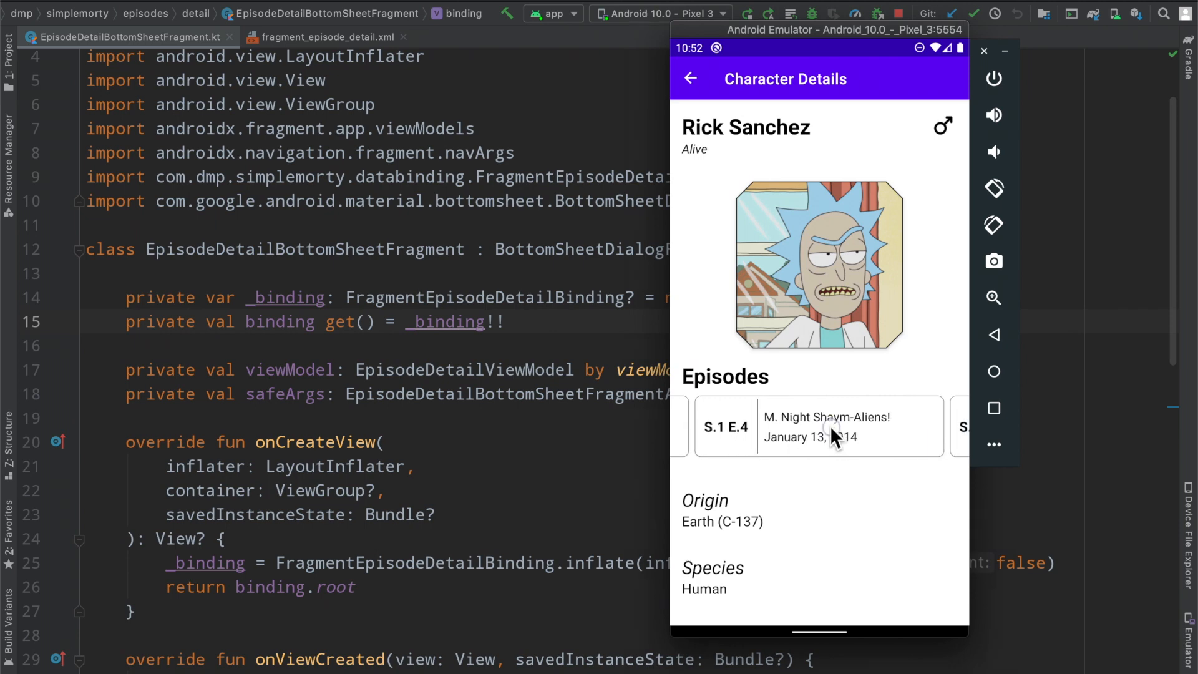
mouse_move(861, 428)
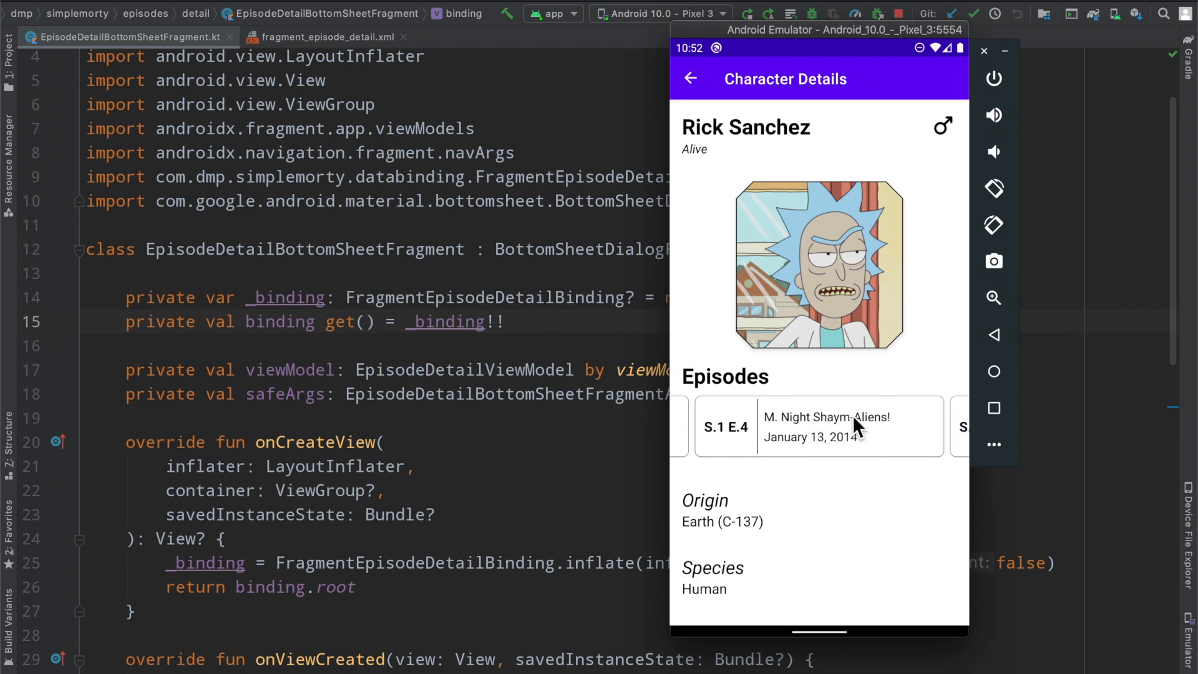
mouse_move(778, 214)
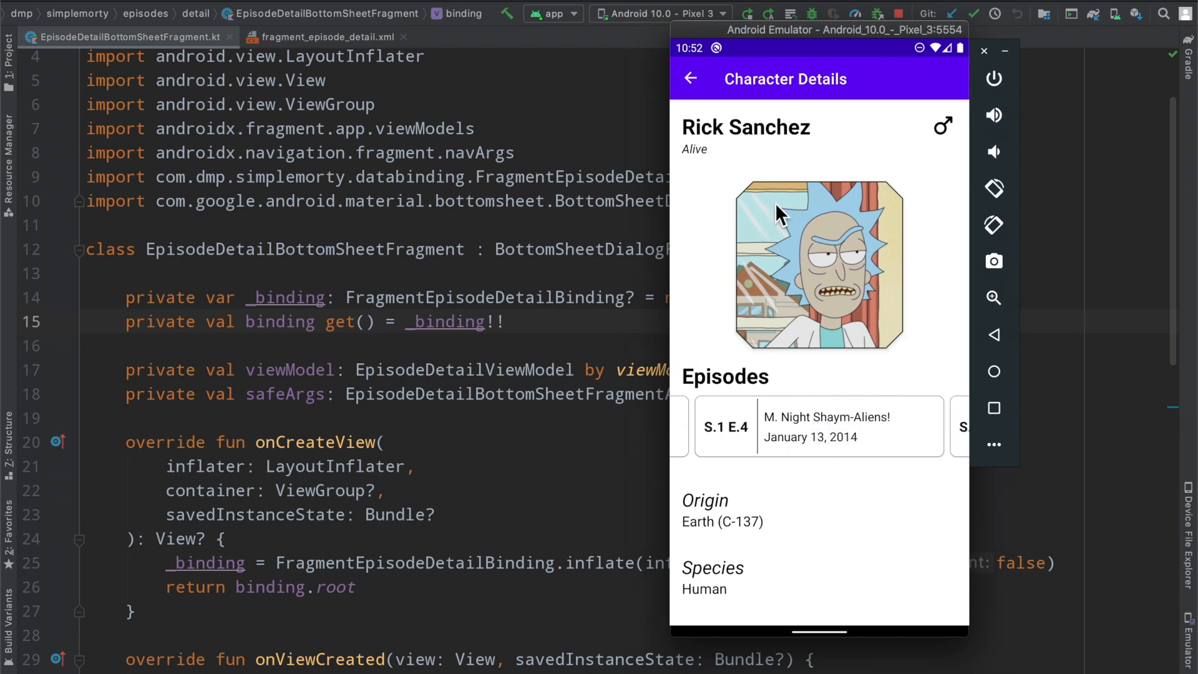
click(690, 78)
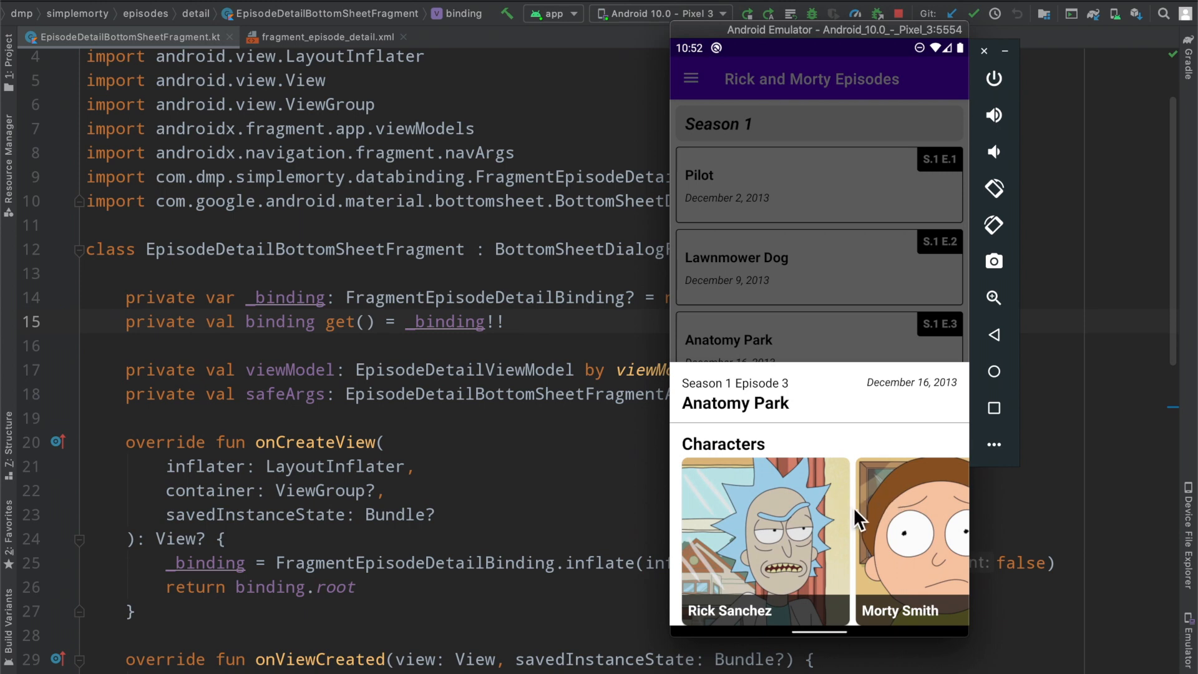
mouse_move(815, 312)
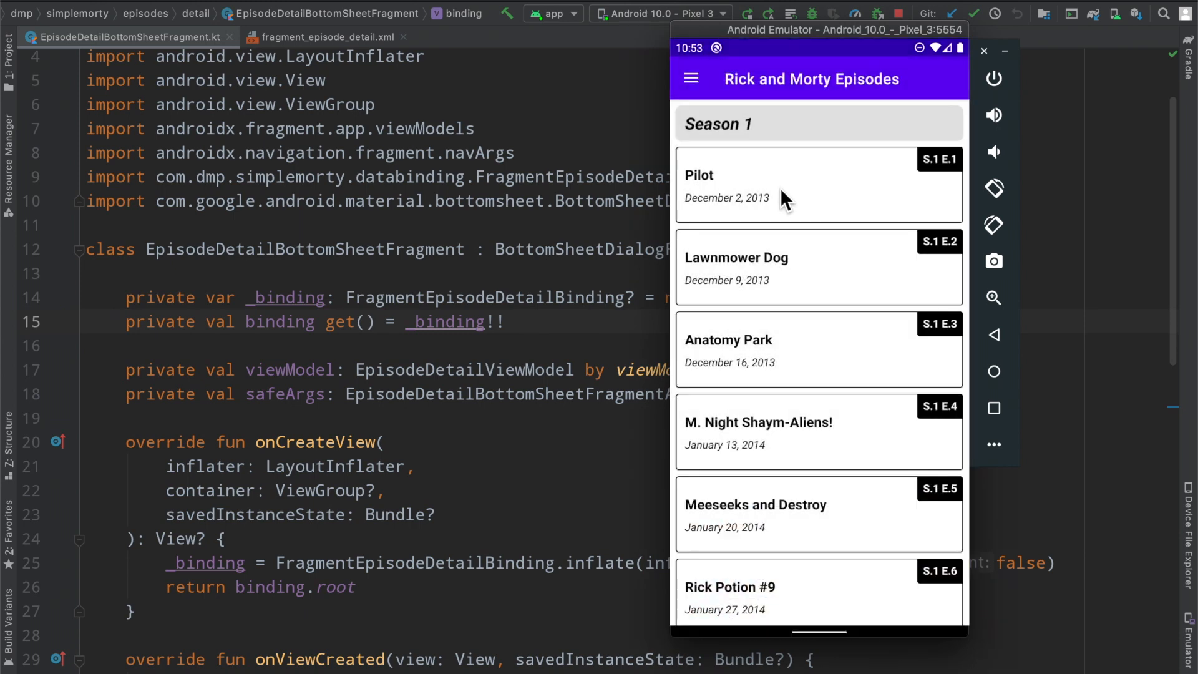
Open the Pilot episode sheet and swipe characters to Alien and Jerry Smith
click(775, 183)
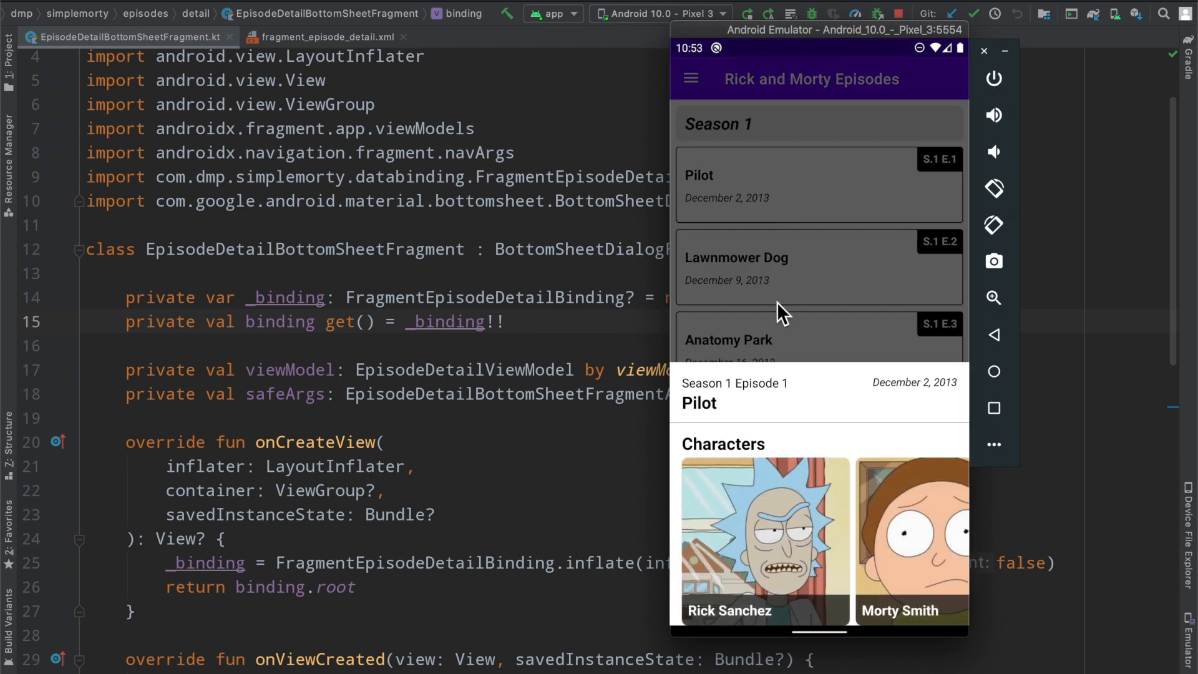
mouse_move(751, 497)
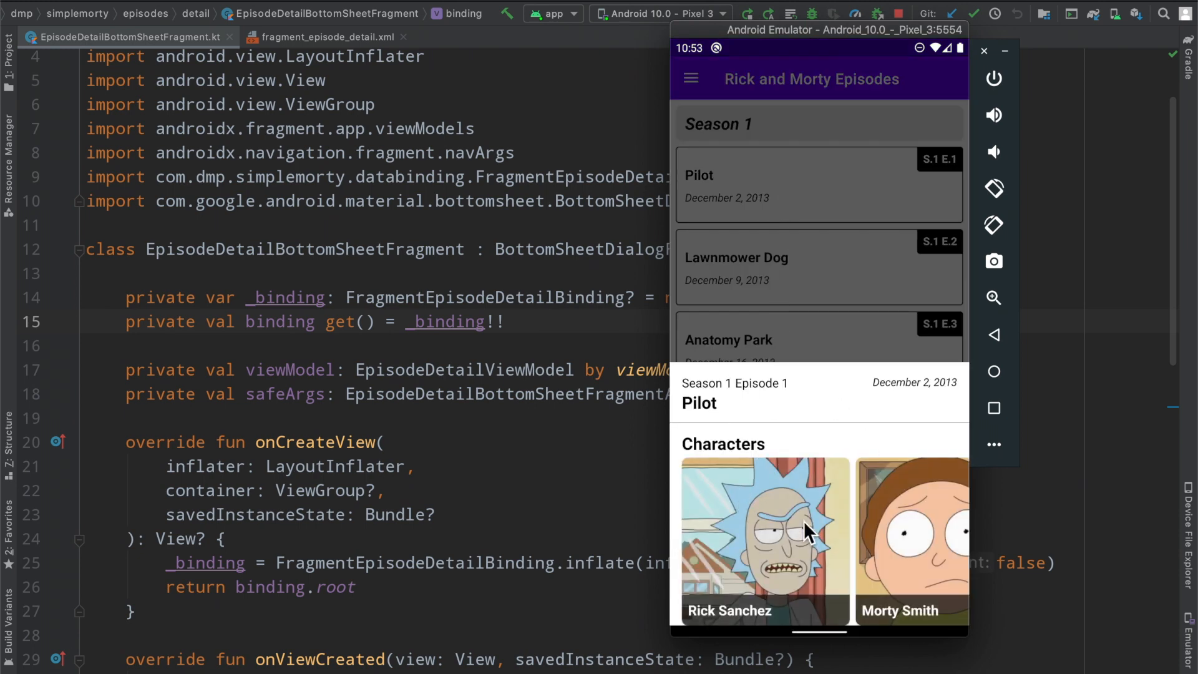
scroll(left, 3)
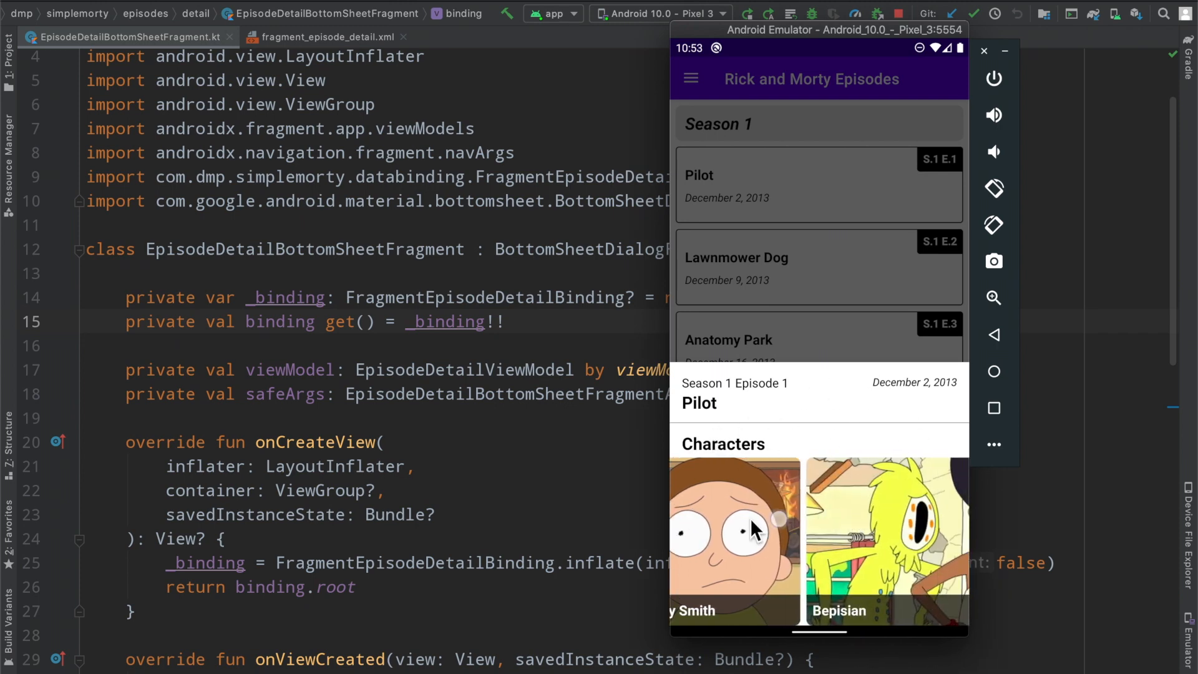
scroll(left, 3)
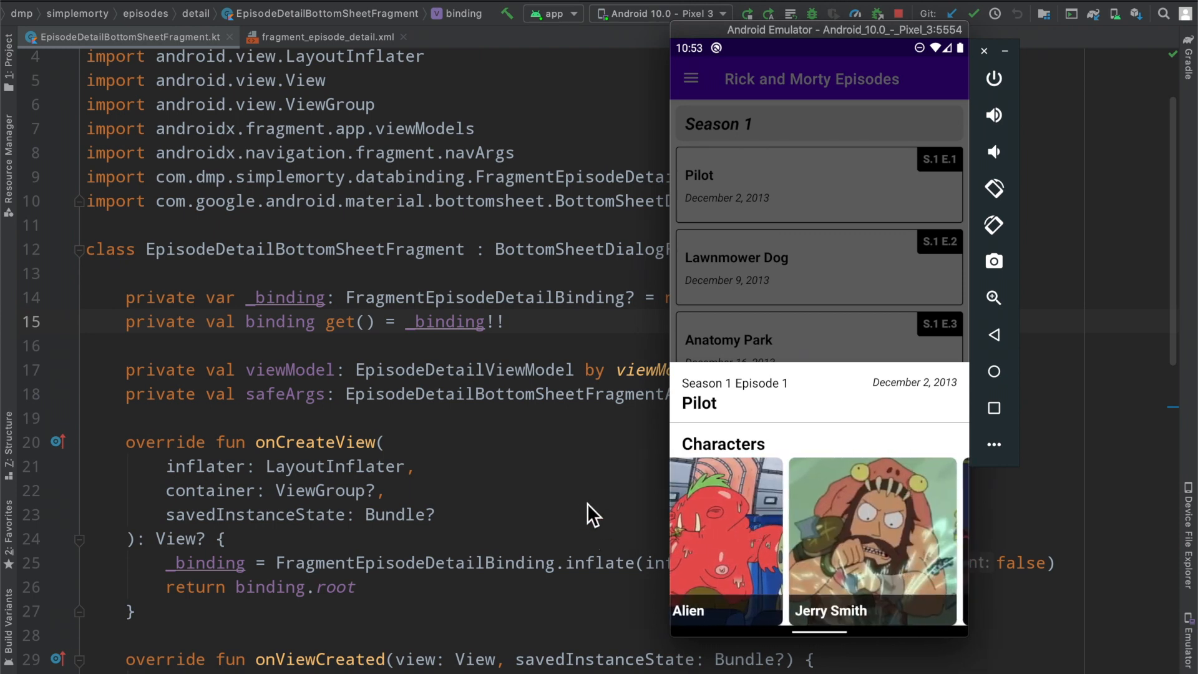
mouse_move(470, 447)
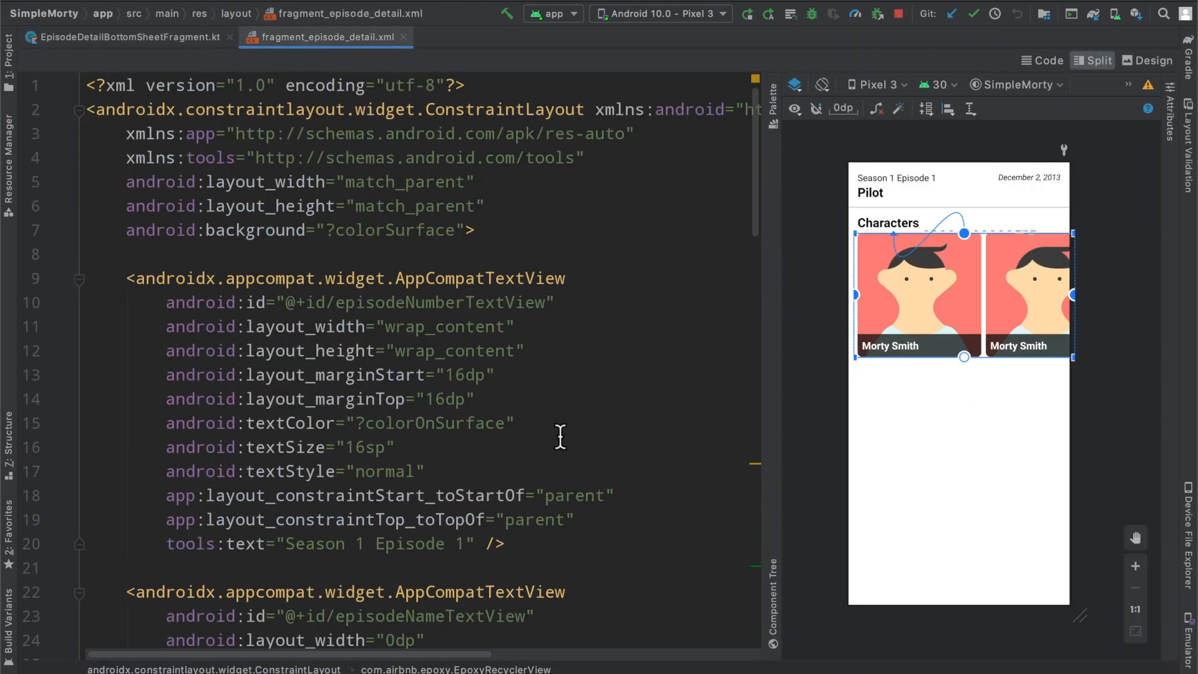
Scroll fragment_episode_detail.xml to the EpoxyRecyclerView's wrap_content layout_height
scroll(down, 3)
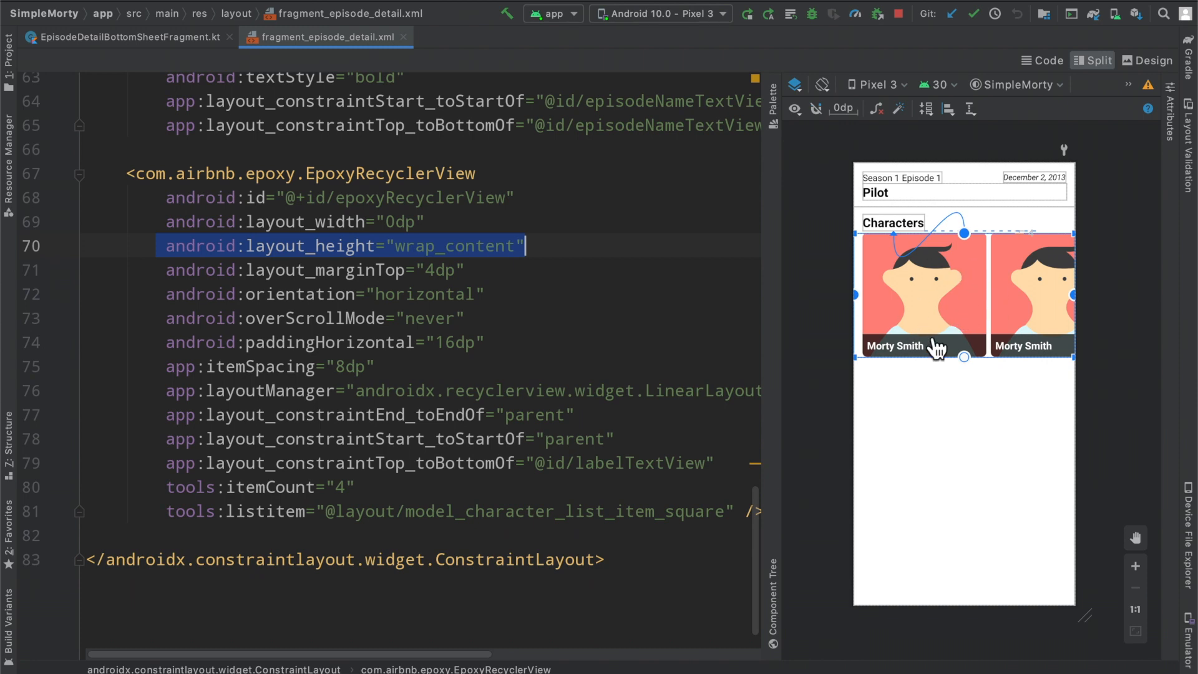
mouse_move(968, 282)
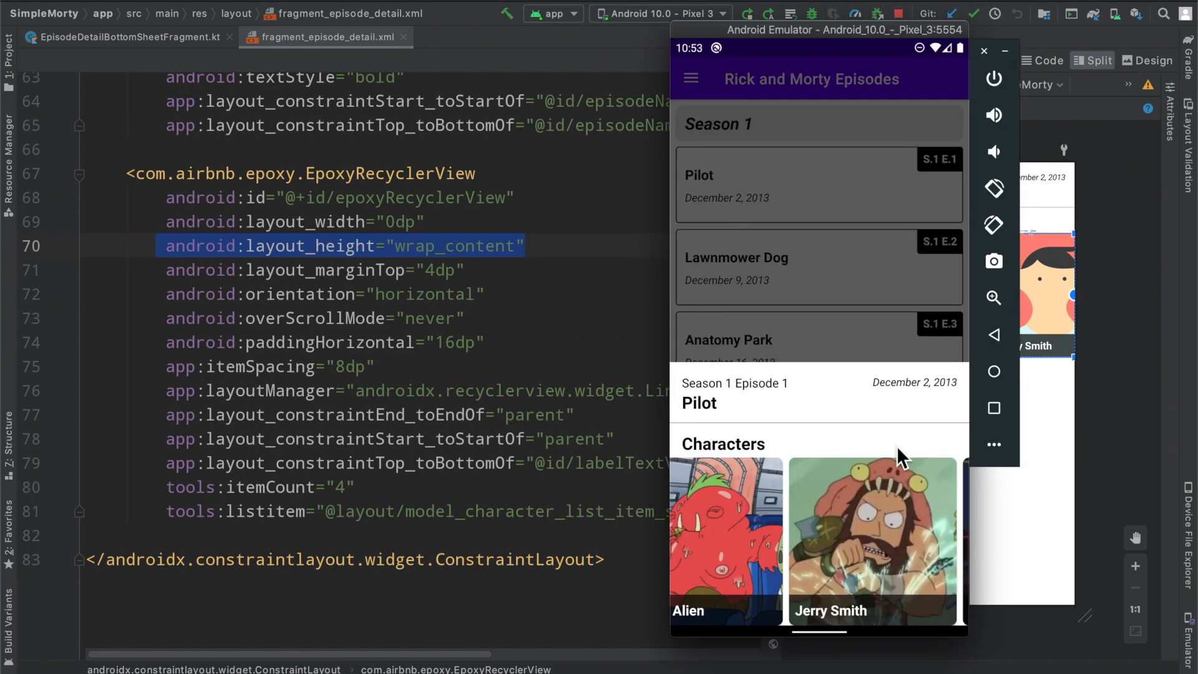
mouse_move(810, 558)
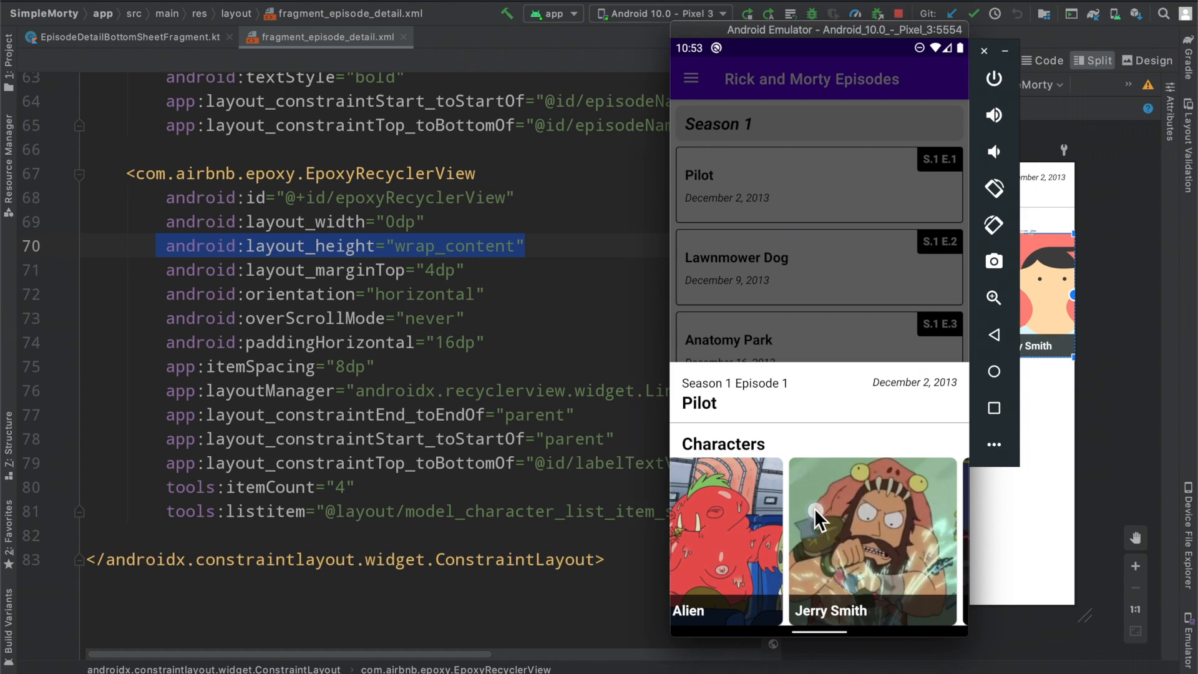
scroll(left, 3)
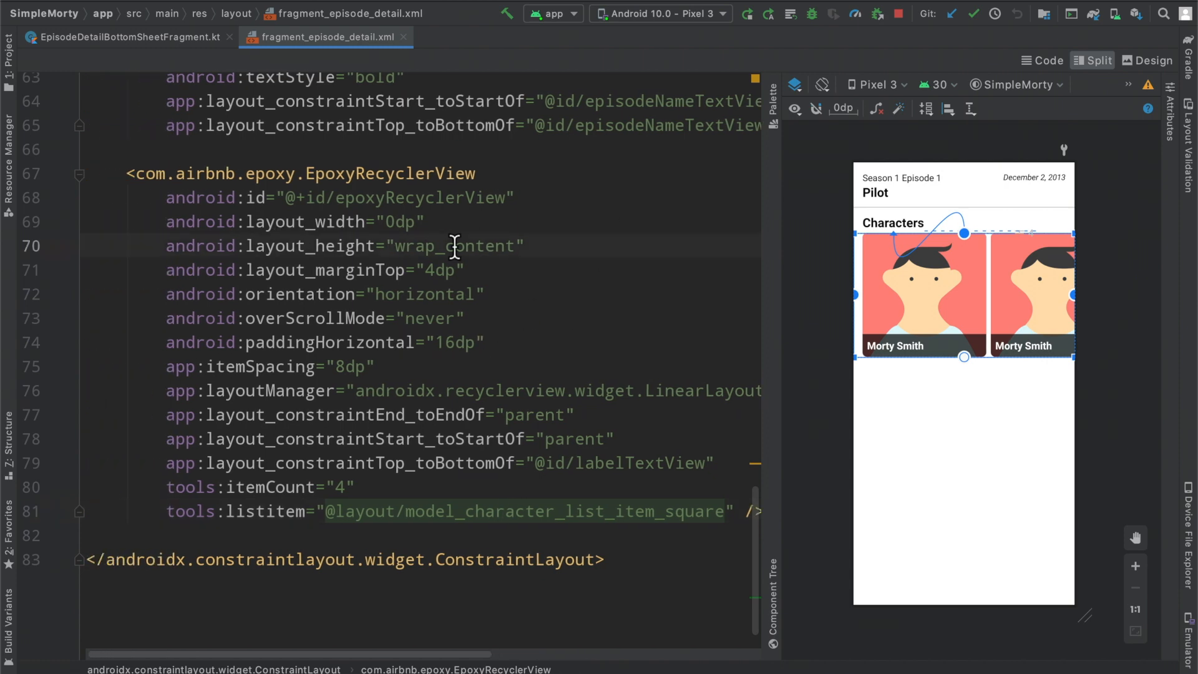
Change the characters carousel layout_height from wrap_content to 220dp
double_click(455, 245)
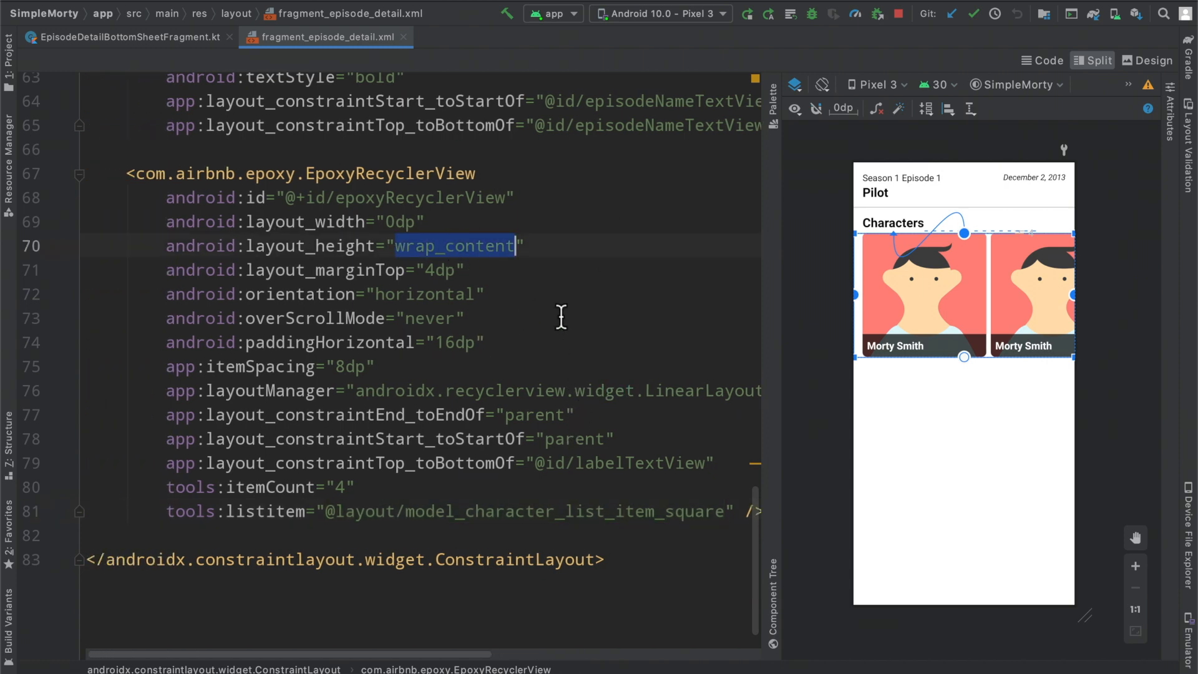
mouse_move(556, 307)
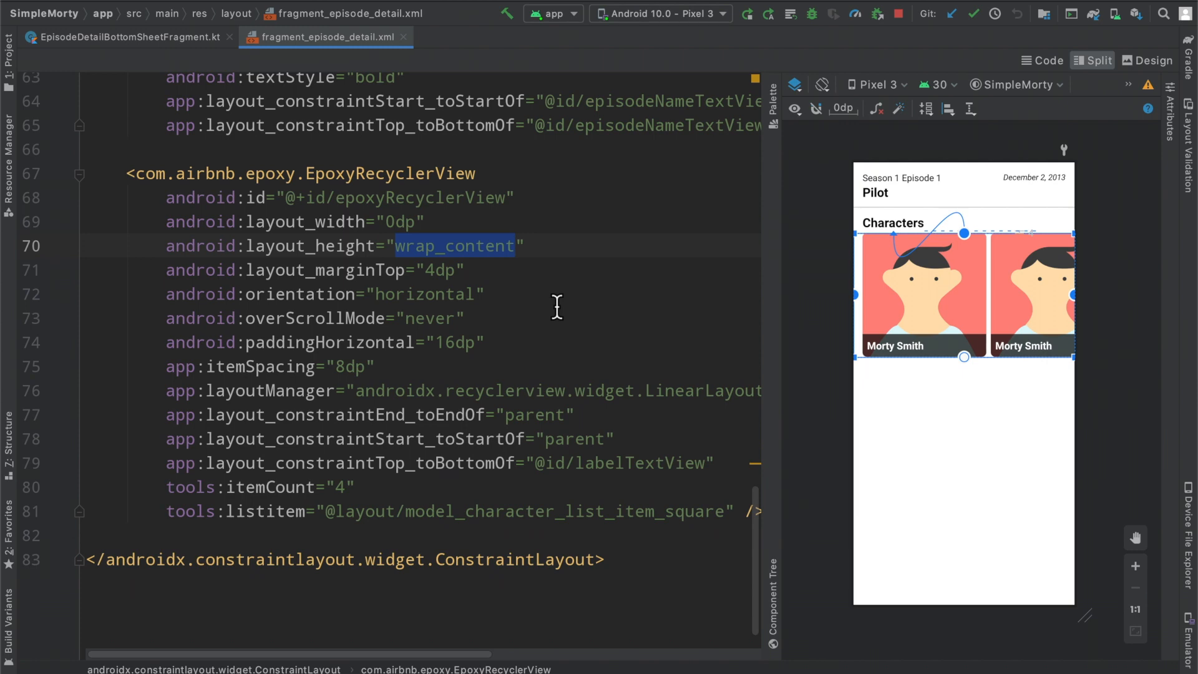
text(220dp)
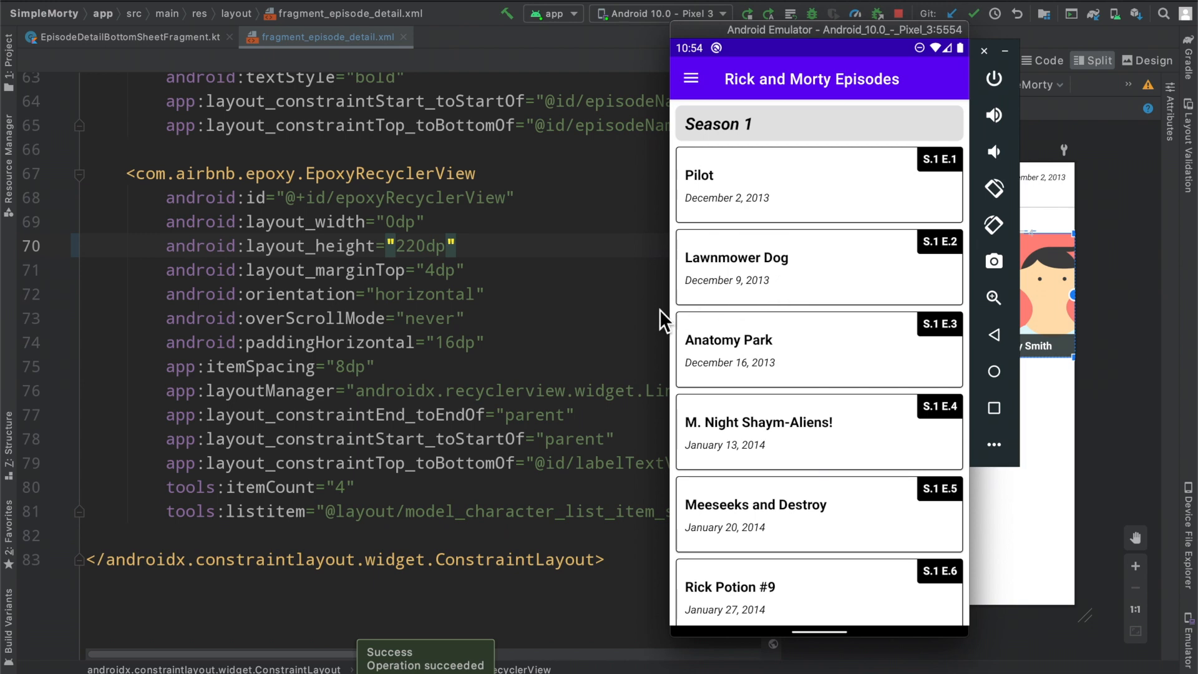
mouse_move(807, 420)
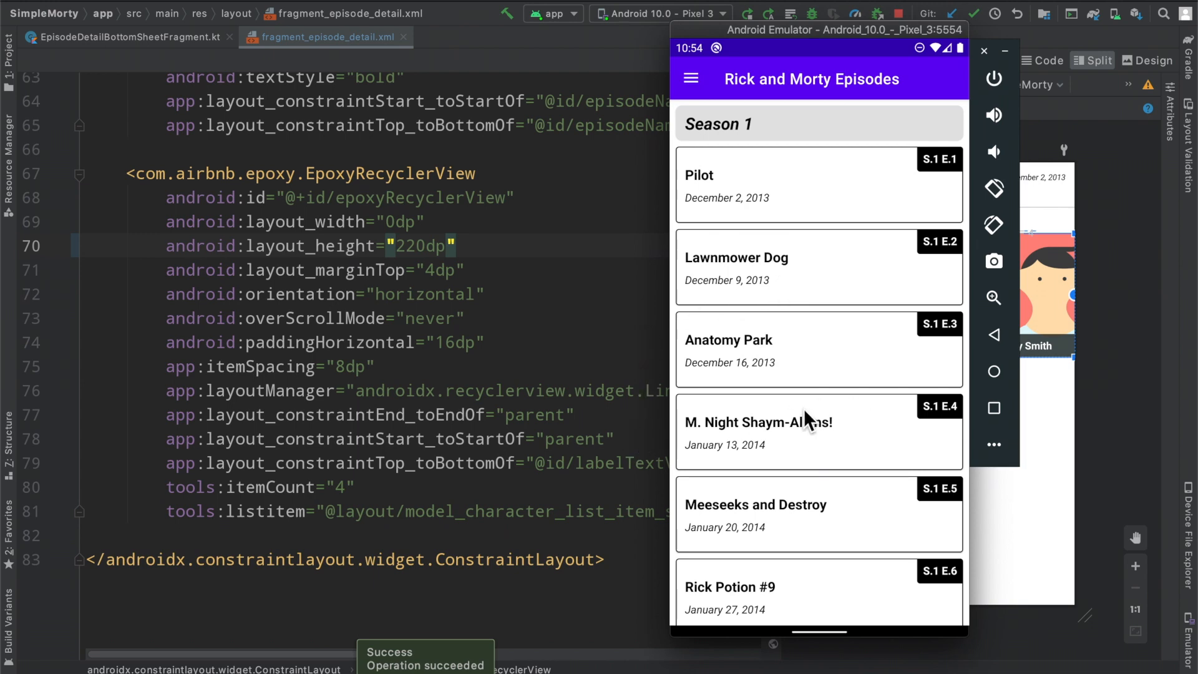
scroll(down, 3)
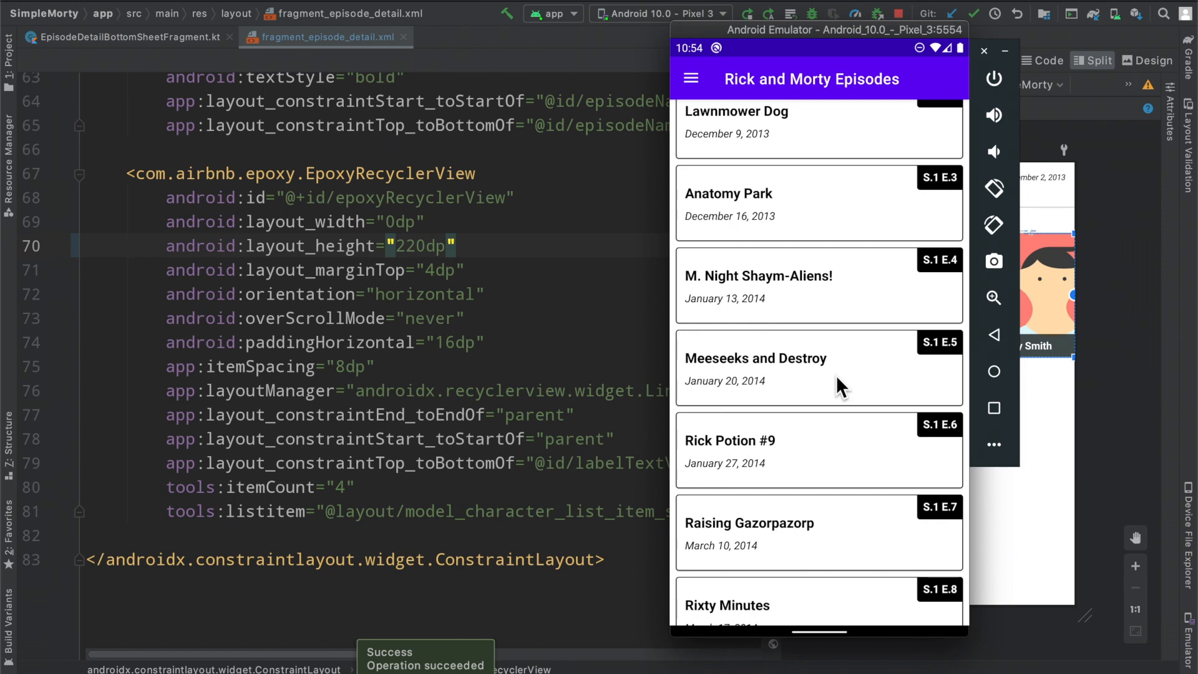
Open the Meeseeks and Destroy and Anatomy Park episode sheets in the emulator
click(837, 376)
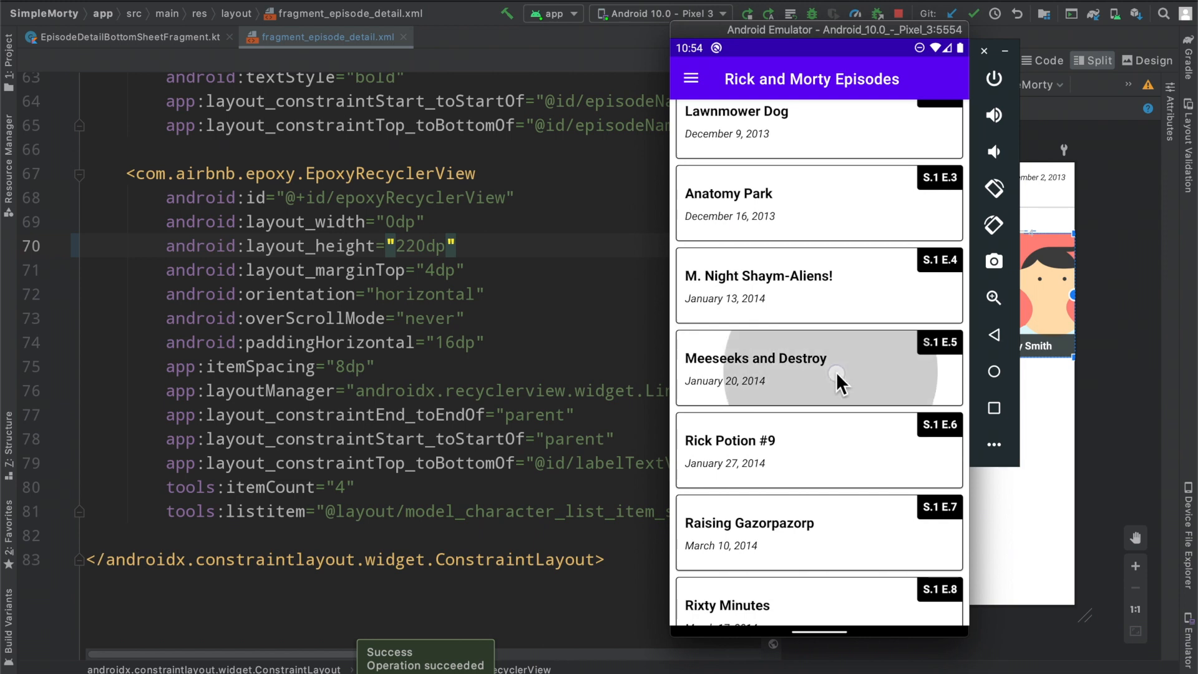
click(818, 369)
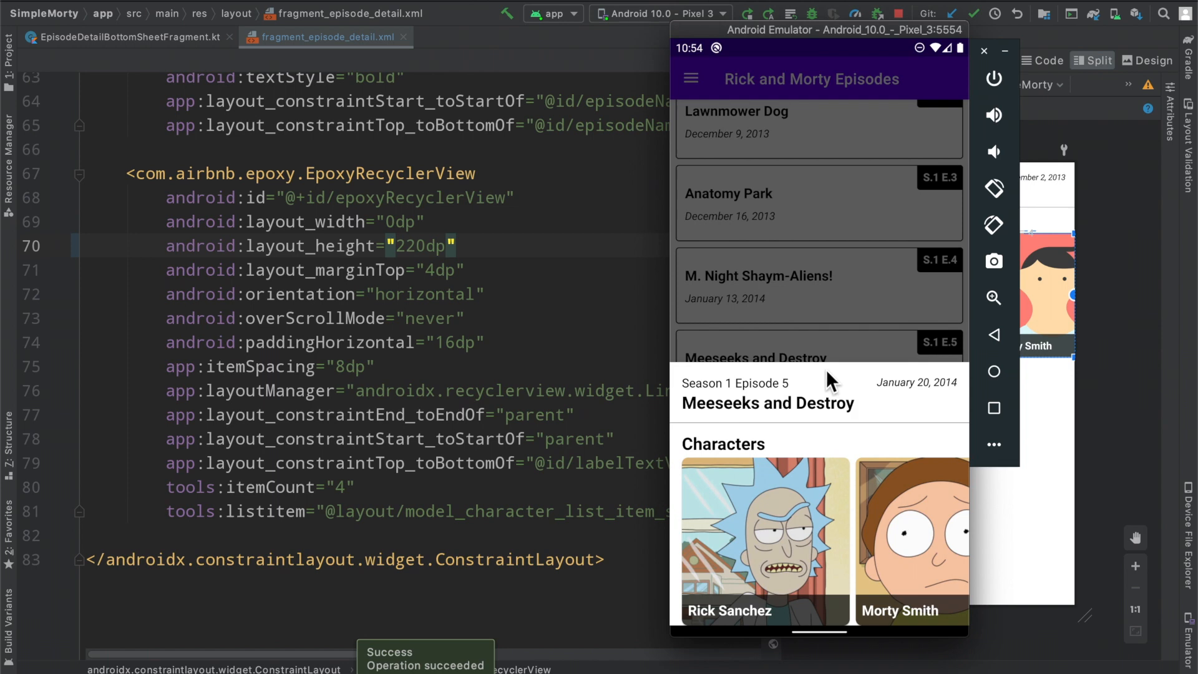
mouse_move(792, 494)
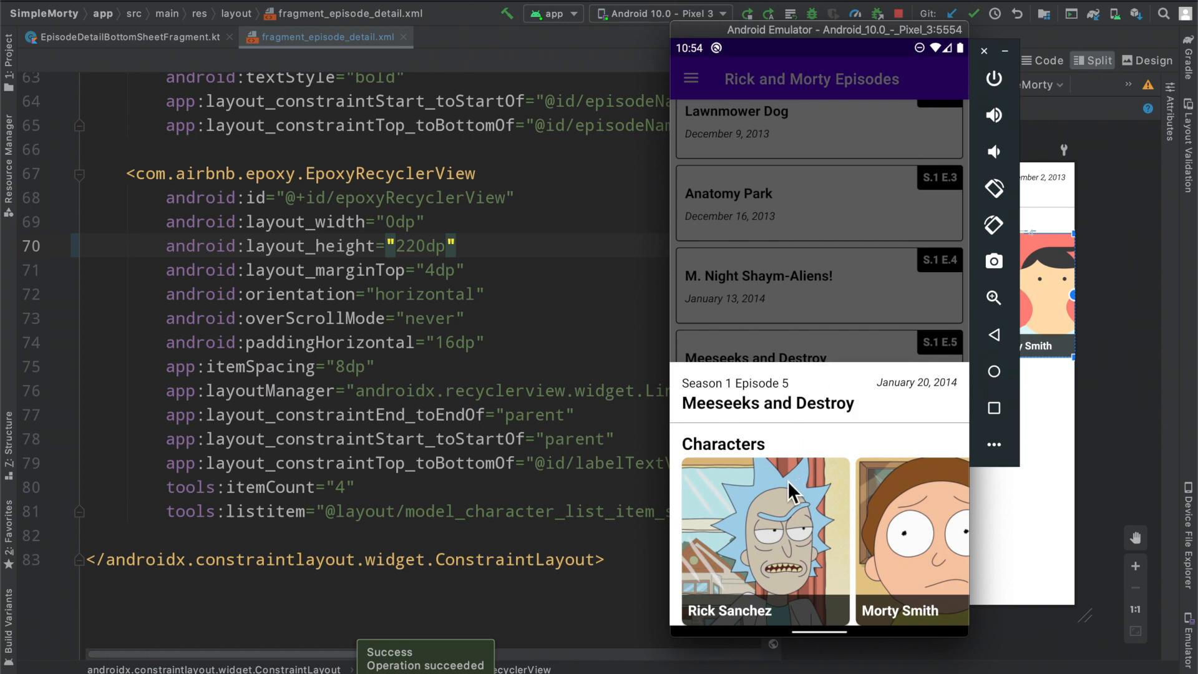
mouse_move(777, 497)
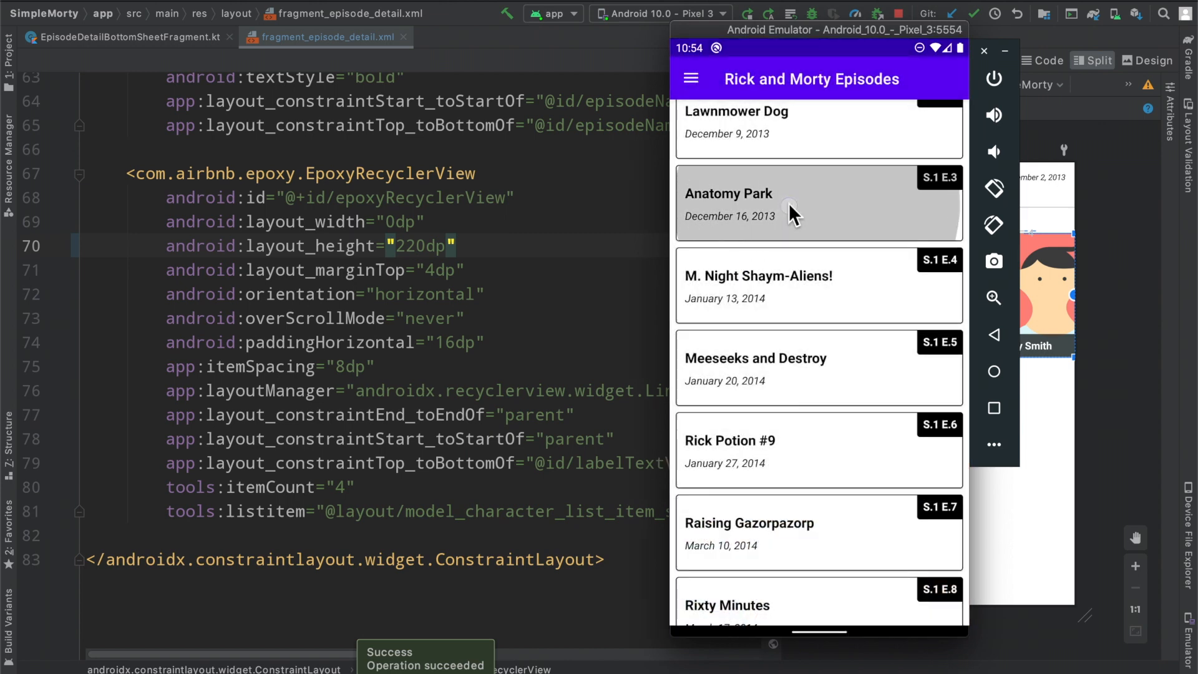
click(817, 204)
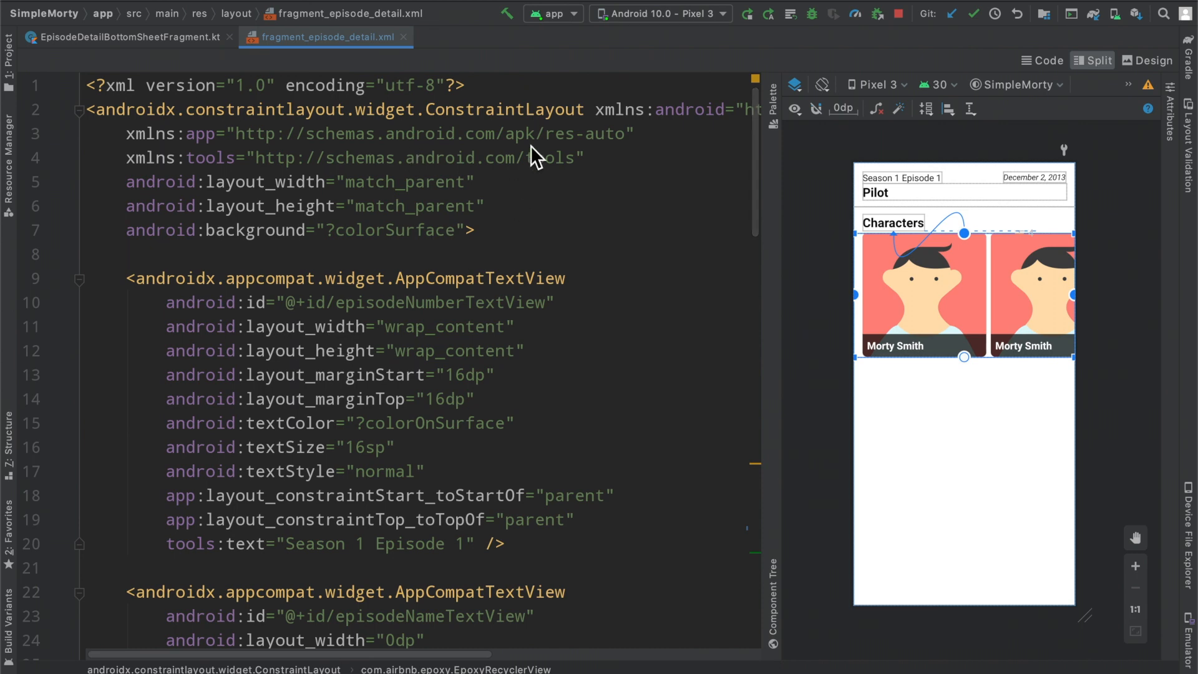
Add paddingBottom 24dp to the root layout and rerun the app
text(paddingBottom=")
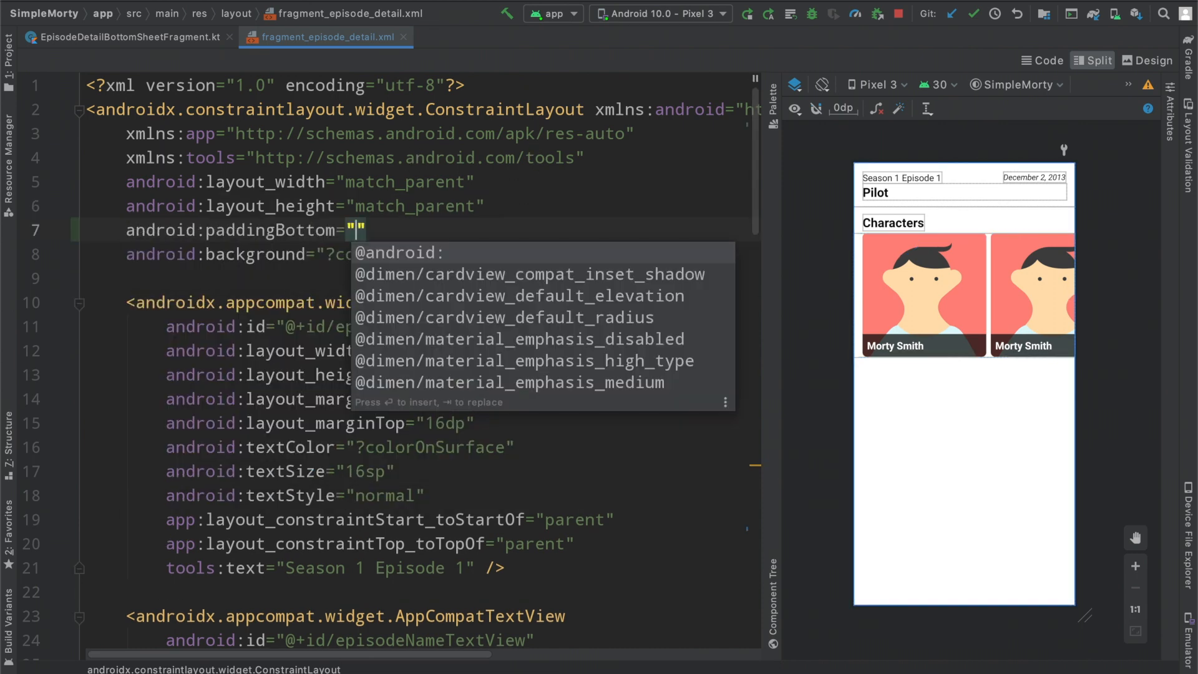
text(24)
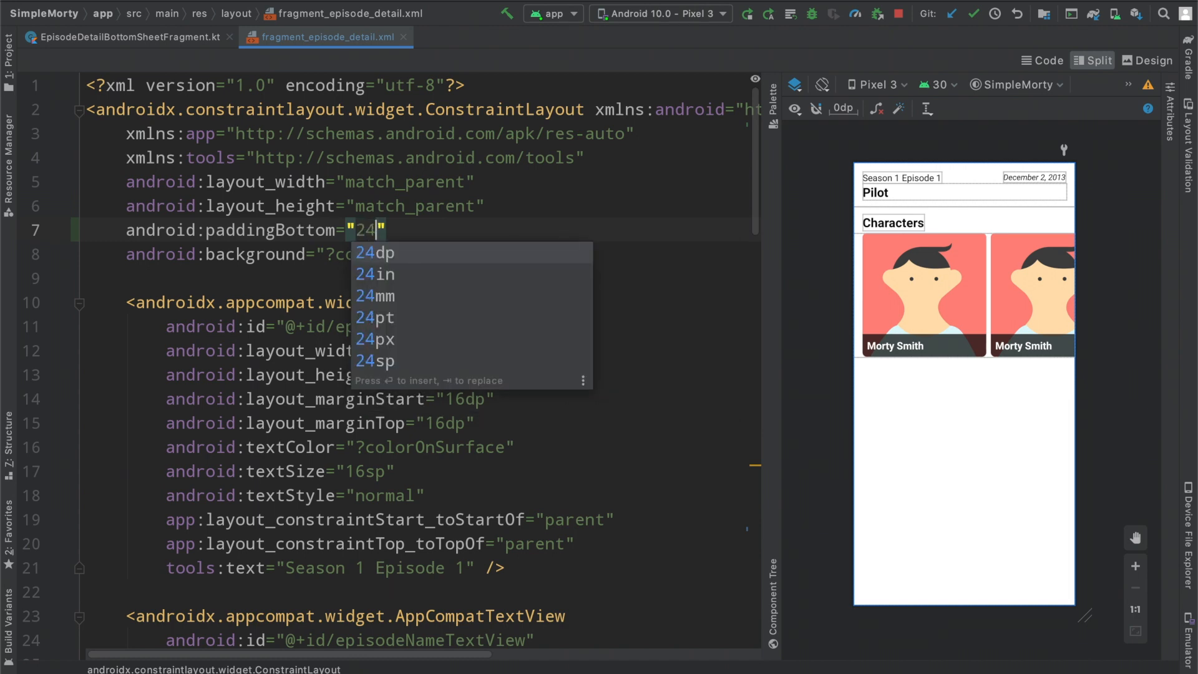
key(enter)
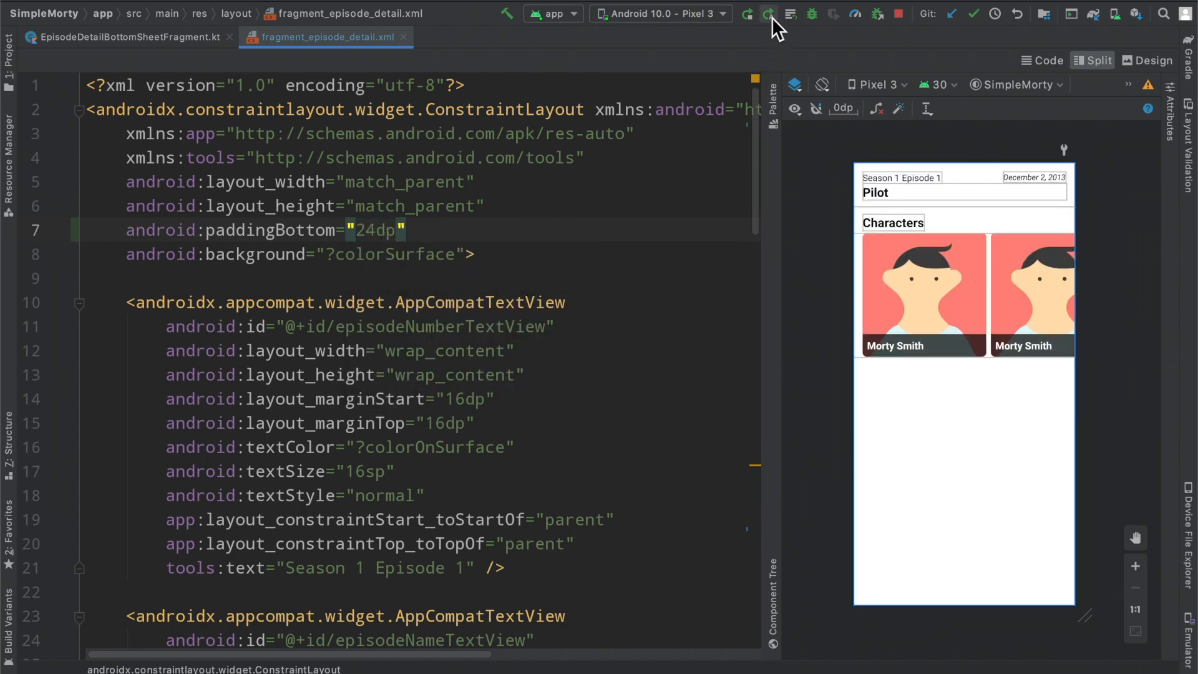
click(769, 14)
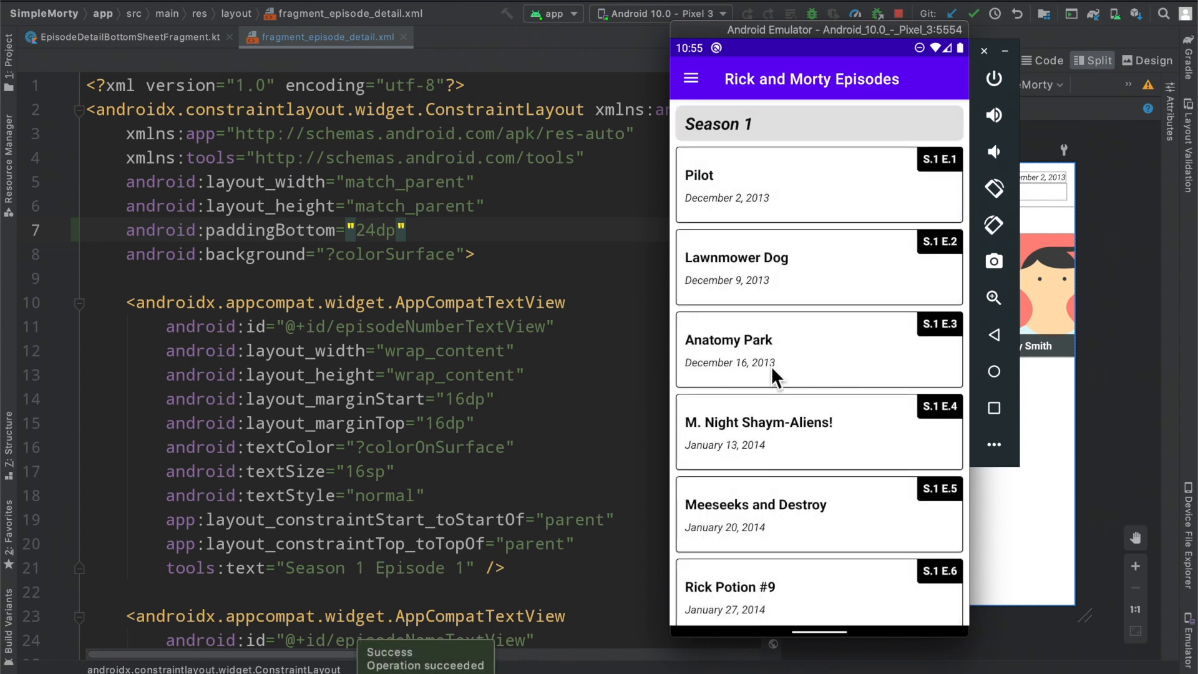
Bring the fragment_episode_detail.xml editor back in front of the emulator
click(773, 350)
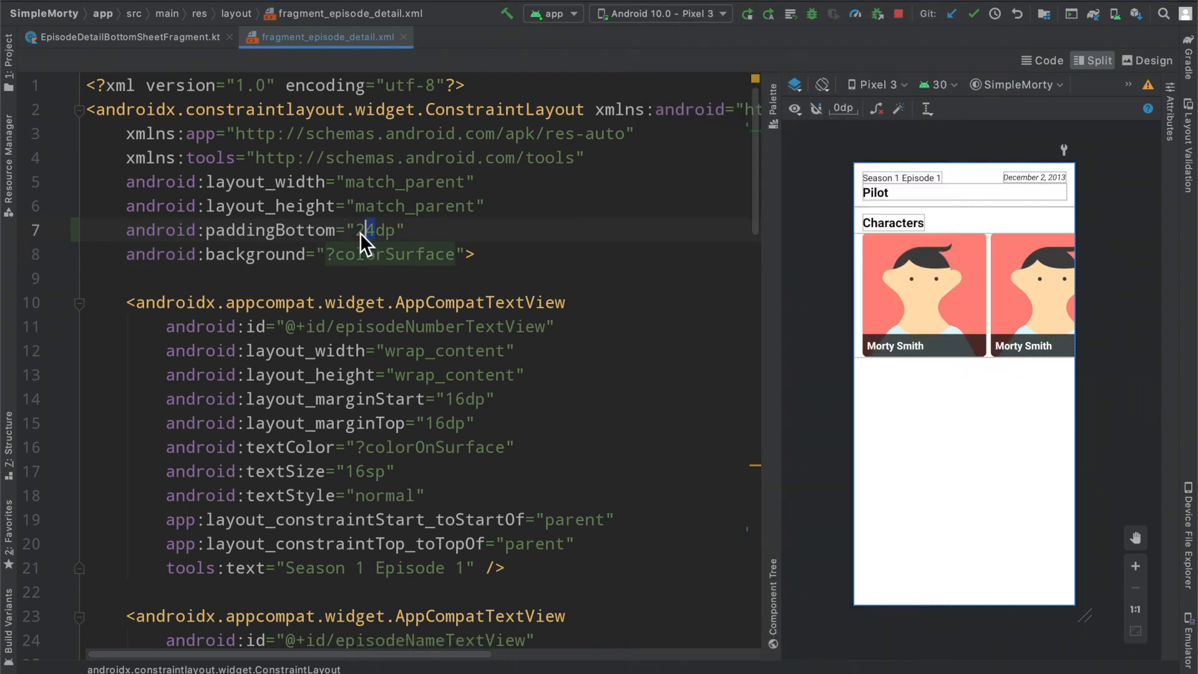
Set paddingBottom to 48dp, then open Anatomy Park and Pilot sheets and swipe characters
text(8)
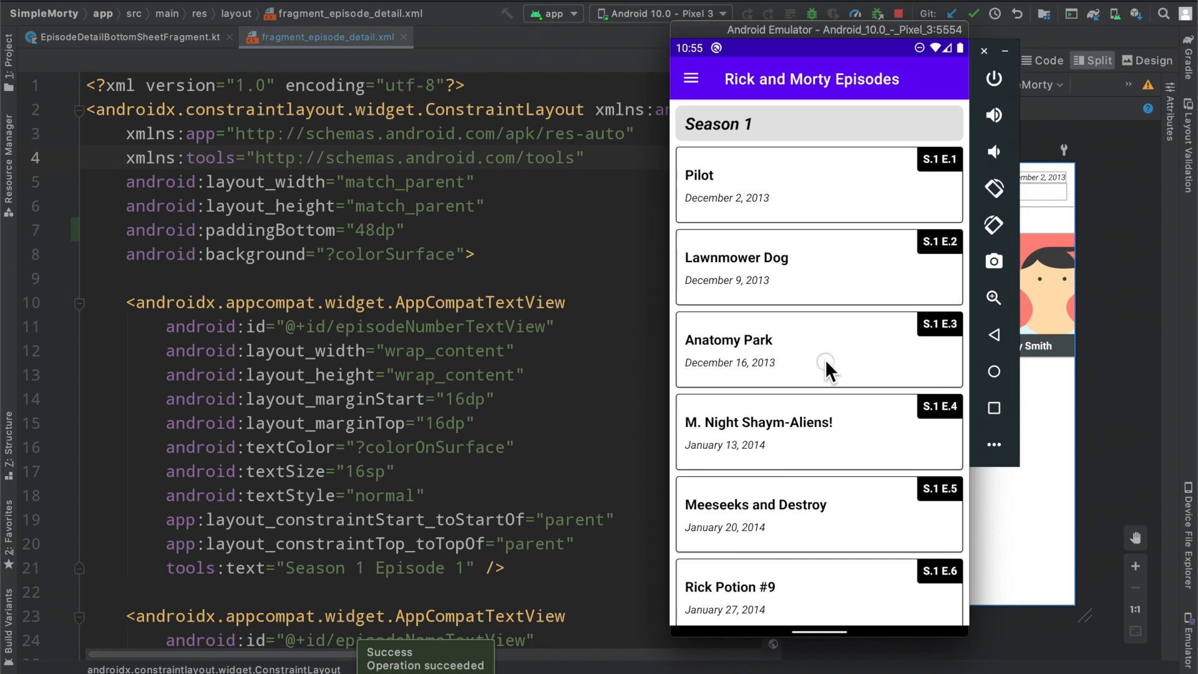
click(818, 350)
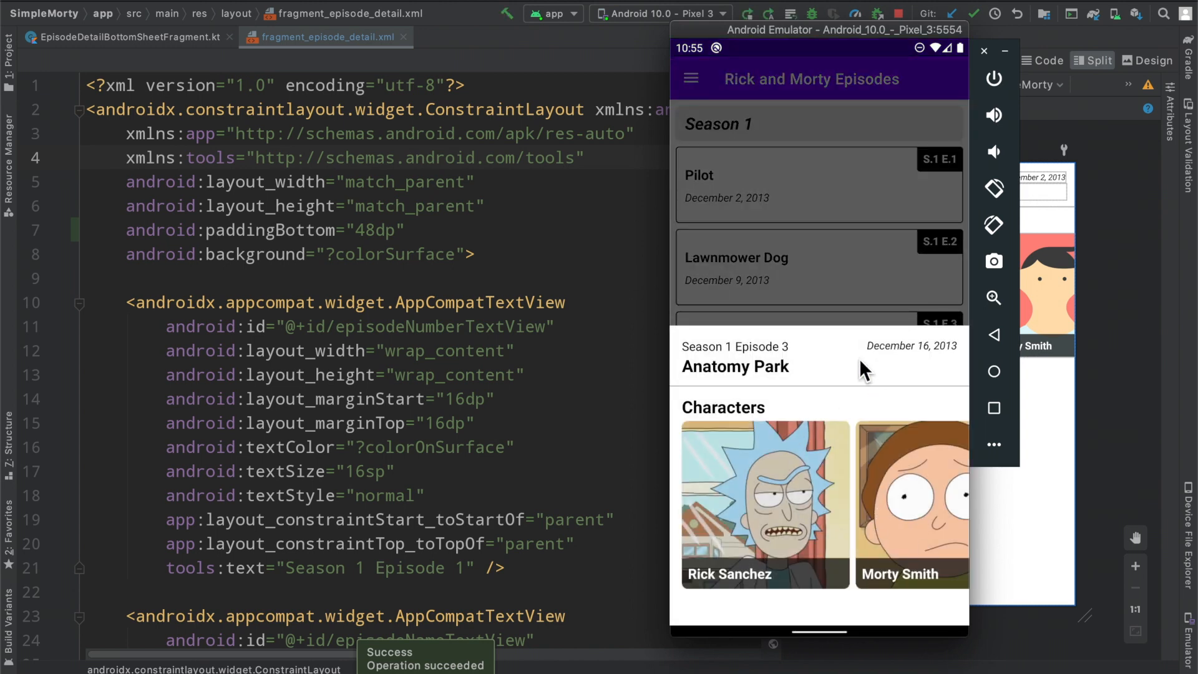
click(819, 186)
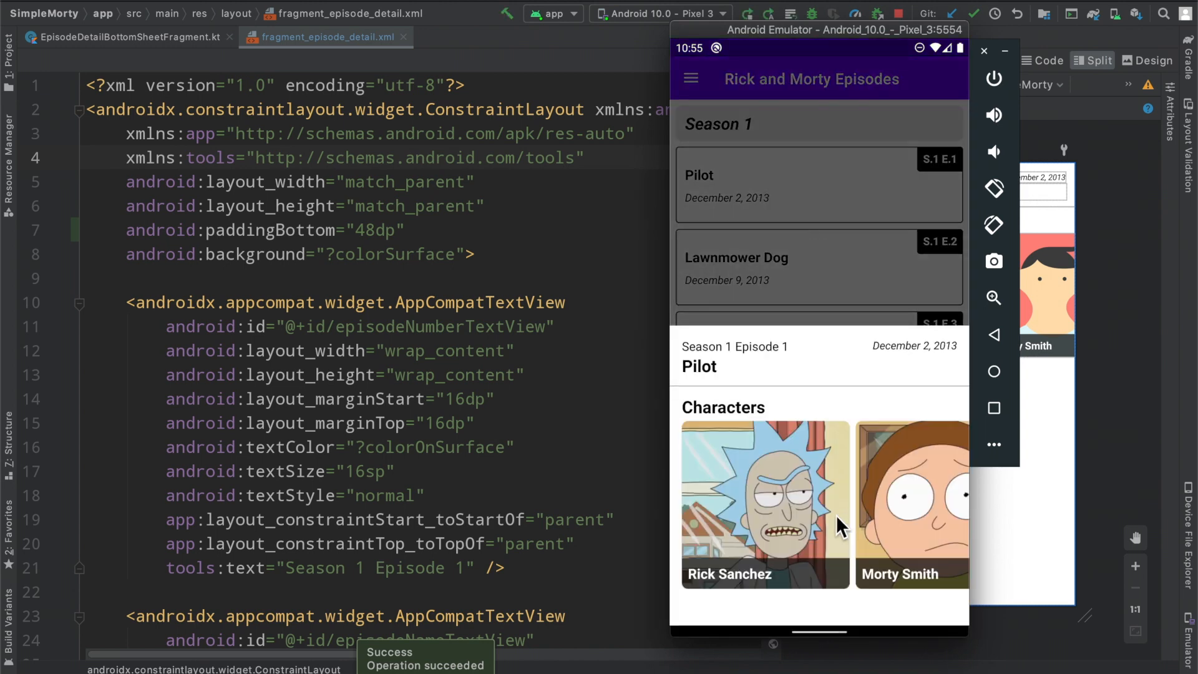
mouse_move(868, 508)
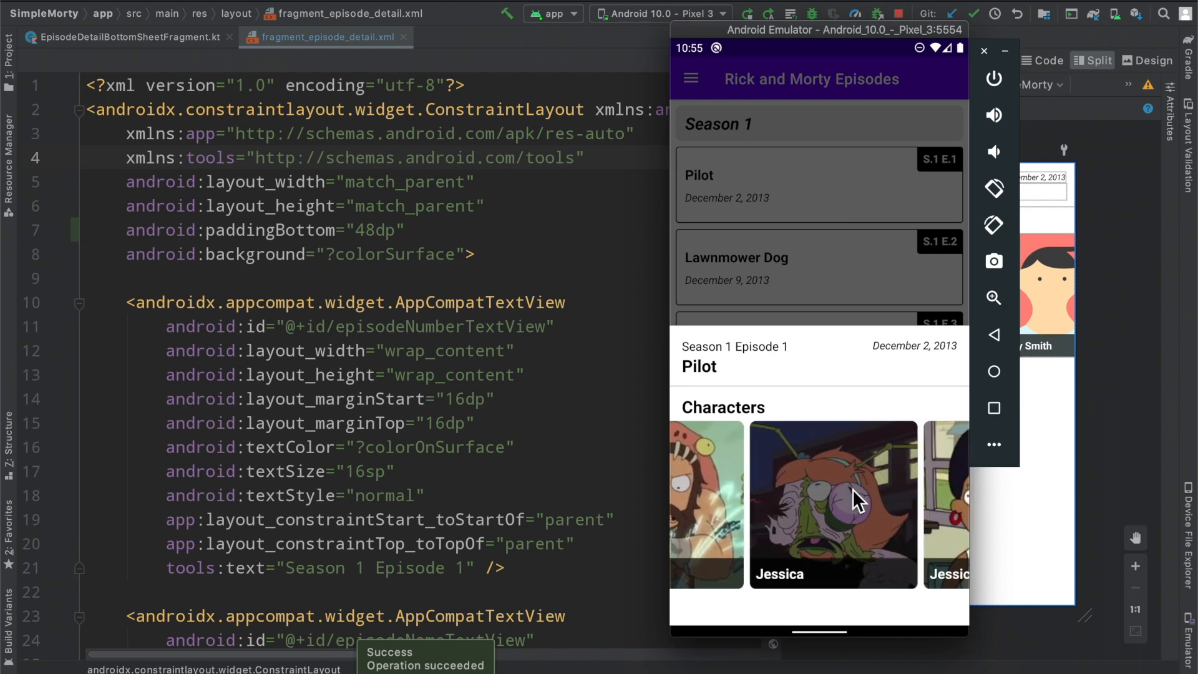
scroll(left, 3)
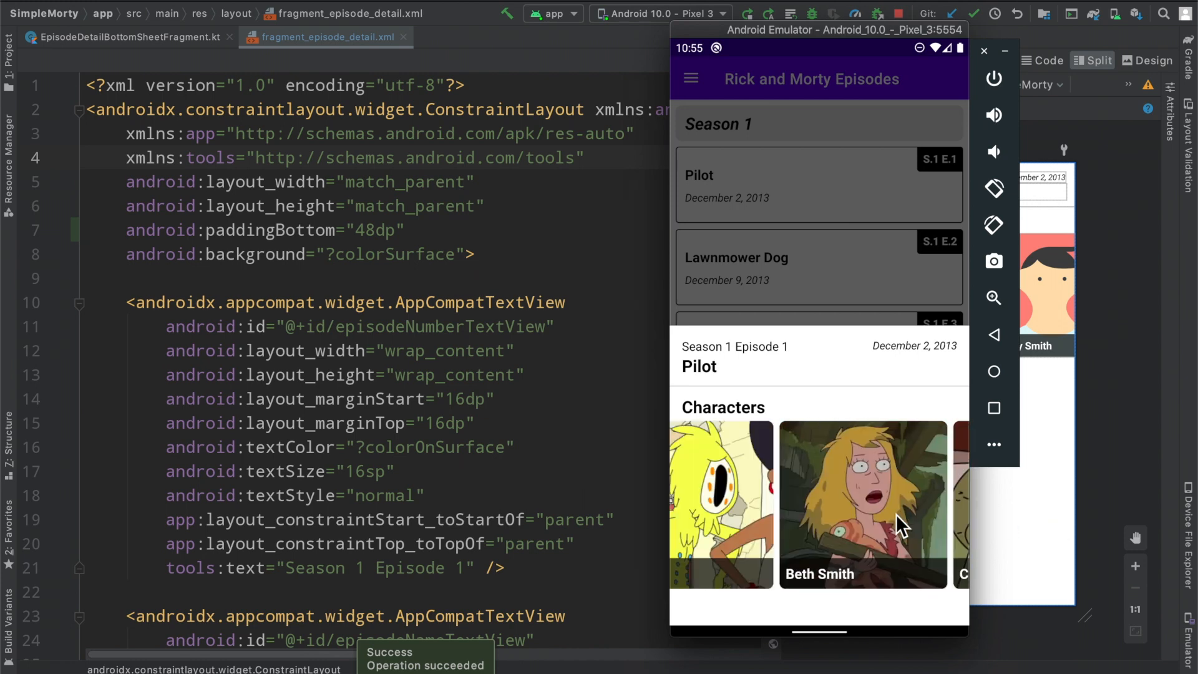
scroll(left, 3)
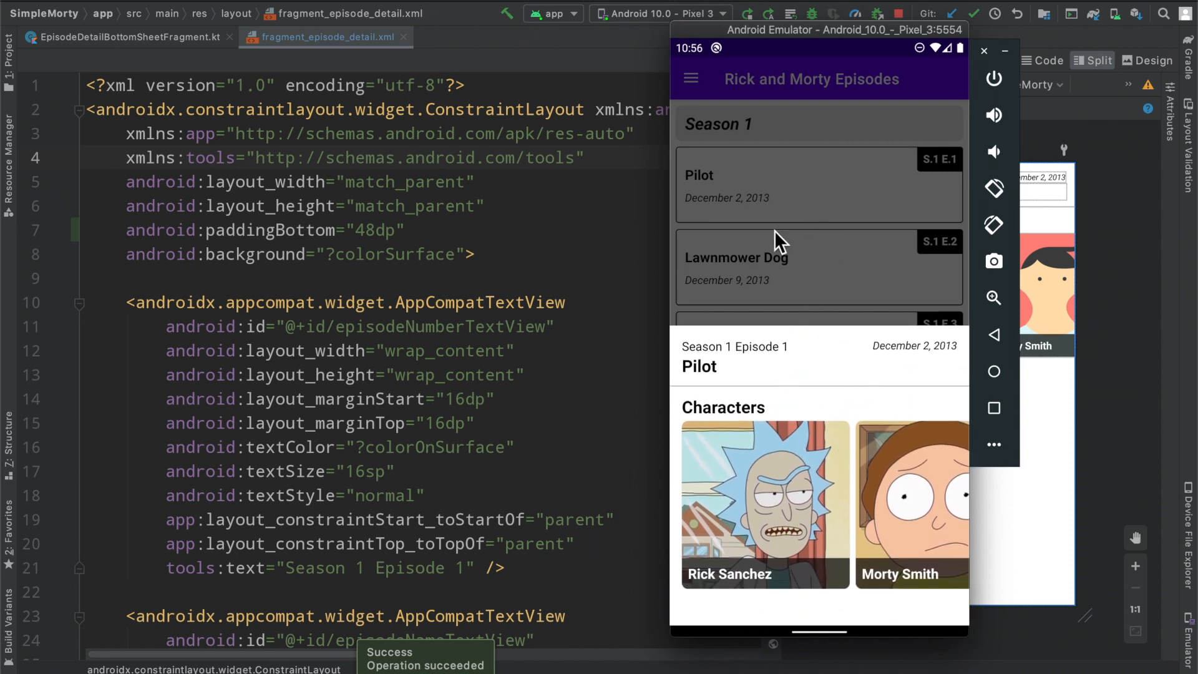
Open Morty Smith from All Characters and scroll his Episodes carousel
click(690, 78)
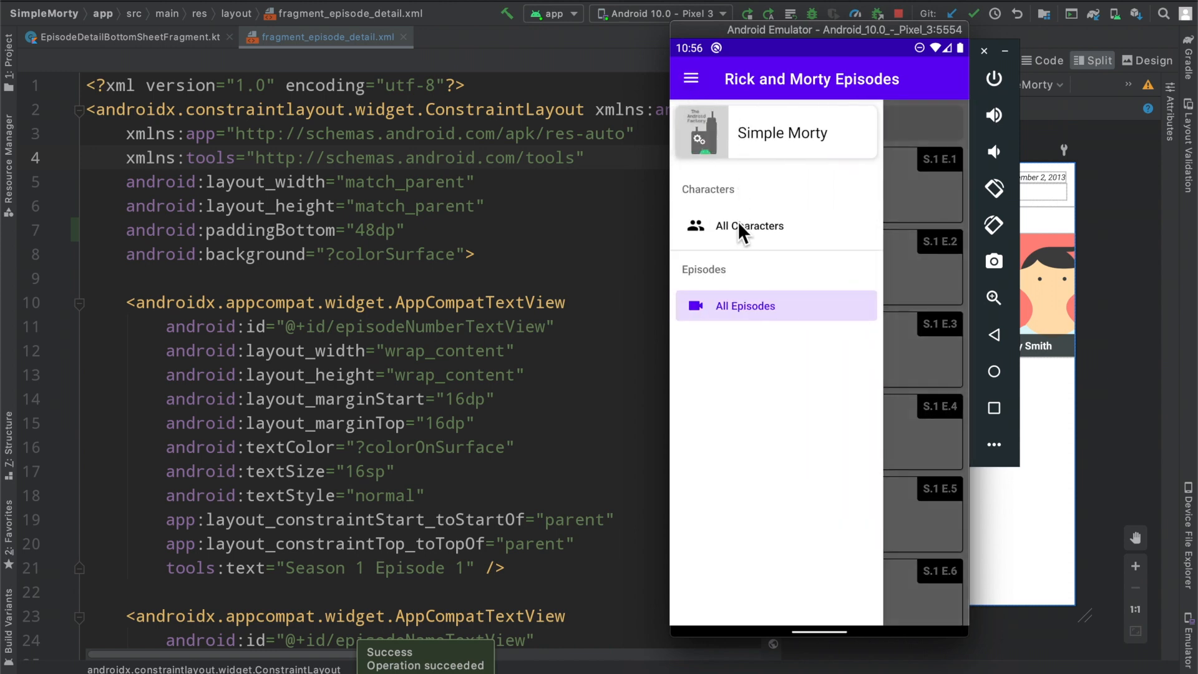
click(749, 226)
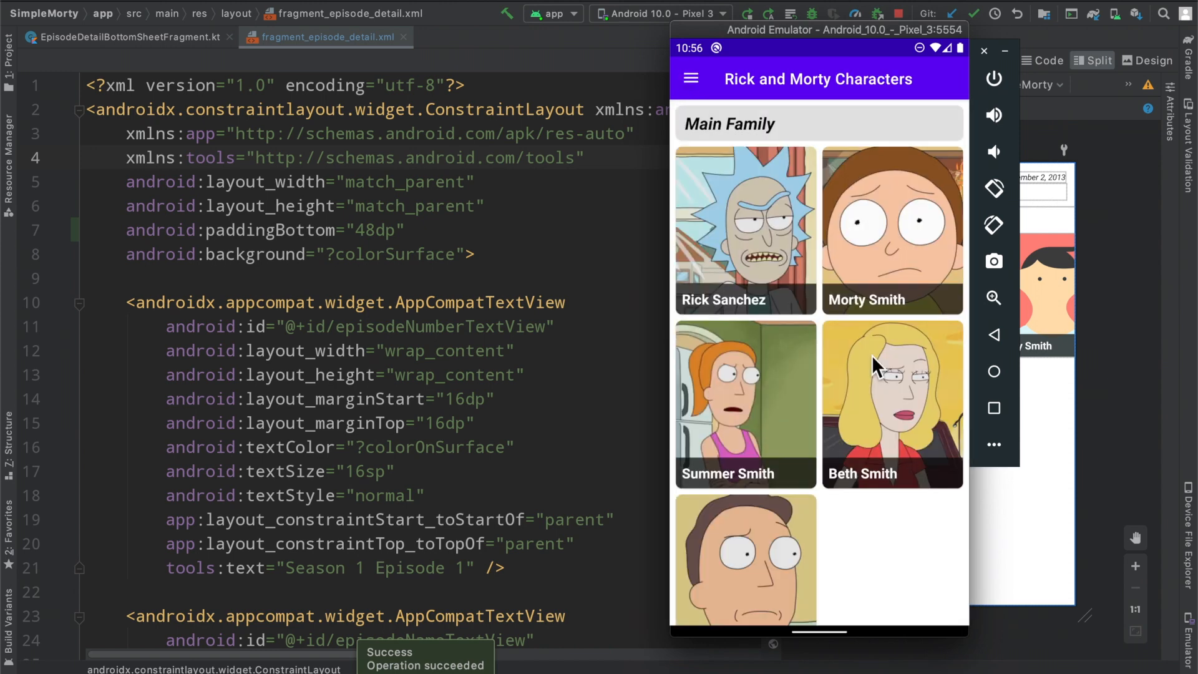
click(892, 229)
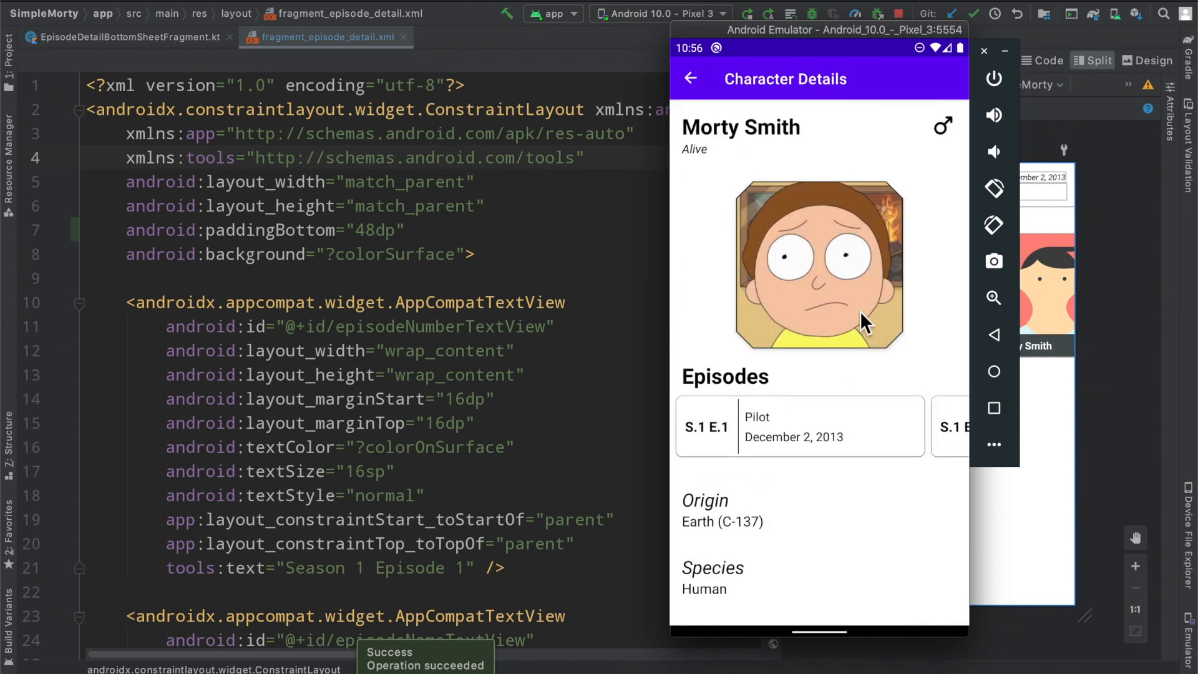
scroll(left, 3)
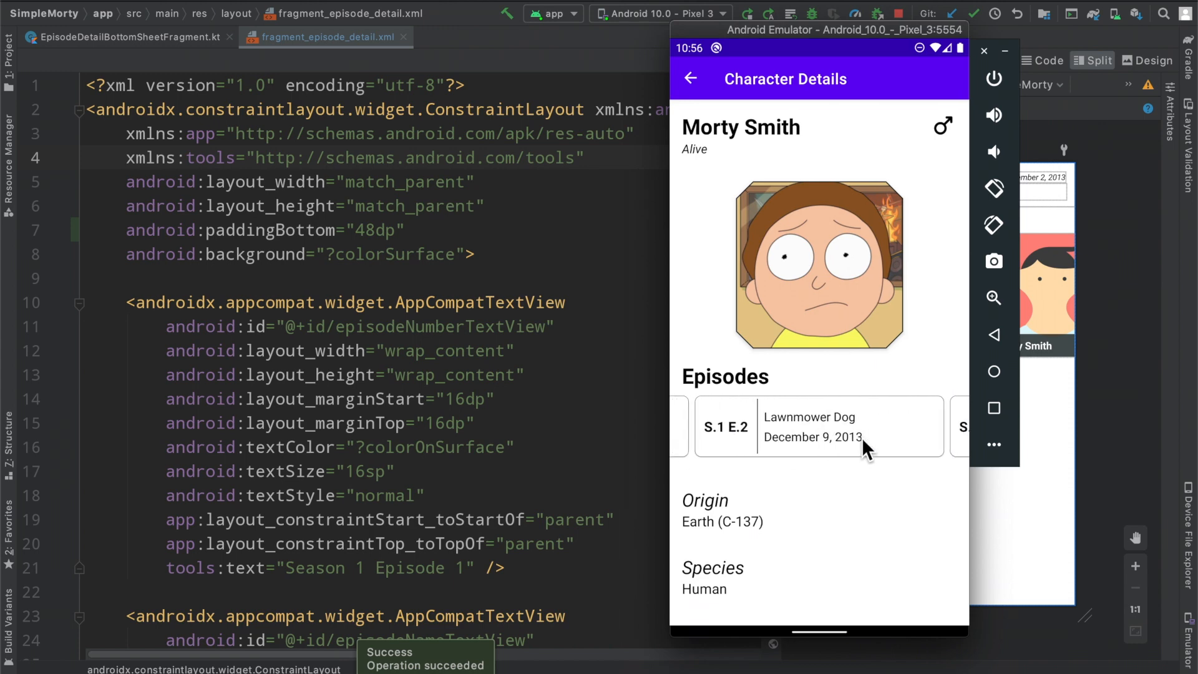
mouse_move(791, 498)
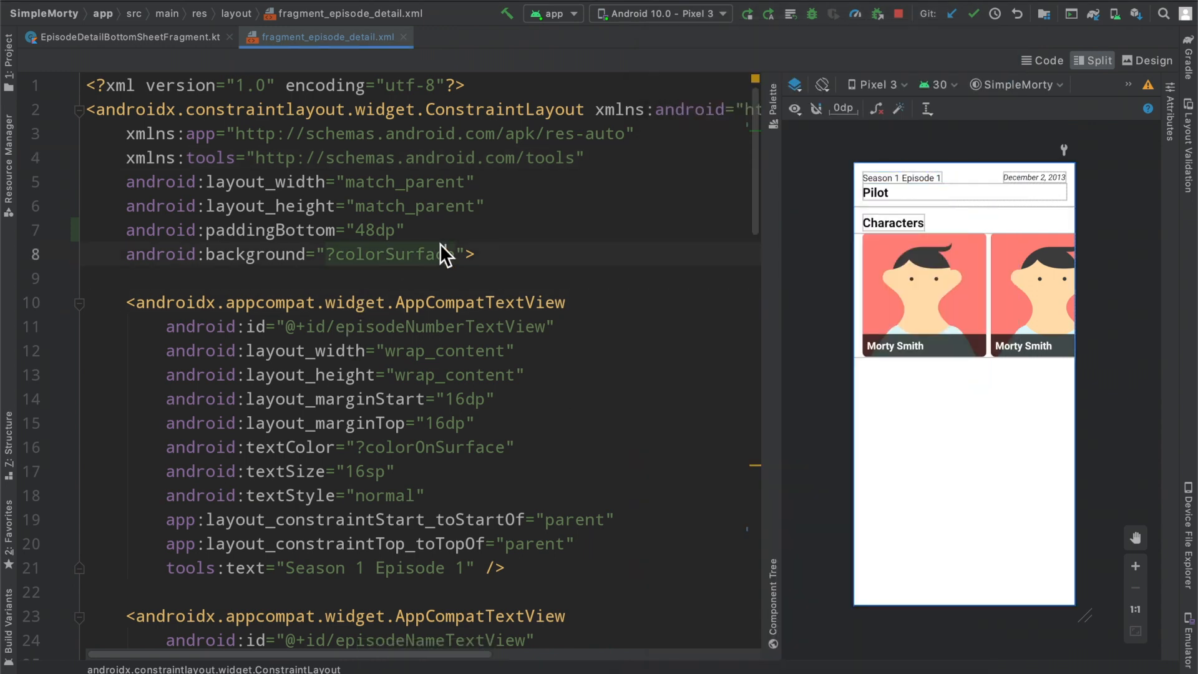
Open nav_graph.xml and select the episodeDetailBottomSheetFragment destination name
text(nav)
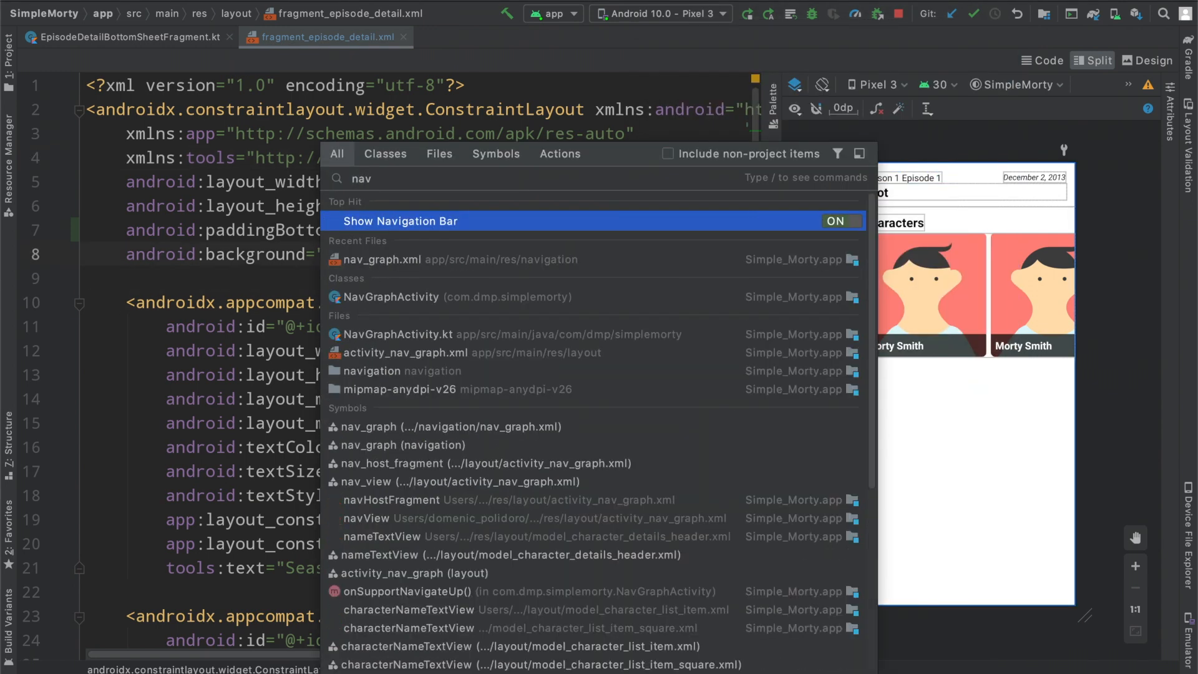
click(384, 259)
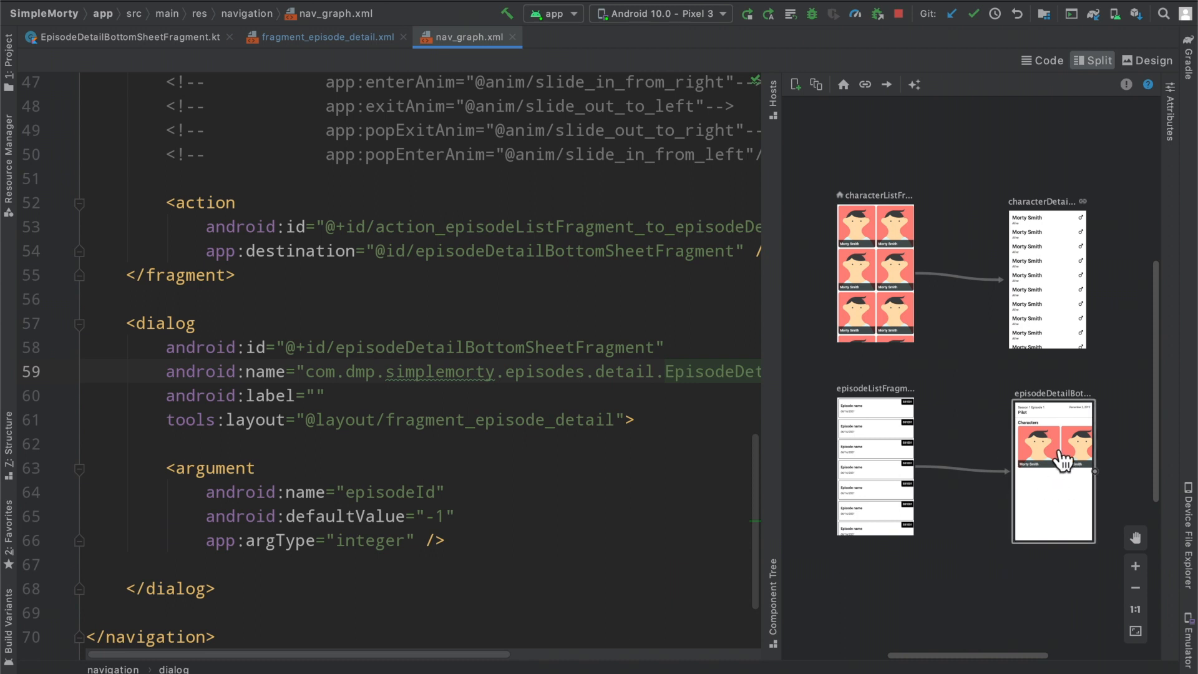
mouse_move(1044, 486)
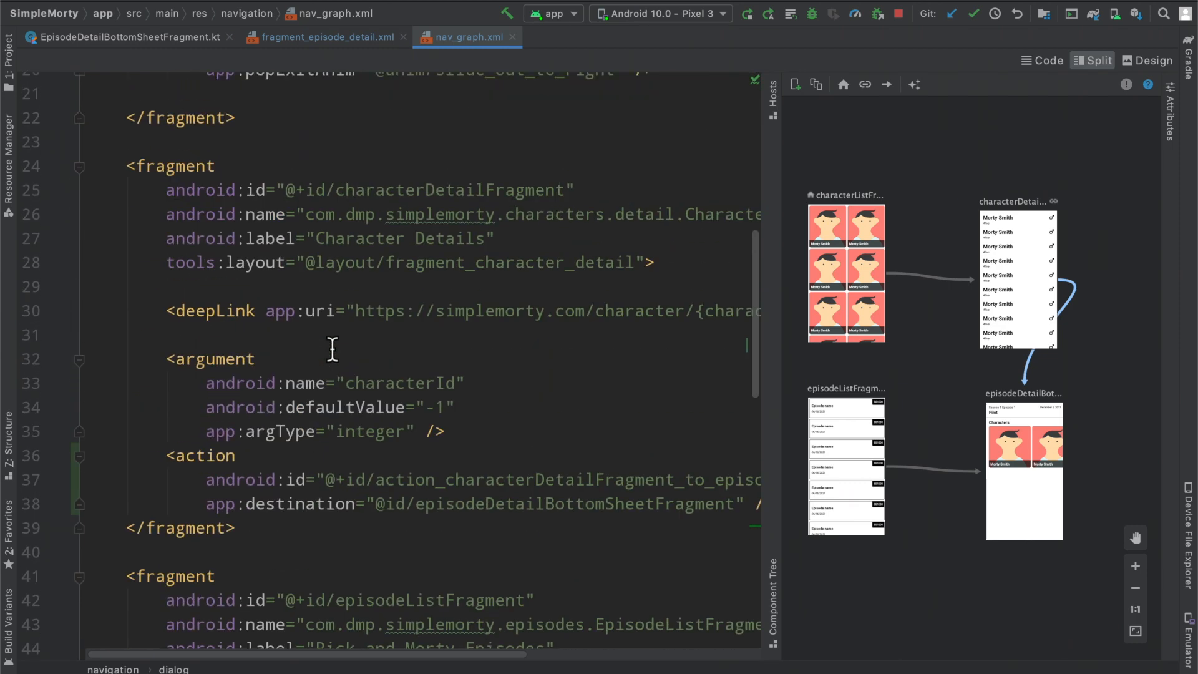
double_click(450, 189)
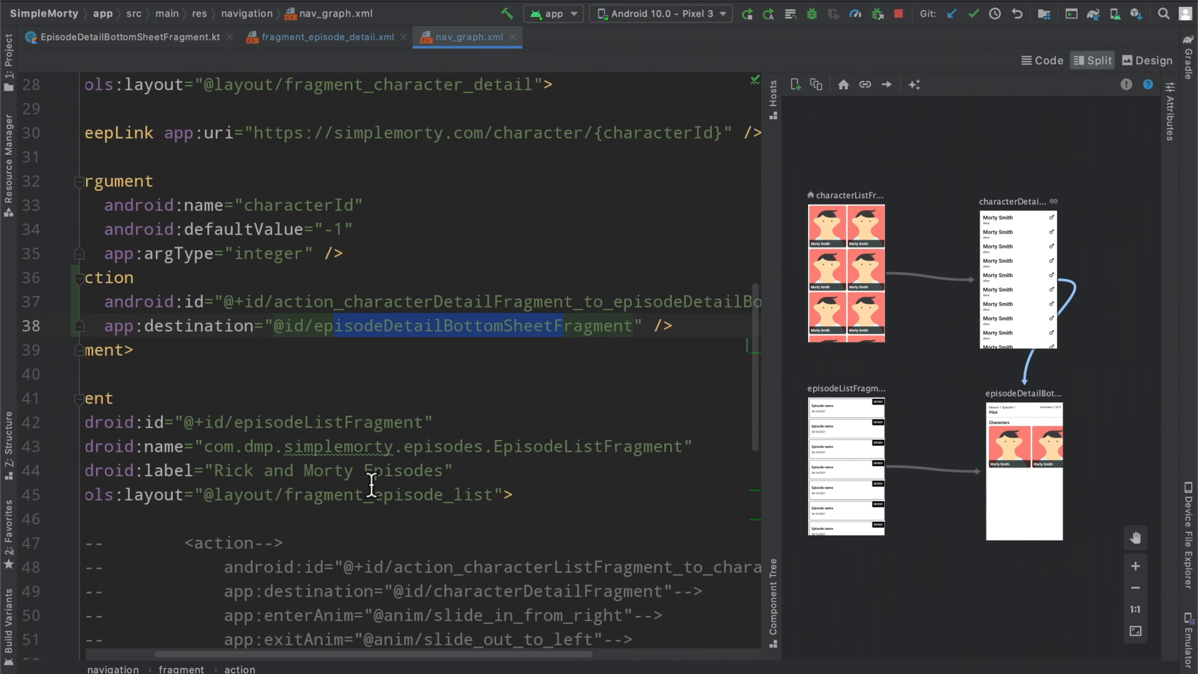
mouse_move(1031, 373)
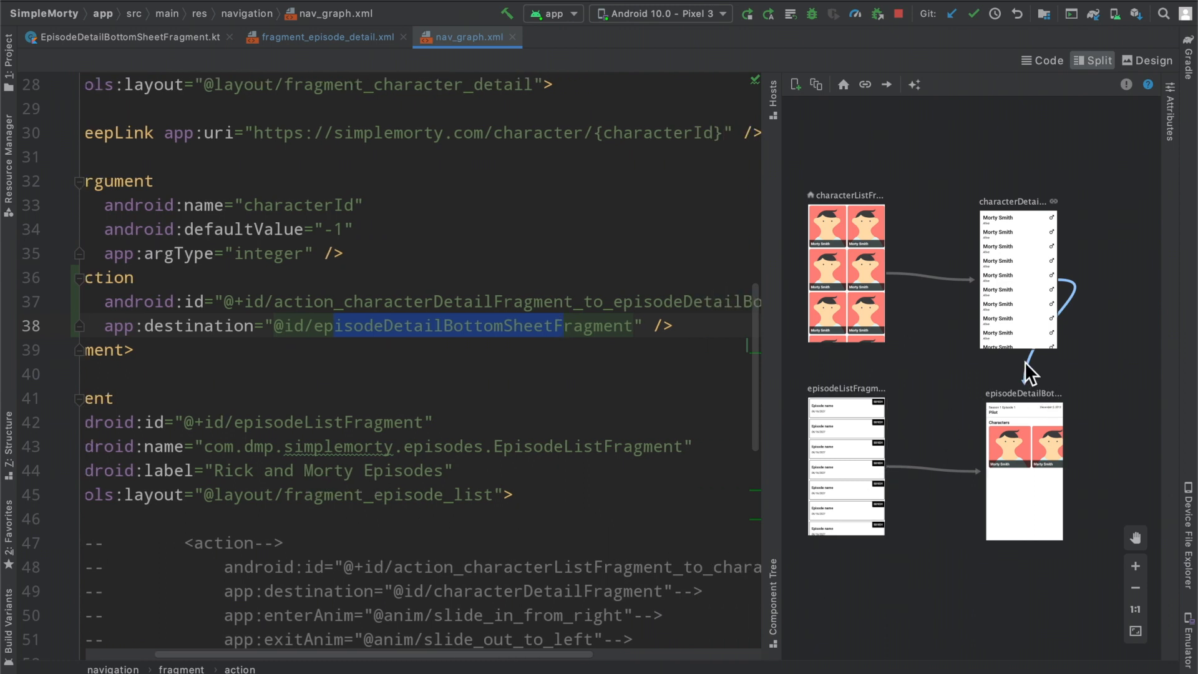
mouse_move(919, 480)
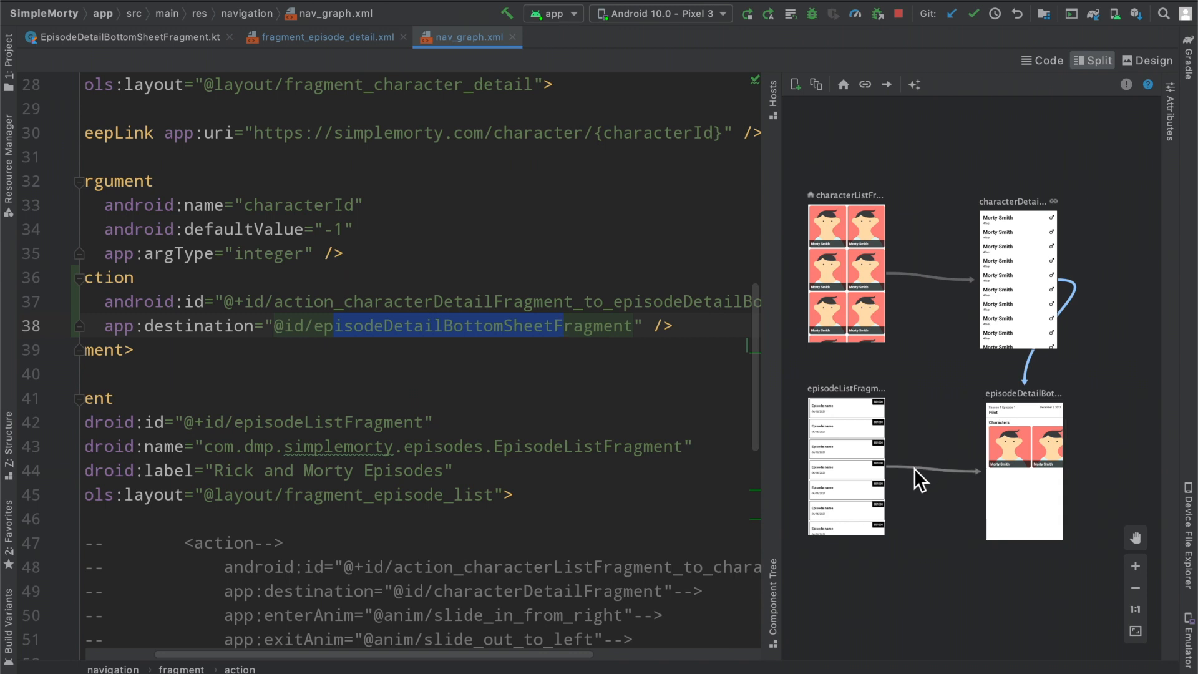
mouse_move(1081, 431)
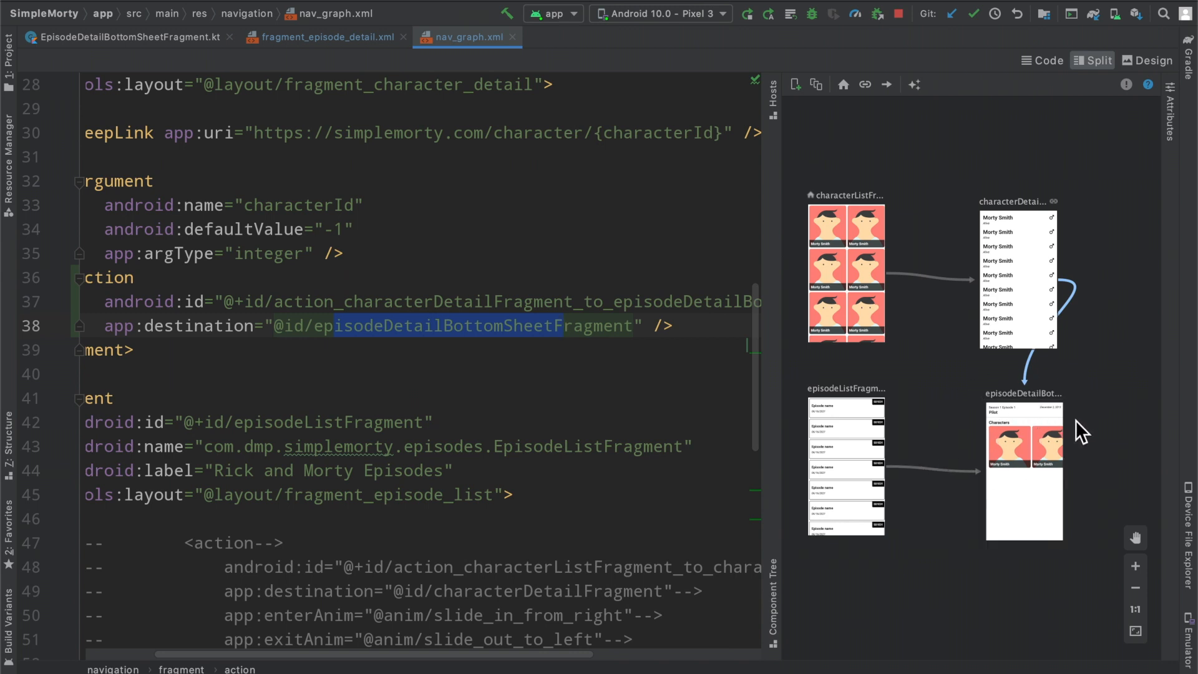
mouse_move(1109, 497)
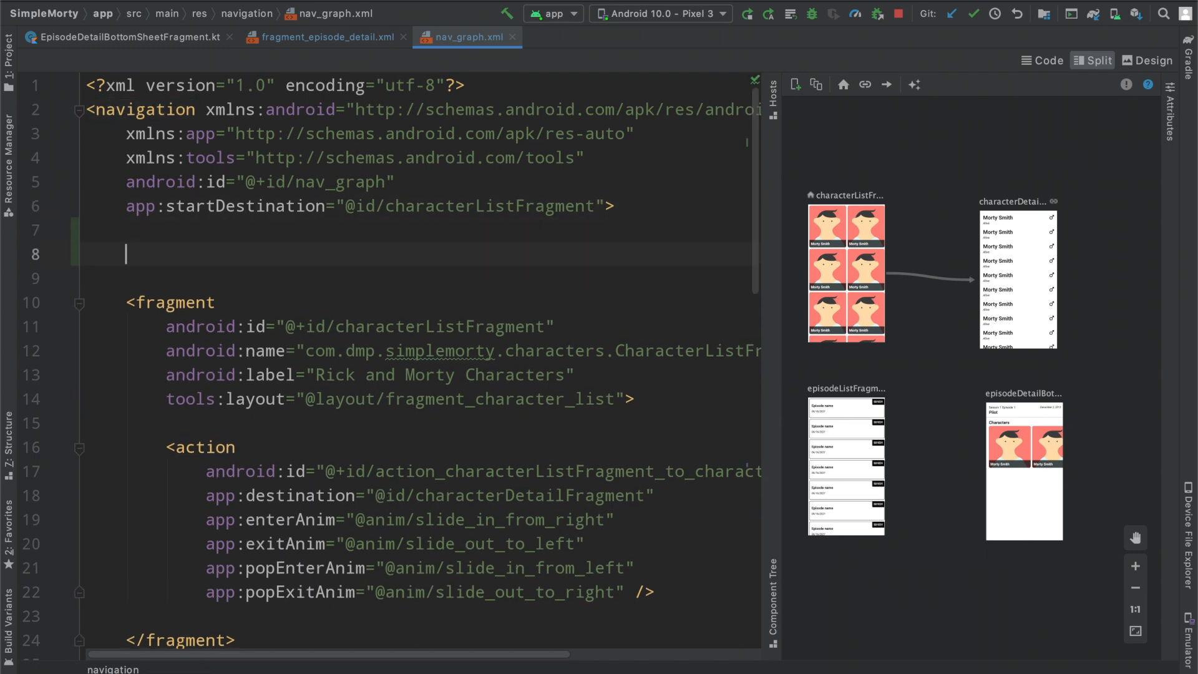
text(<)
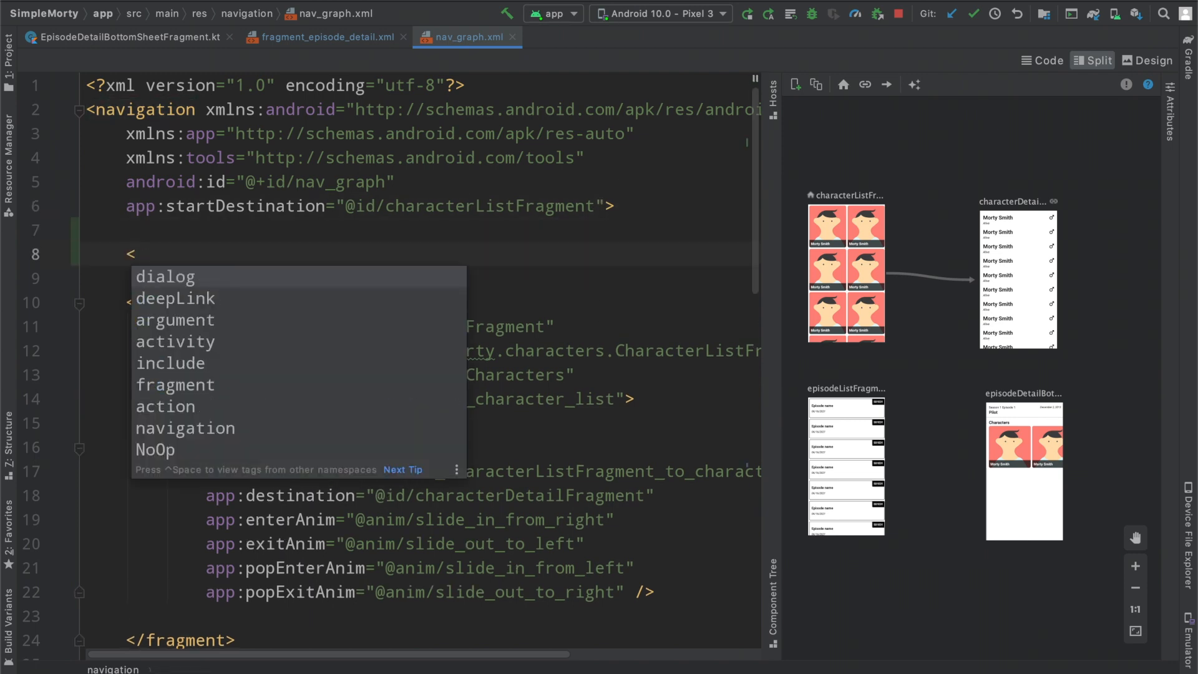
text(ac)
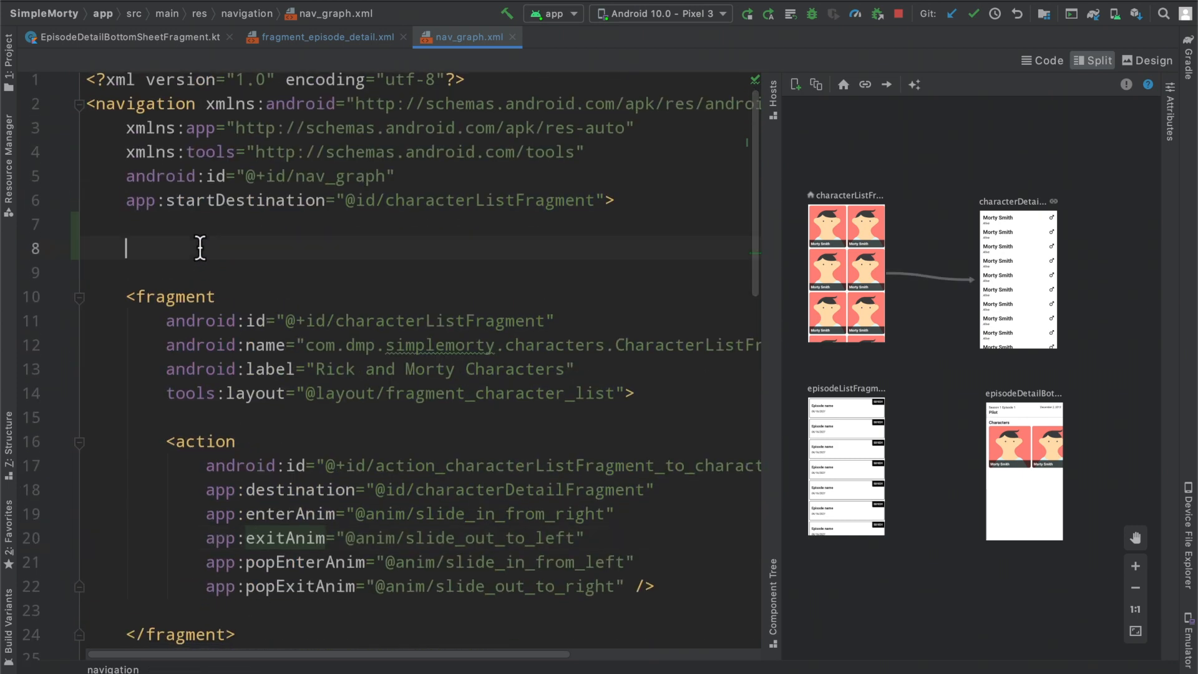
text(<action)
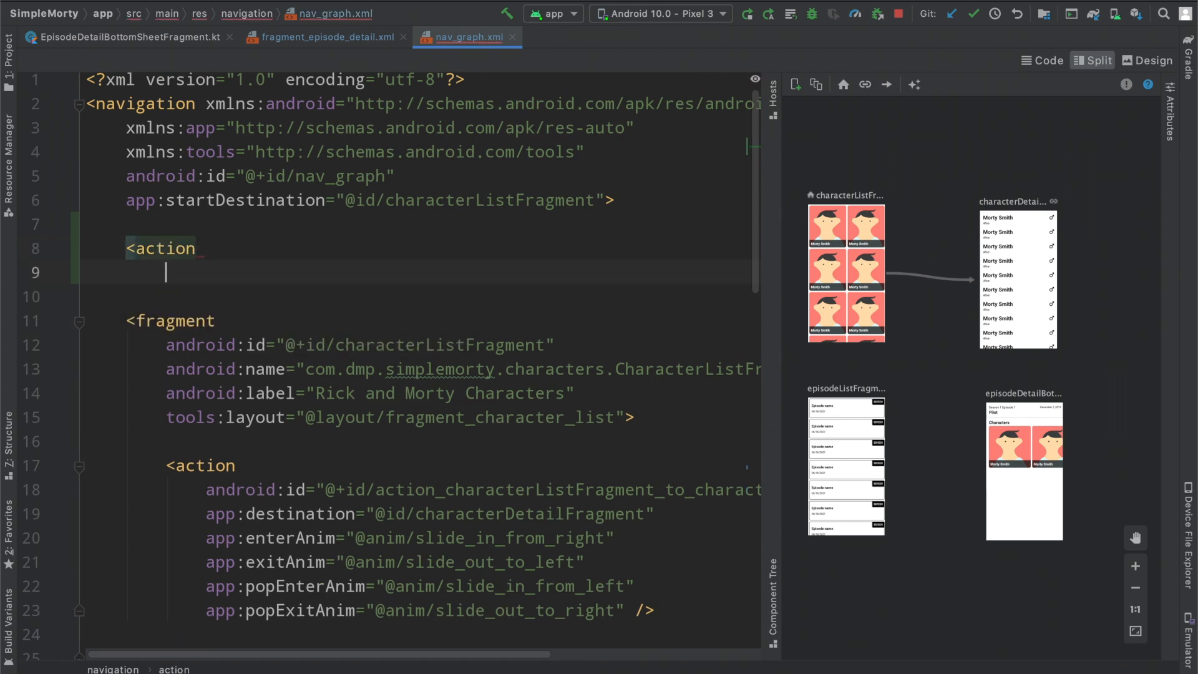
text(app:destination=")
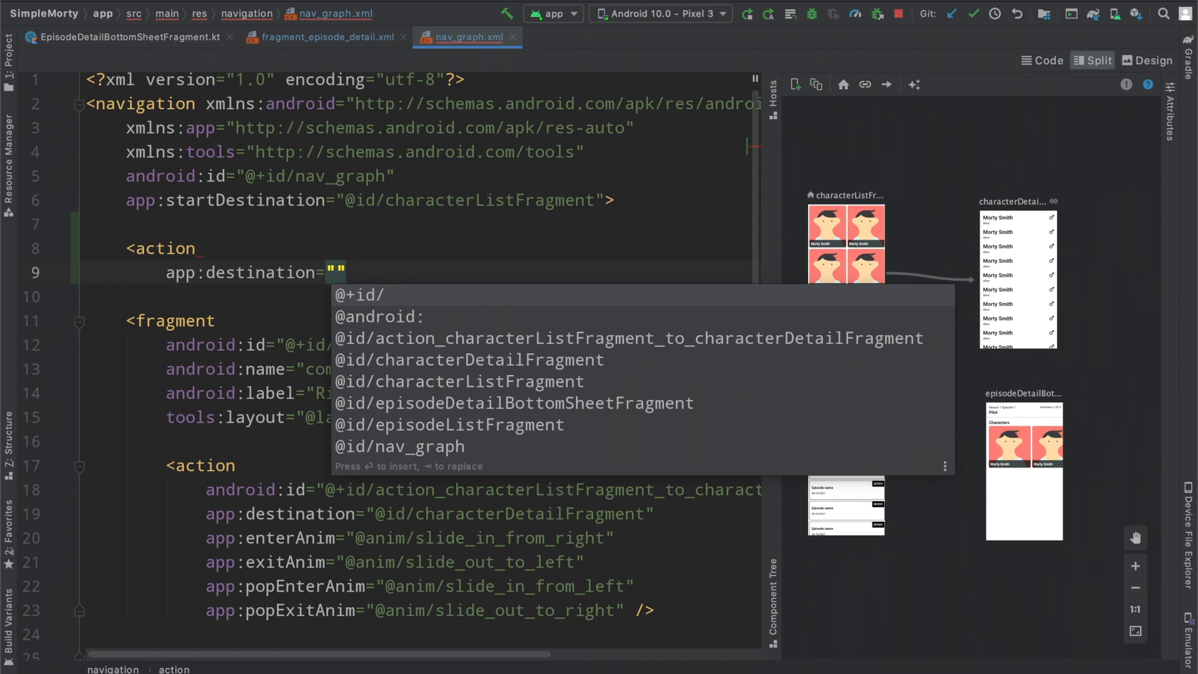
mouse_move(514, 403)
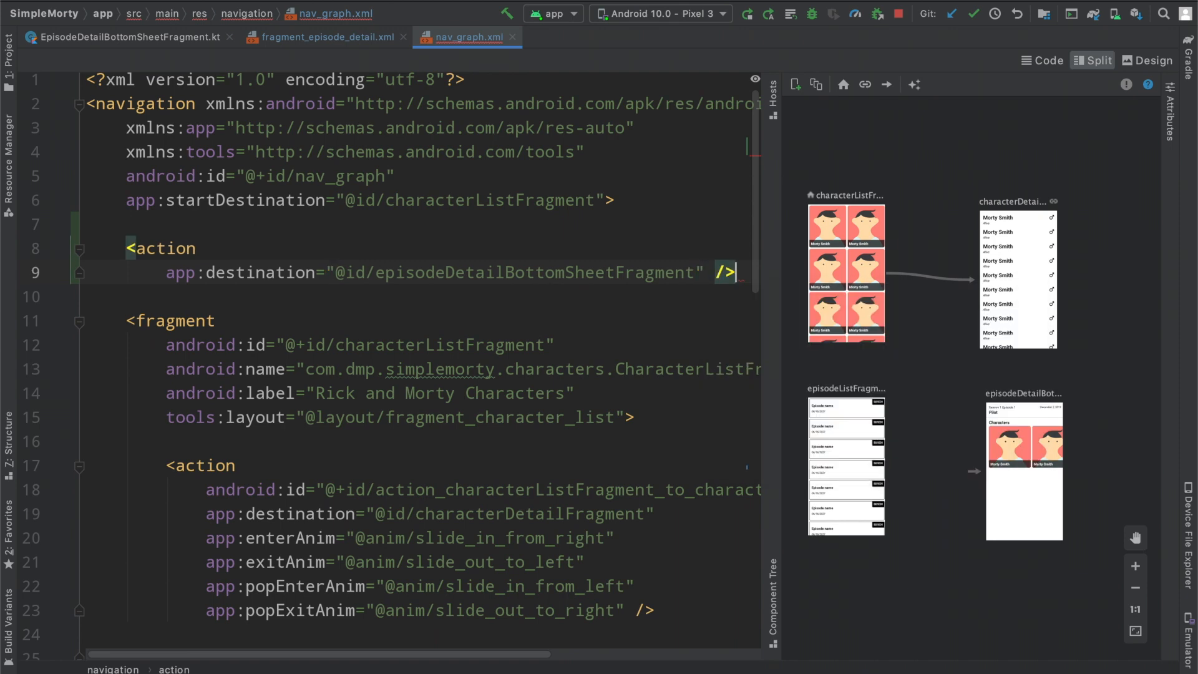
text(android:id="@+id/)
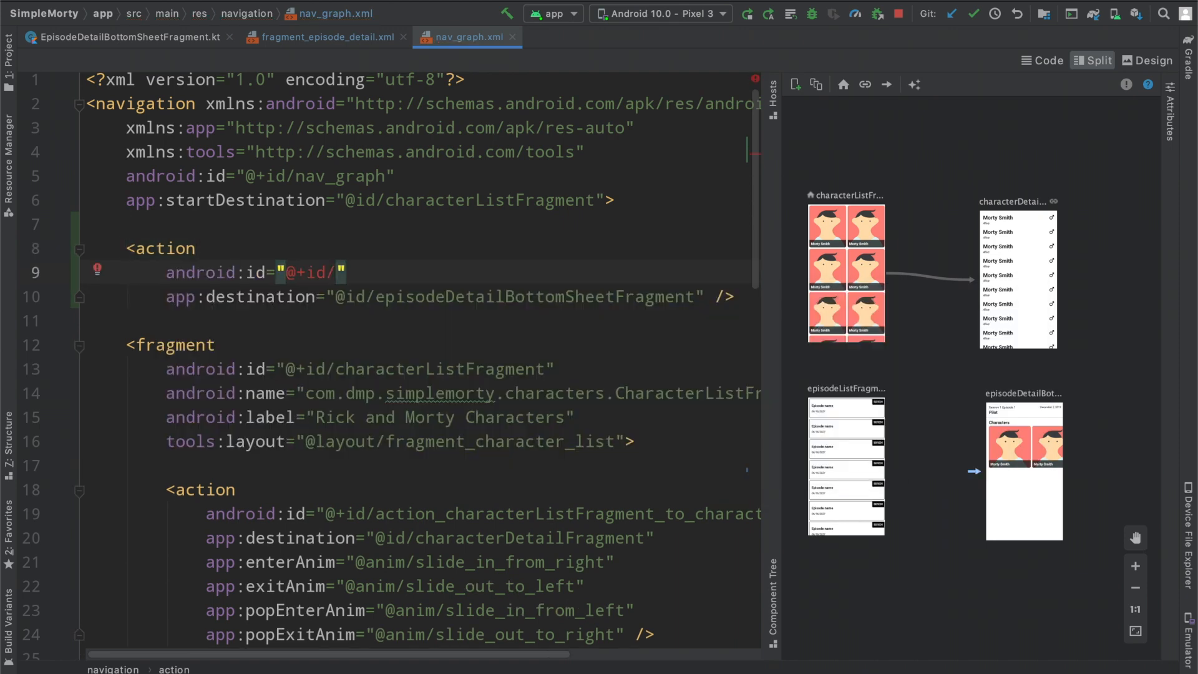
scroll(down, 3)
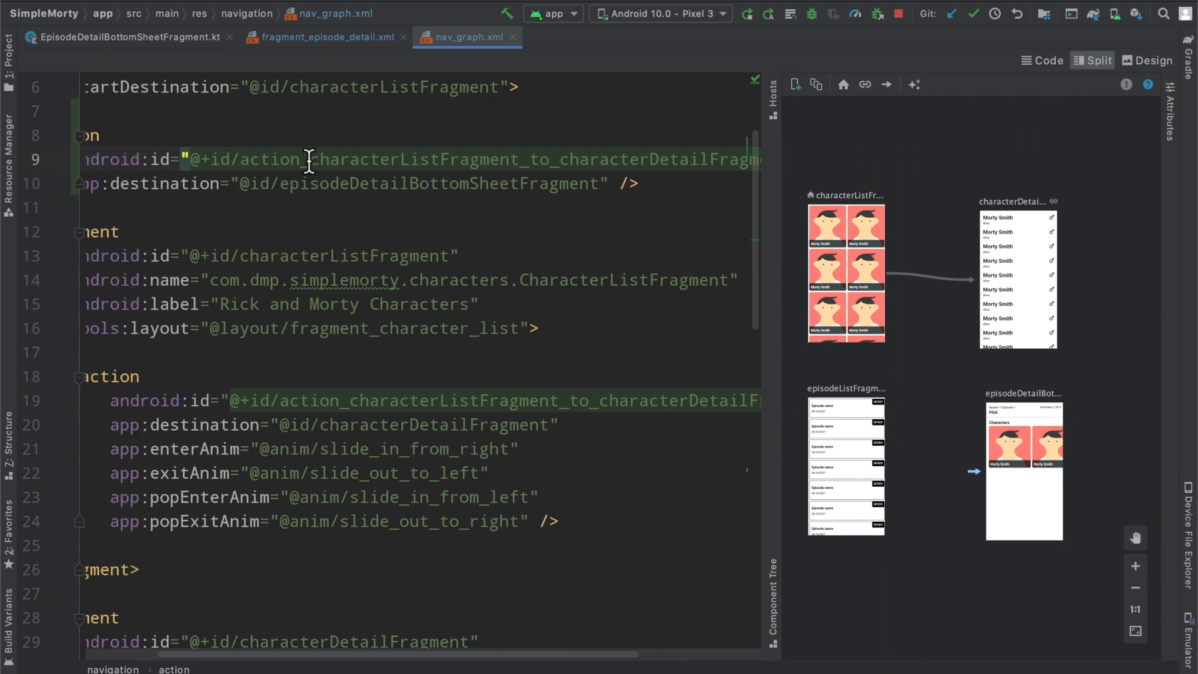
Rename the action id to action_global_to_episodeDetailBottomSheetFragment
double_click(409, 159)
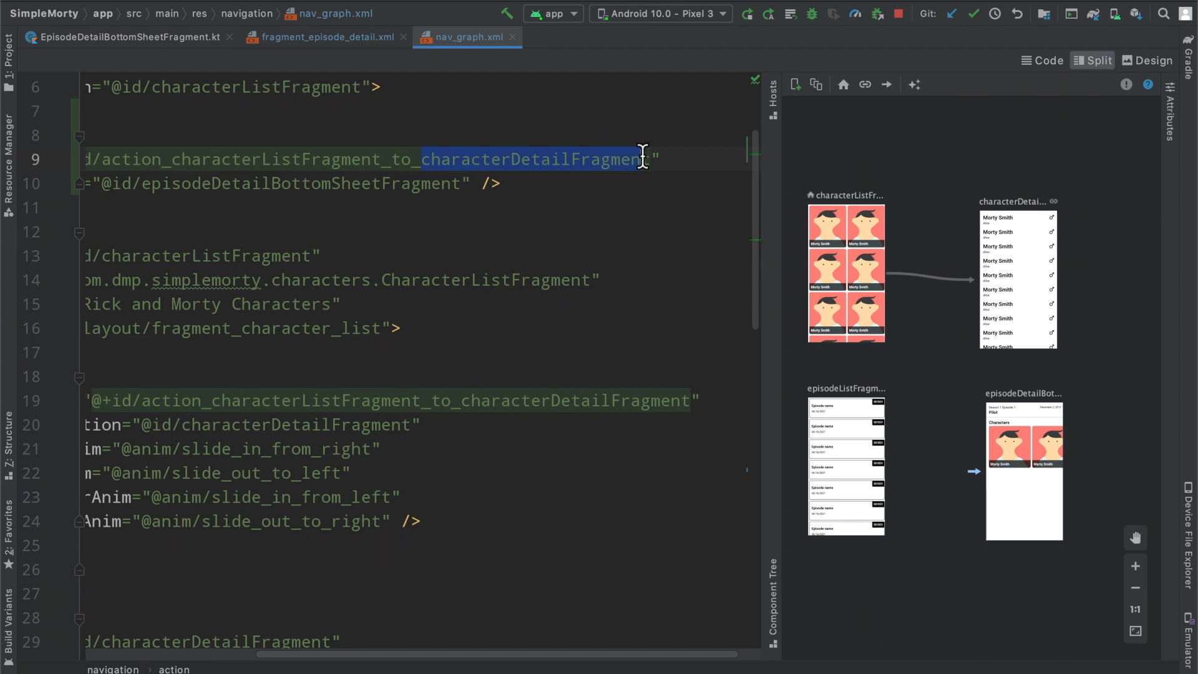
double_click(298, 183)
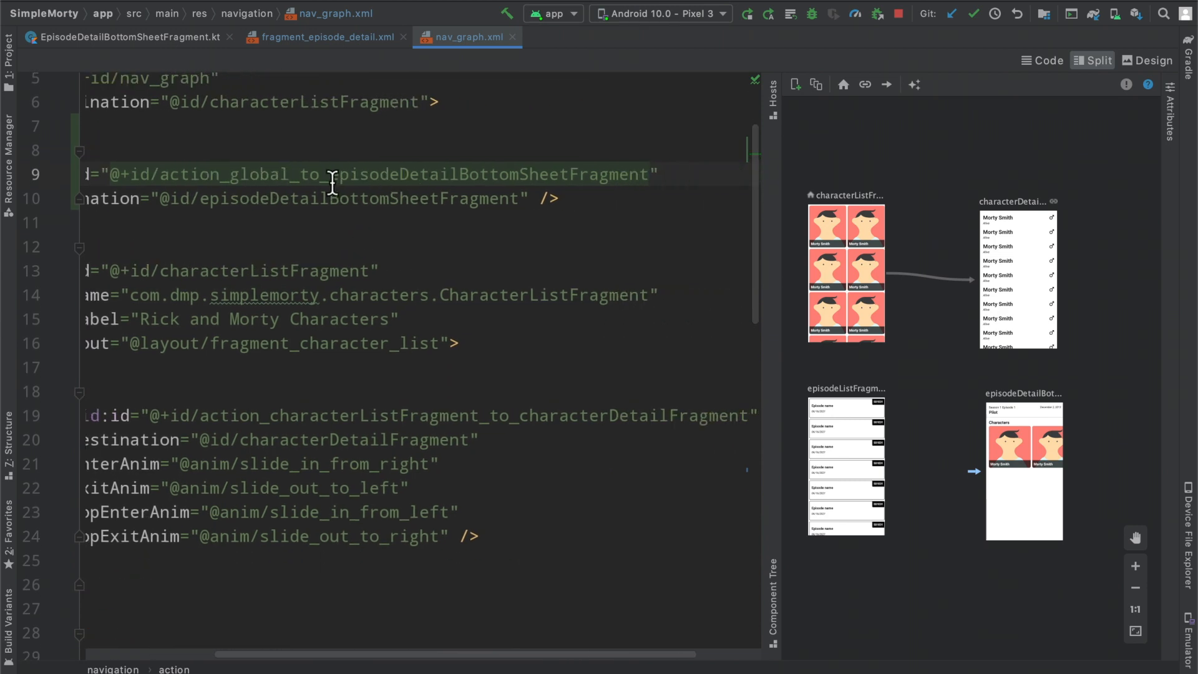
double_click(486, 175)
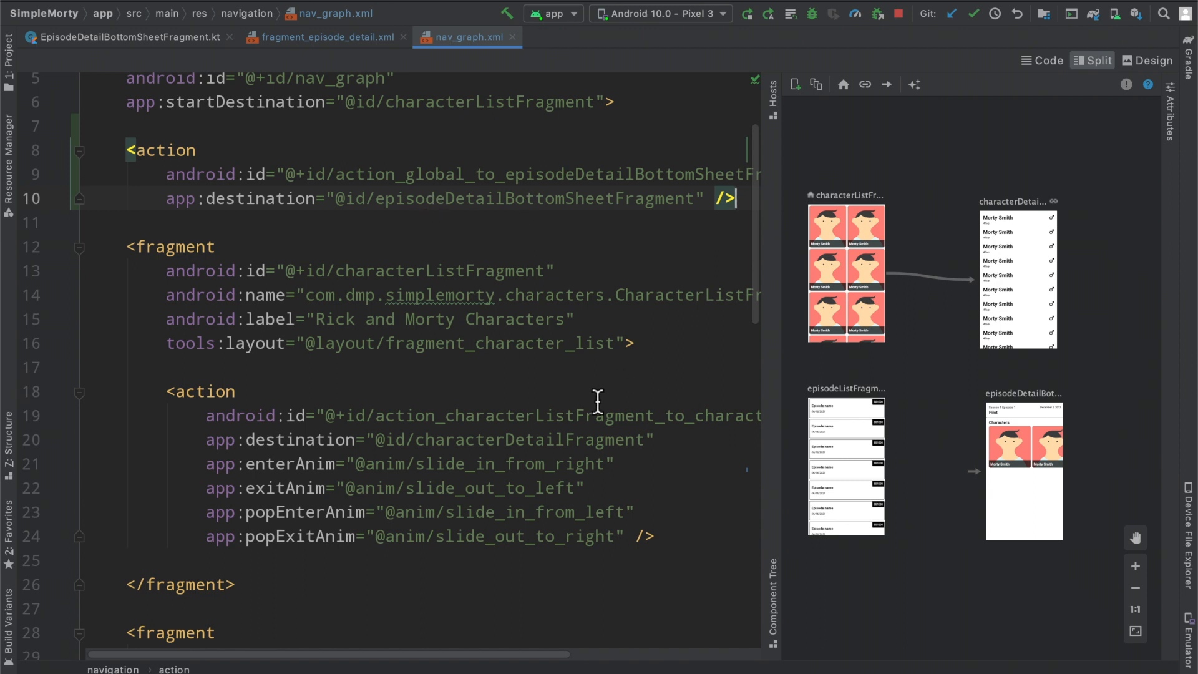
mouse_move(980, 489)
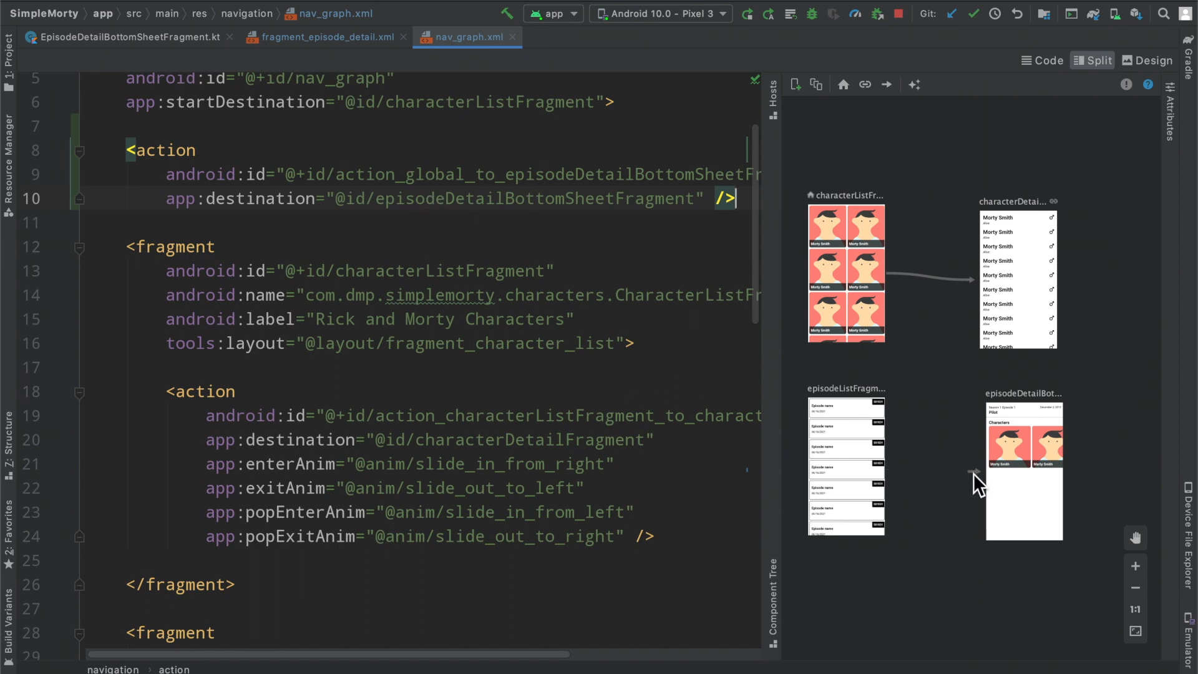
mouse_move(942, 483)
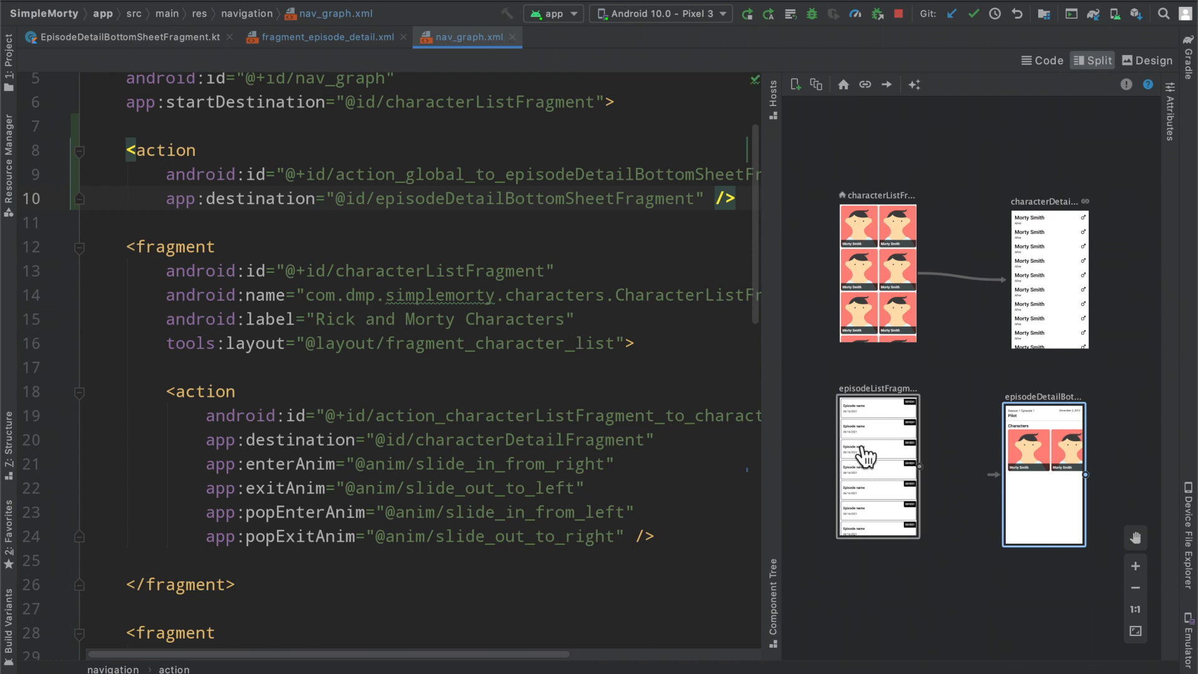
mouse_move(914, 462)
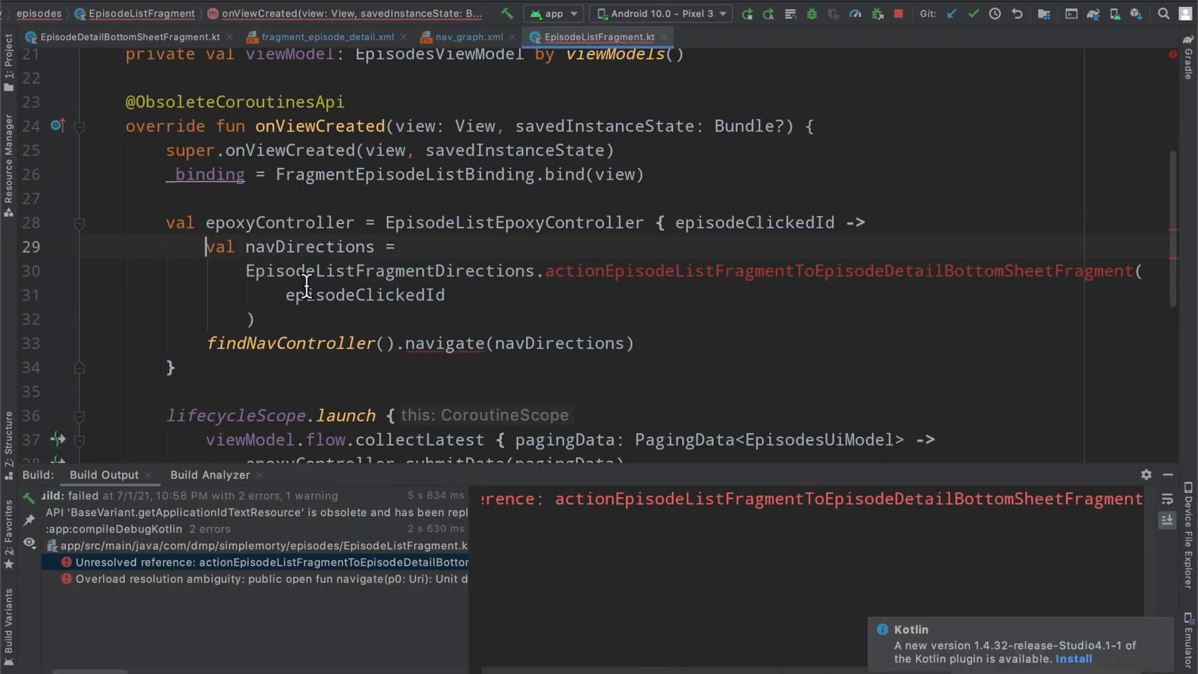
Comment out the old navDirections and navigate lines in EpisodeListFragment and dismiss the Kotlin update notice
key(ctrl+/)
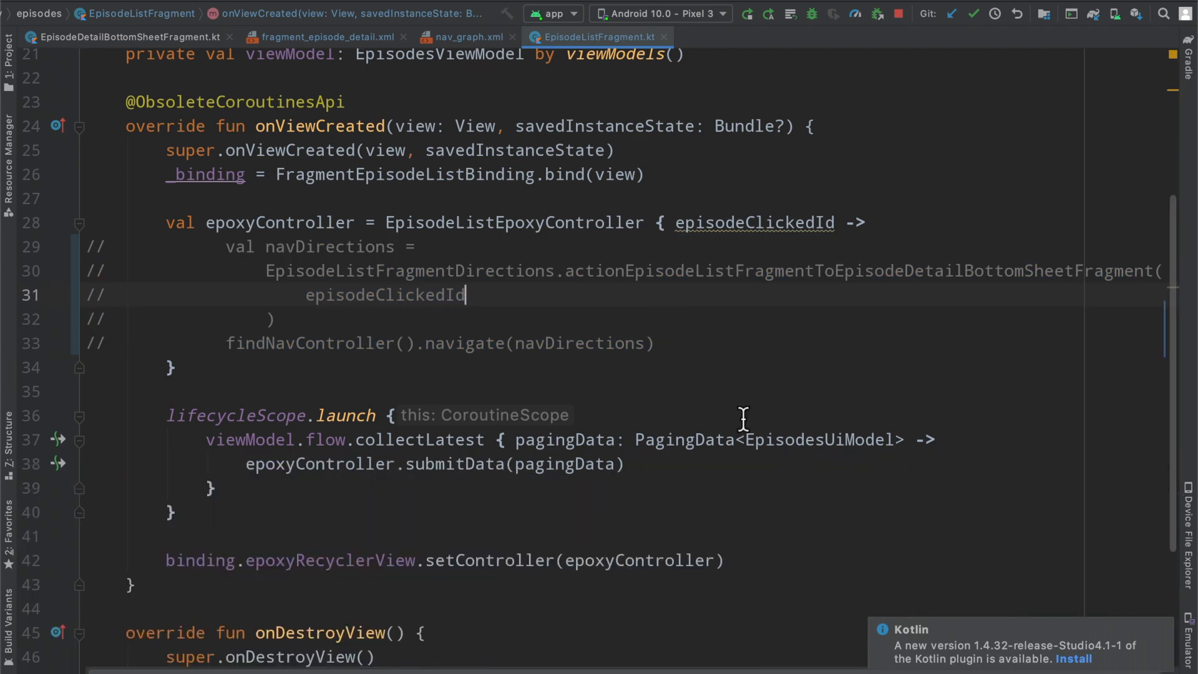
mouse_move(459, 37)
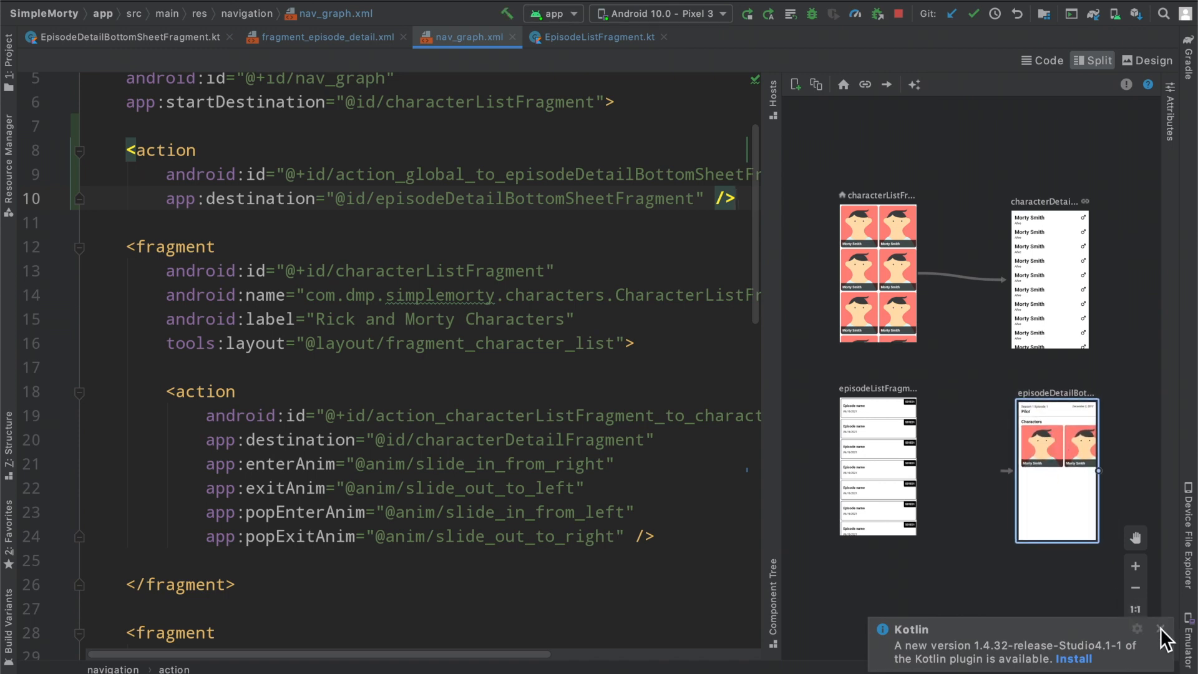
click(598, 37)
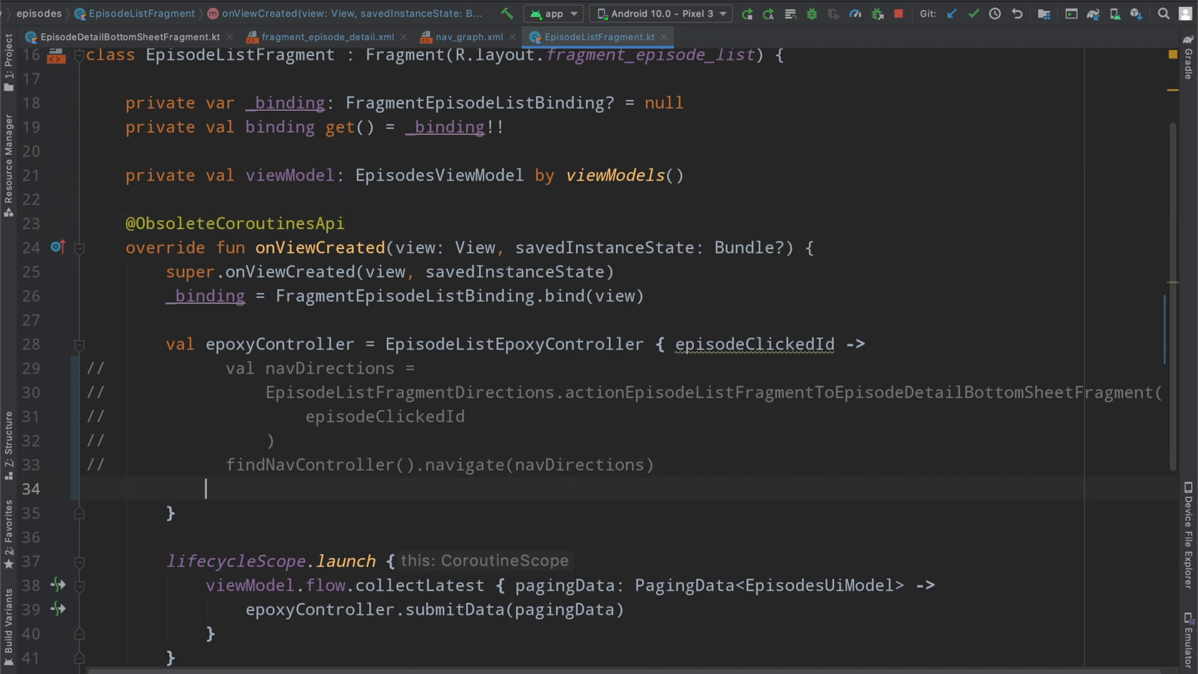
Restore the commented-out navigation lines in EpisodeListFragment
key(Backspace)
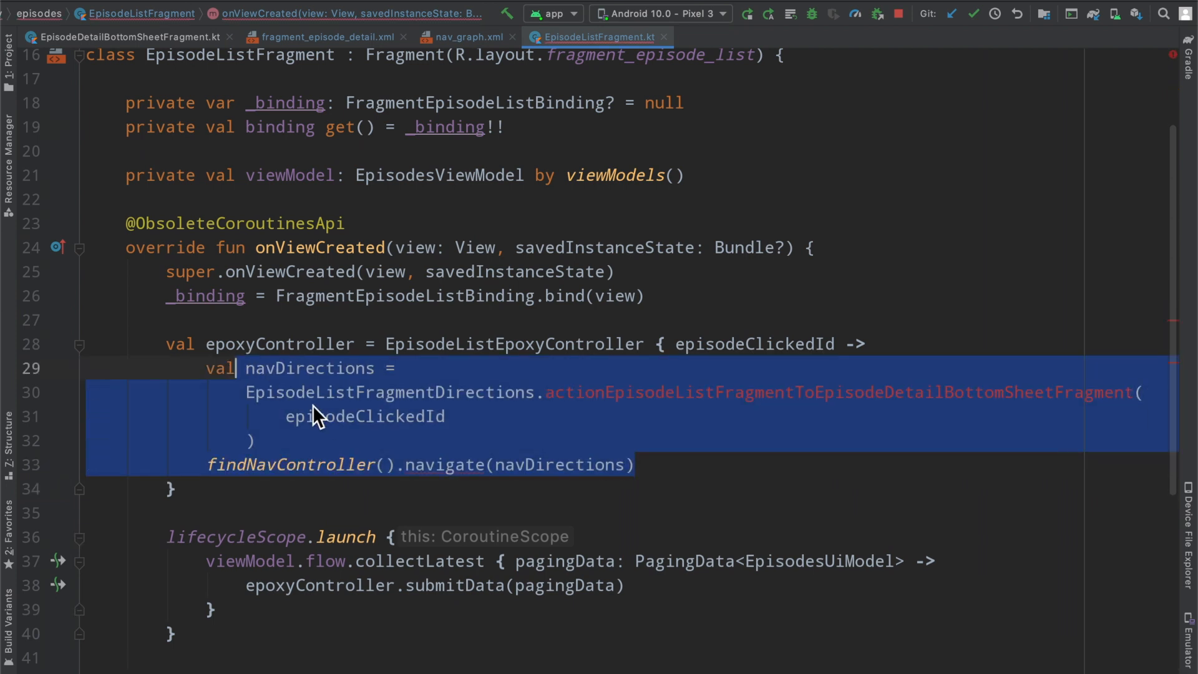
click(390, 417)
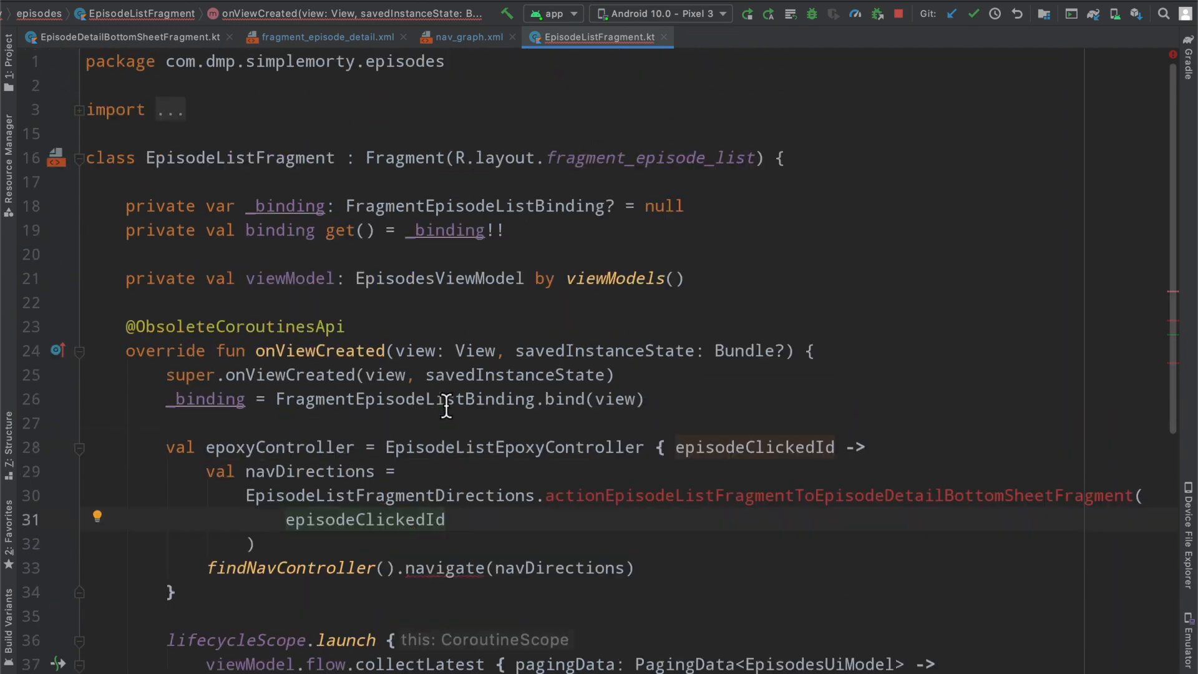
double_click(240, 158)
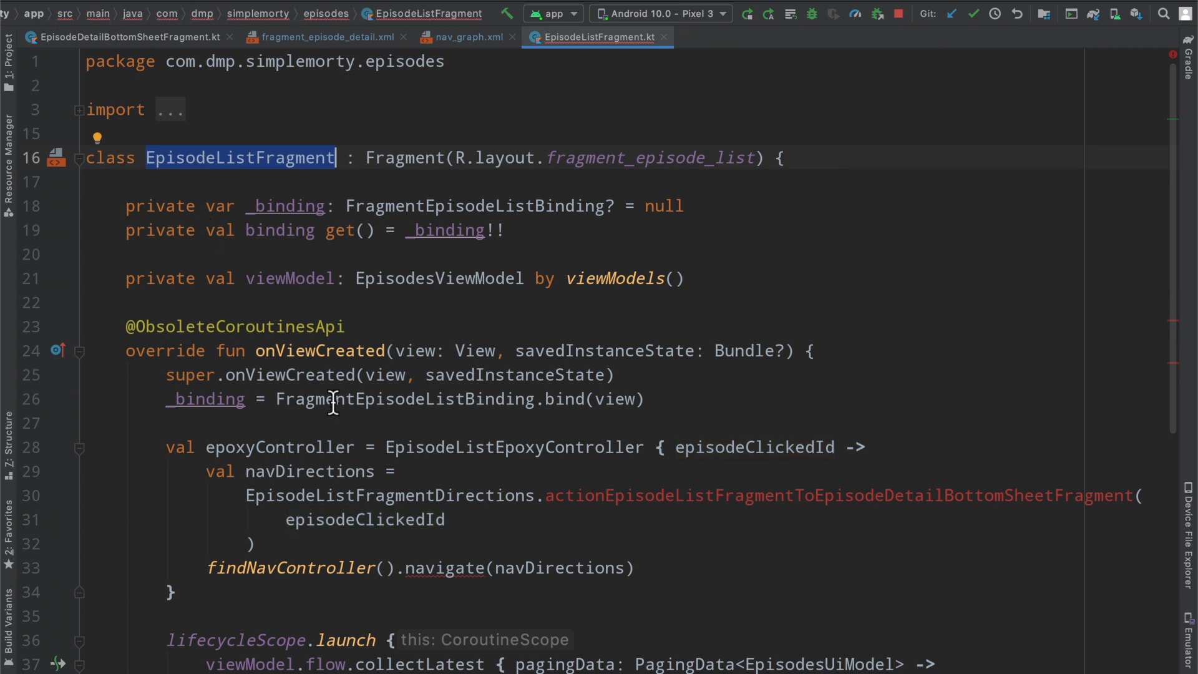
mouse_move(245, 495)
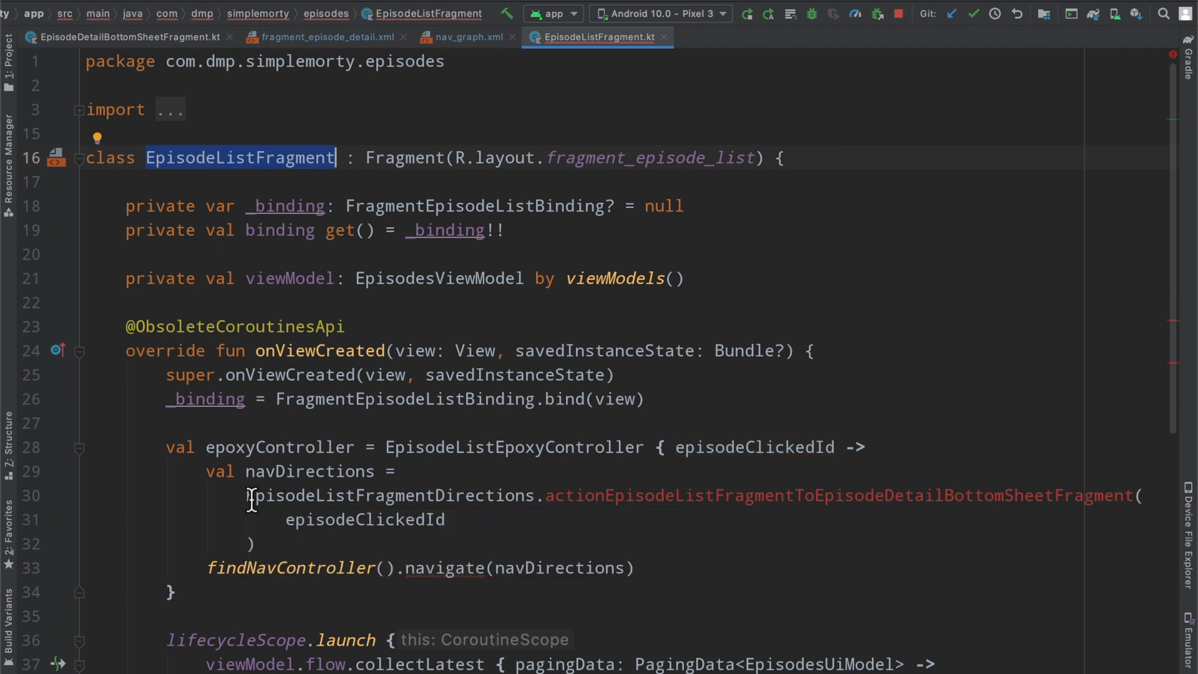
Select the old EpisodeListFragmentDirections action call after 'val navDirections =' for removal
double_click(476, 495)
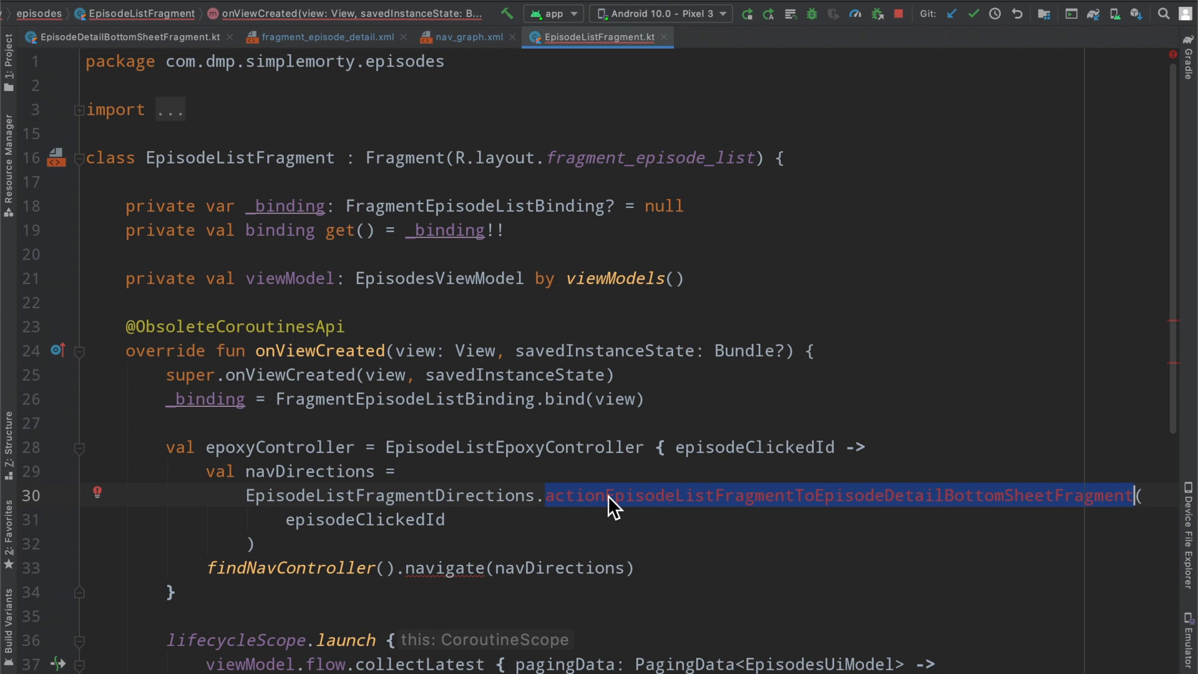
mouse_move(497, 515)
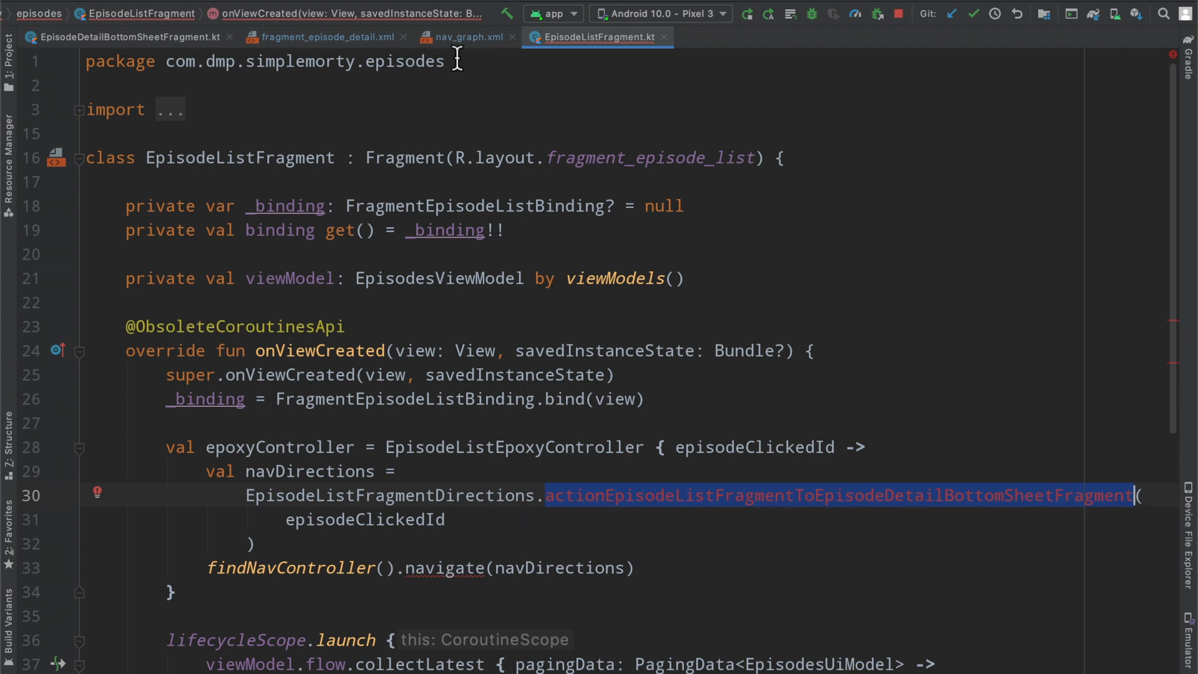
click(466, 36)
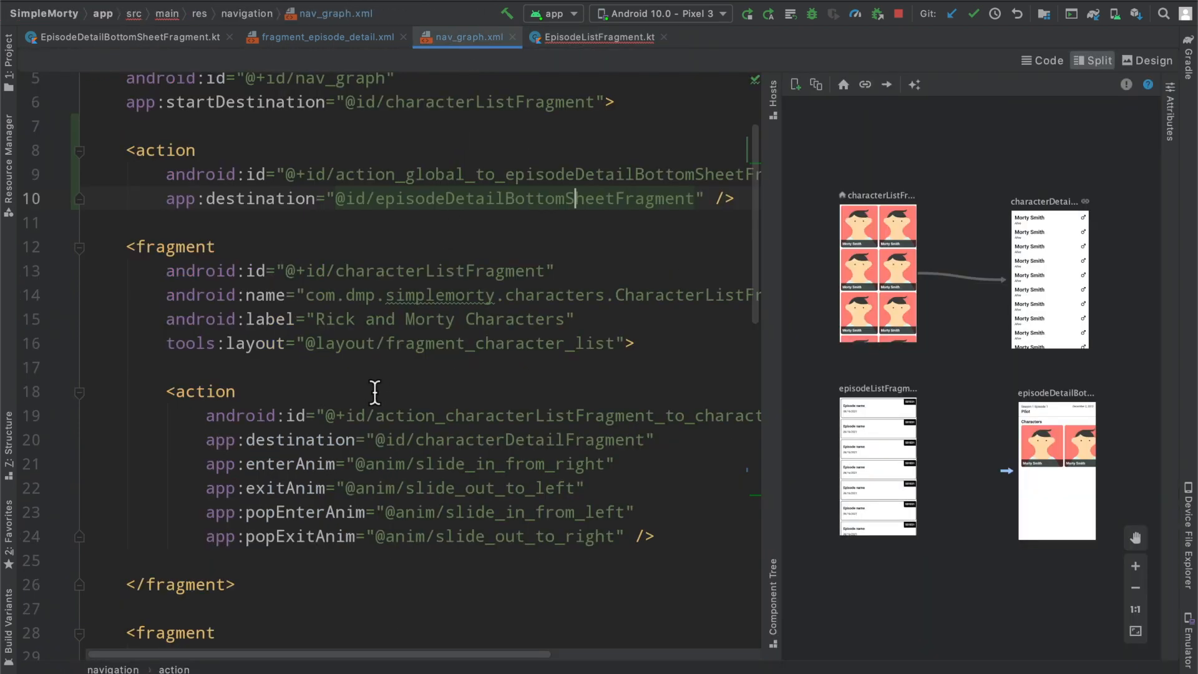
scroll(down, 3)
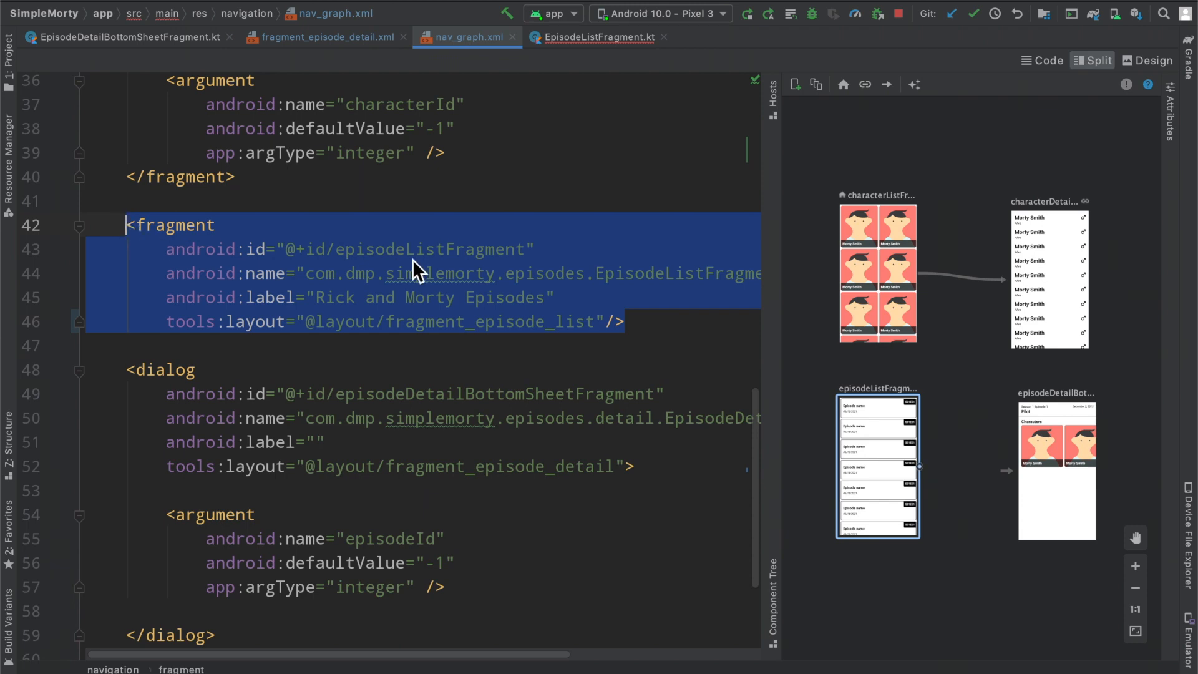
click(597, 37)
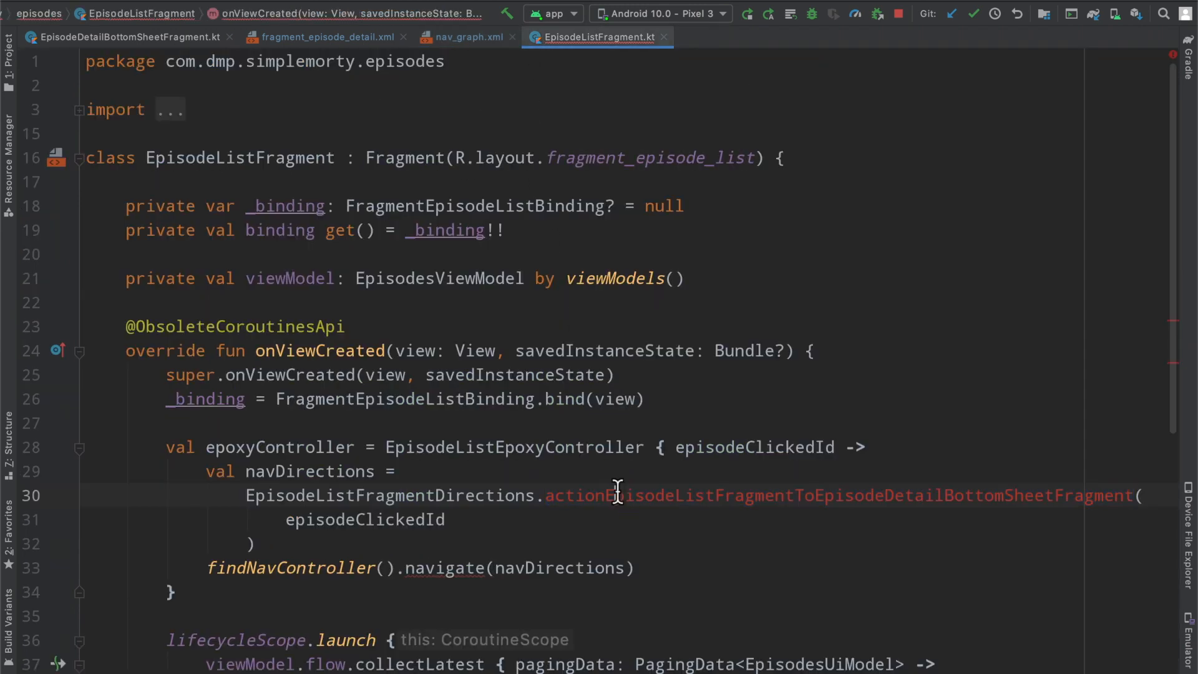
scroll(down, 3)
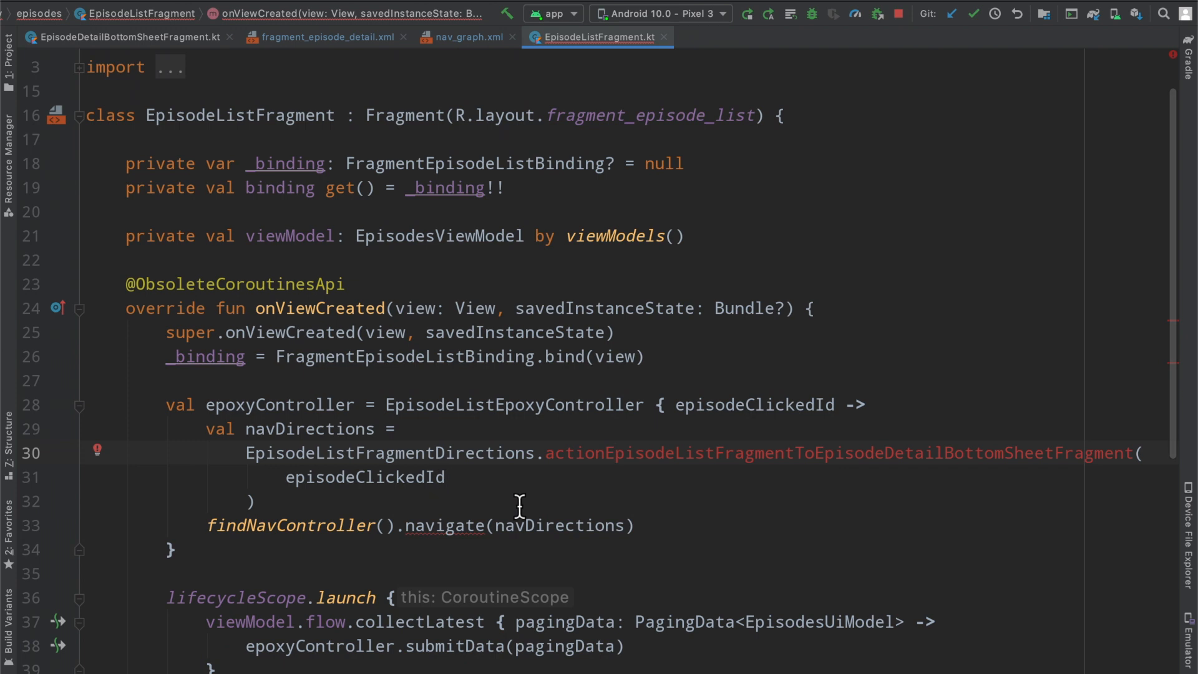
click(252, 501)
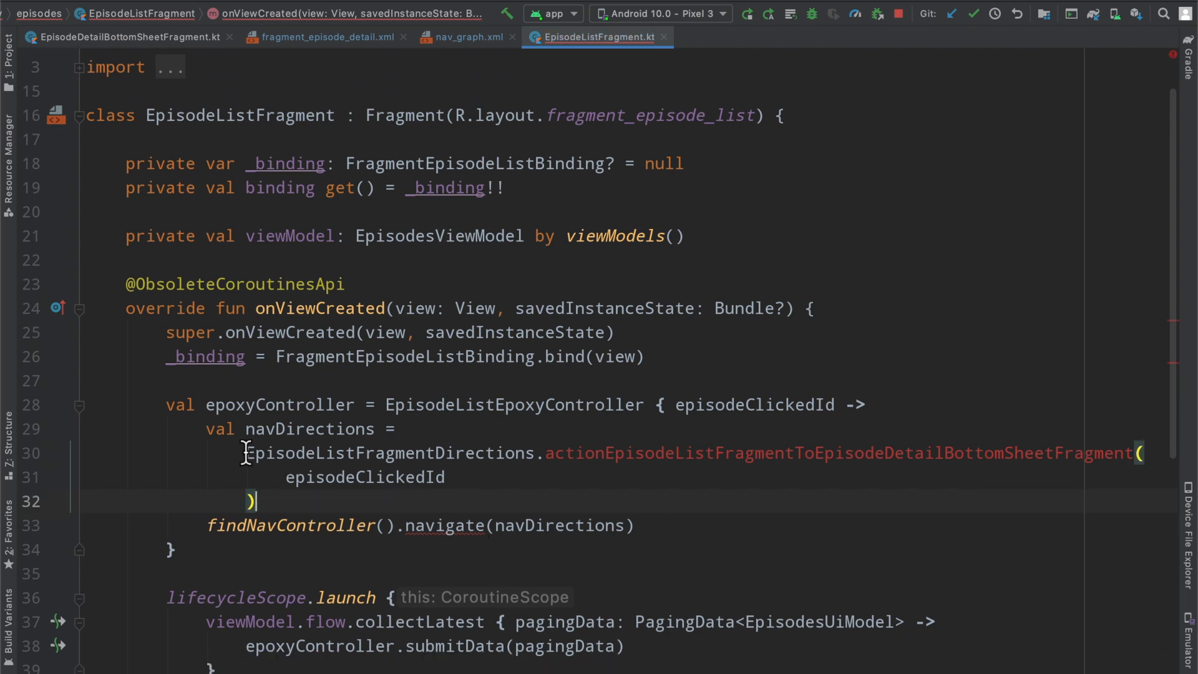
double_click(352, 453)
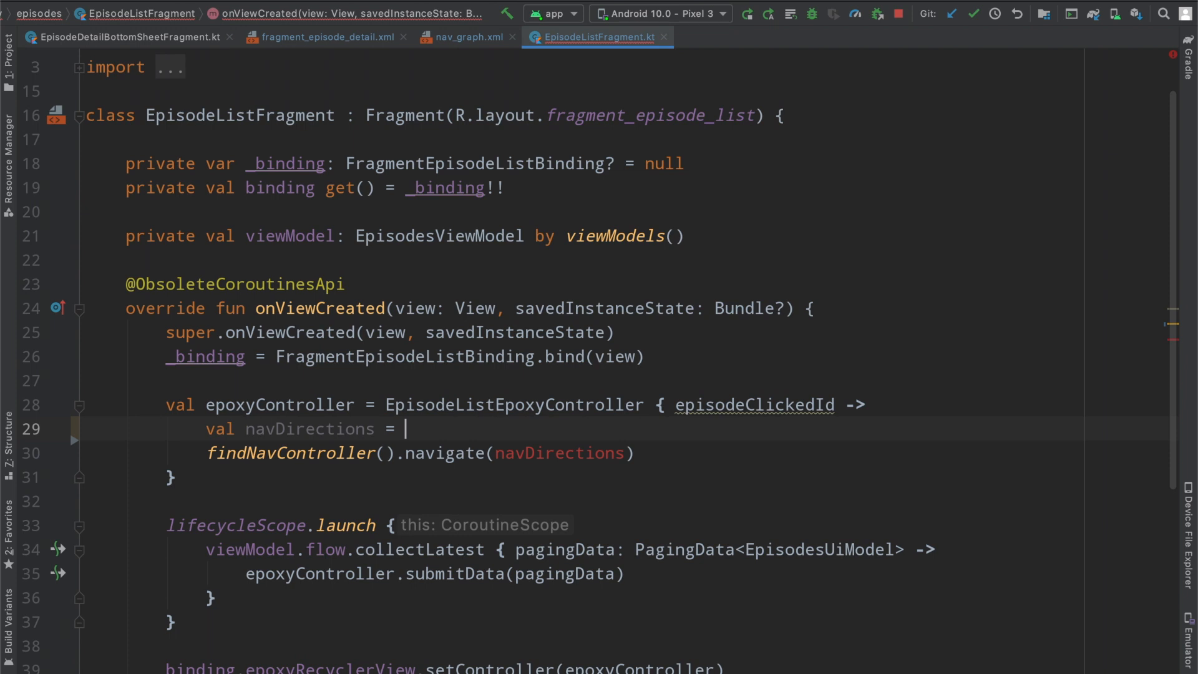
Set navDirections to NavGraphDirections.actionGlobalToEpisodeDetailBottomSheetFragment(episodeId = episodeClickedId)
text(NavGraphDirections.actionGlobalToEpisodeDetailBottomSheetFragment()
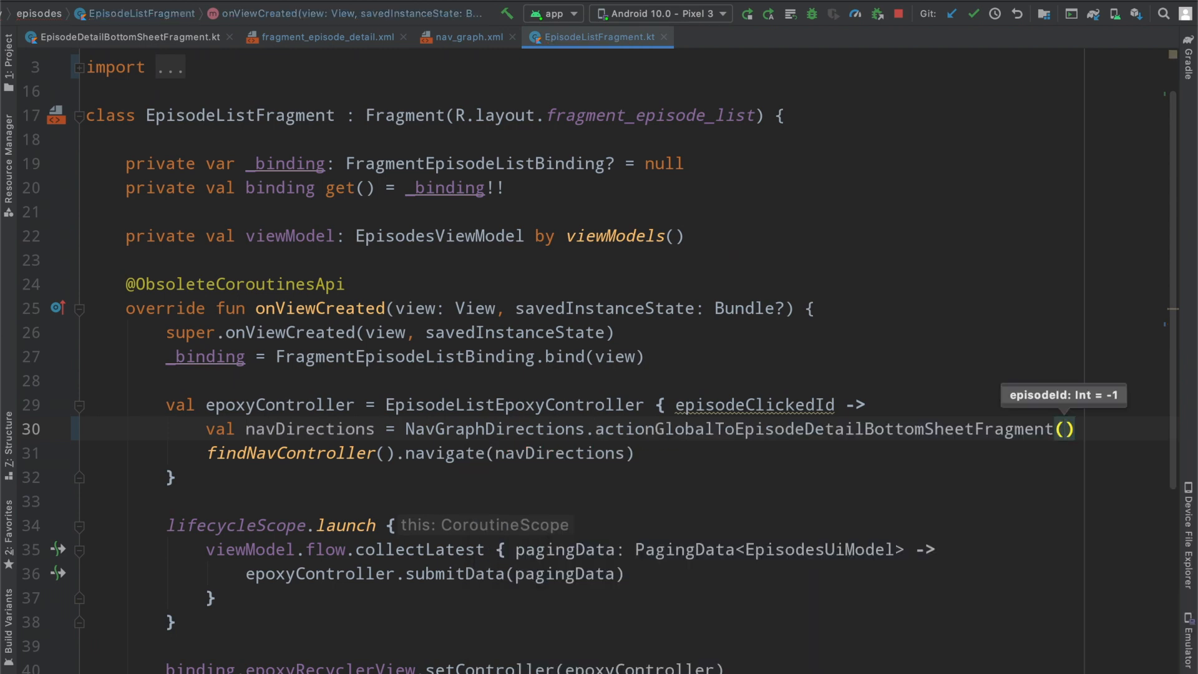
text(episodeClickedId))
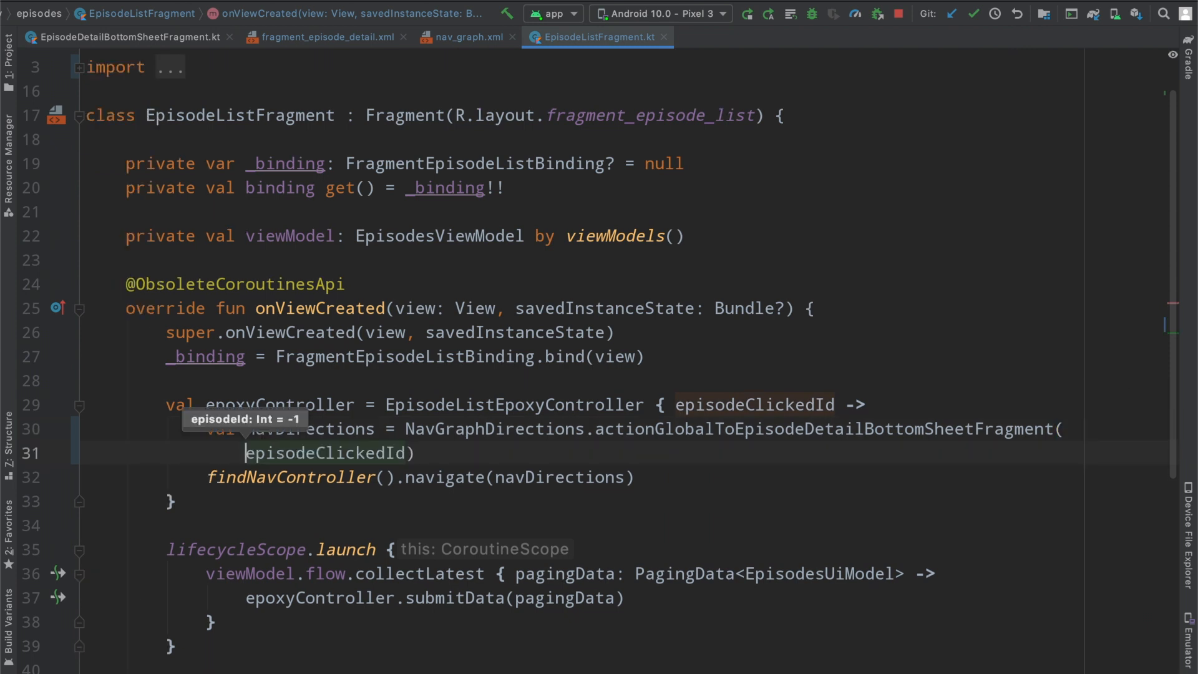
key(enter)
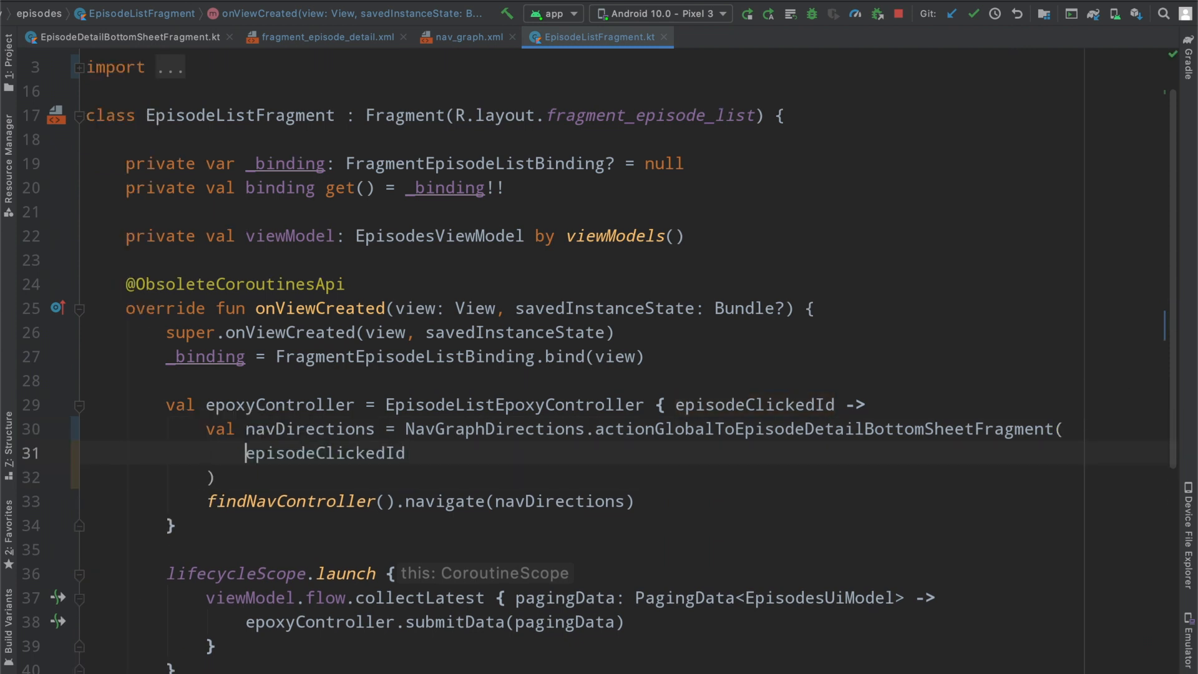
text(episodeId =)
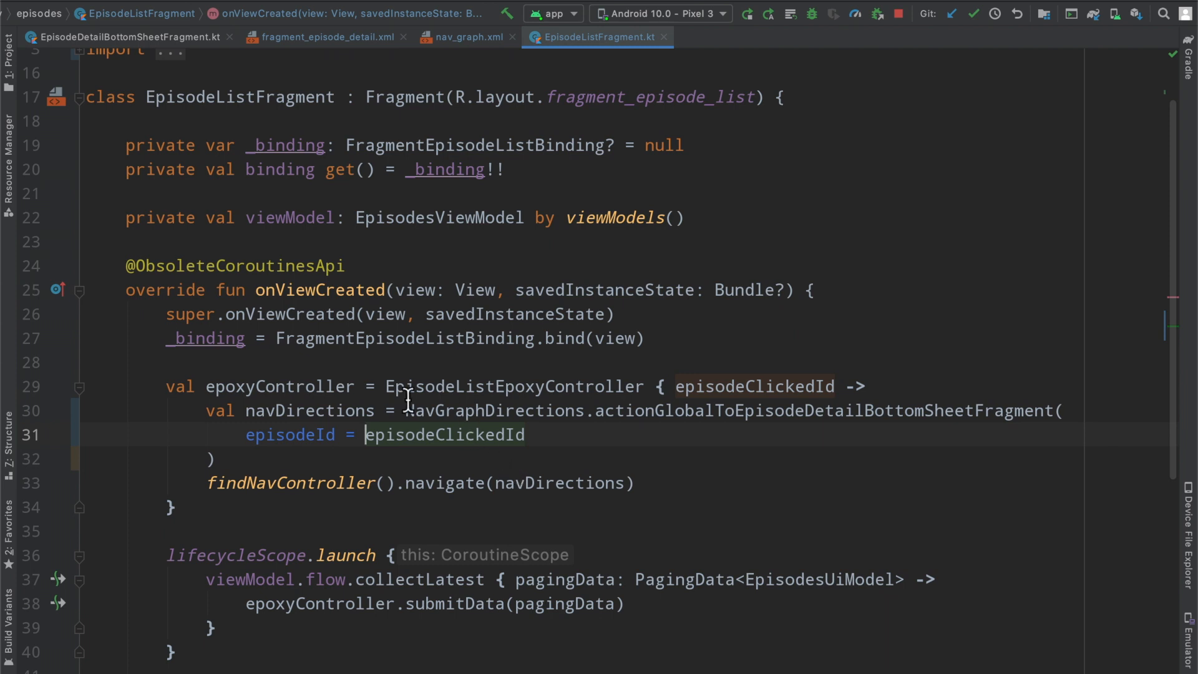
Inspect the generated NavGraphDirections source, then close it
double_click(493, 411)
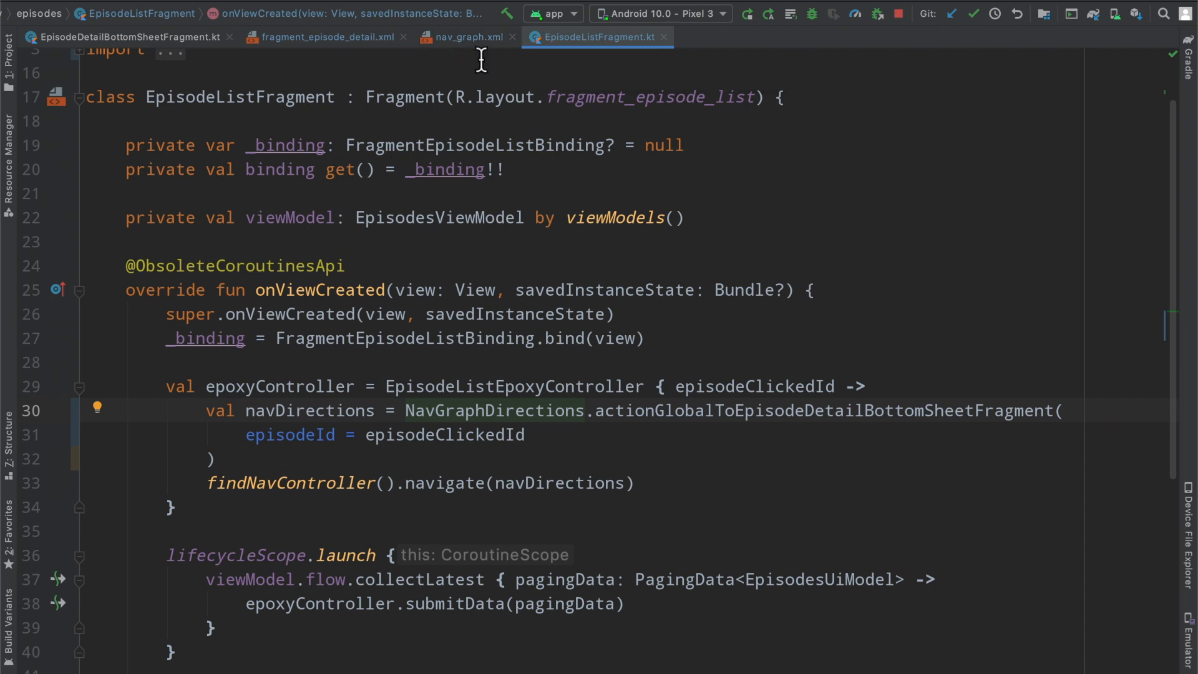
mouse_move(466, 37)
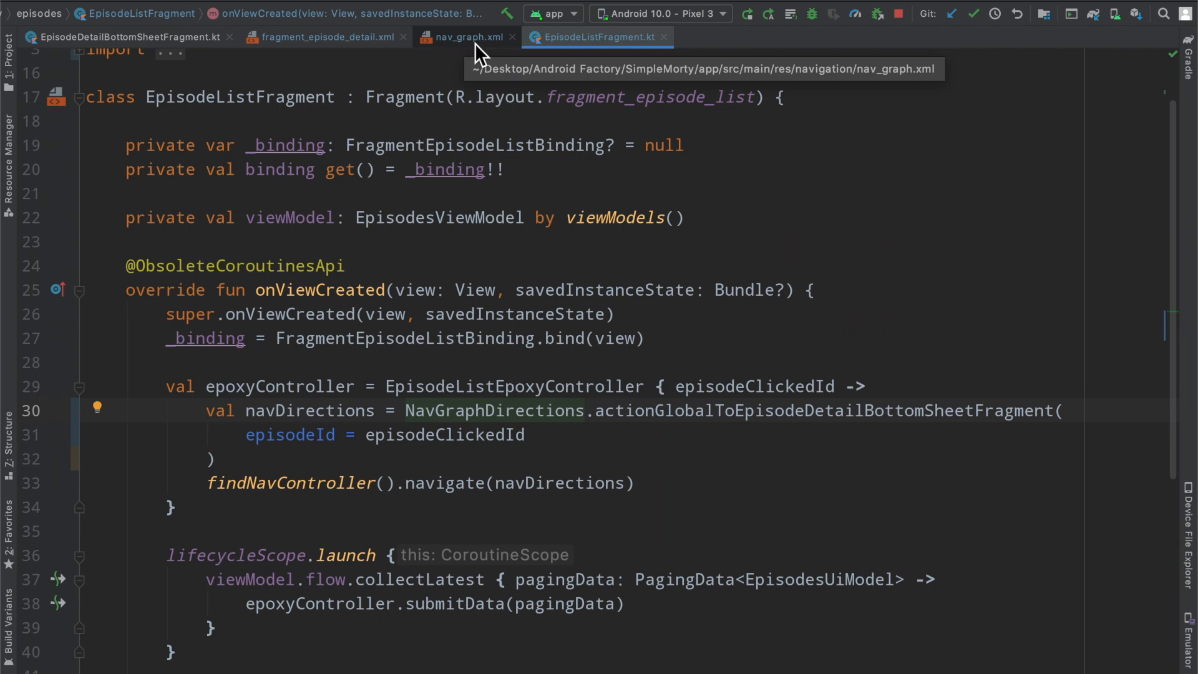
double_click(493, 411)
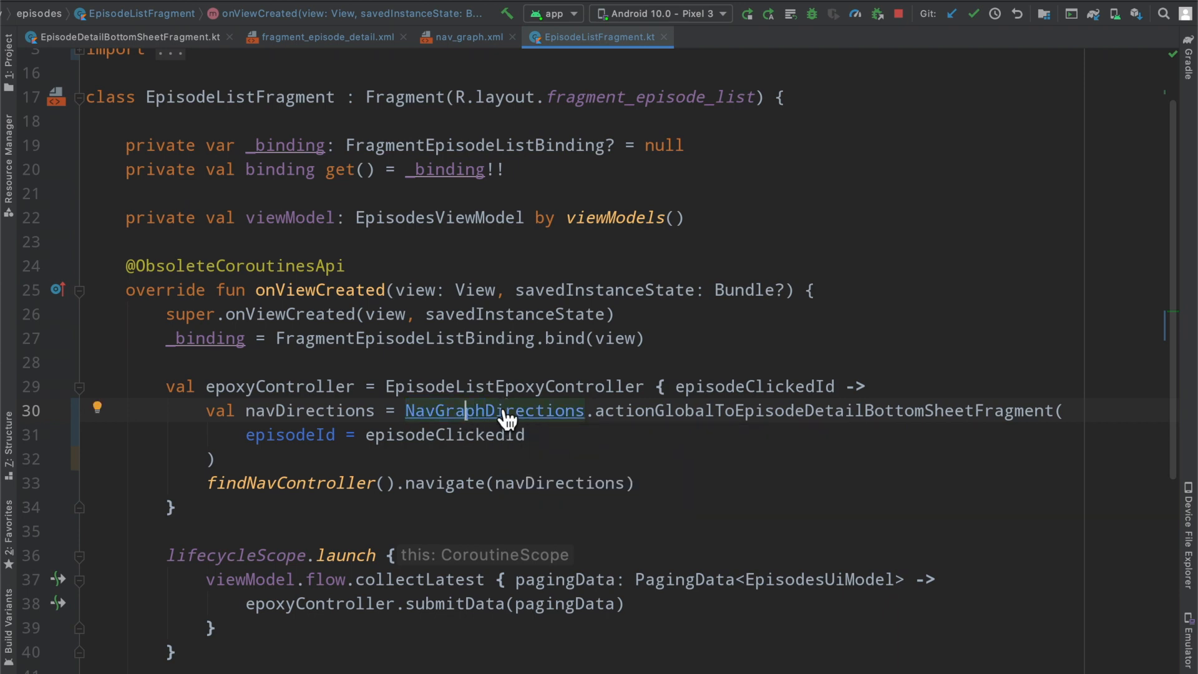
click(493, 410)
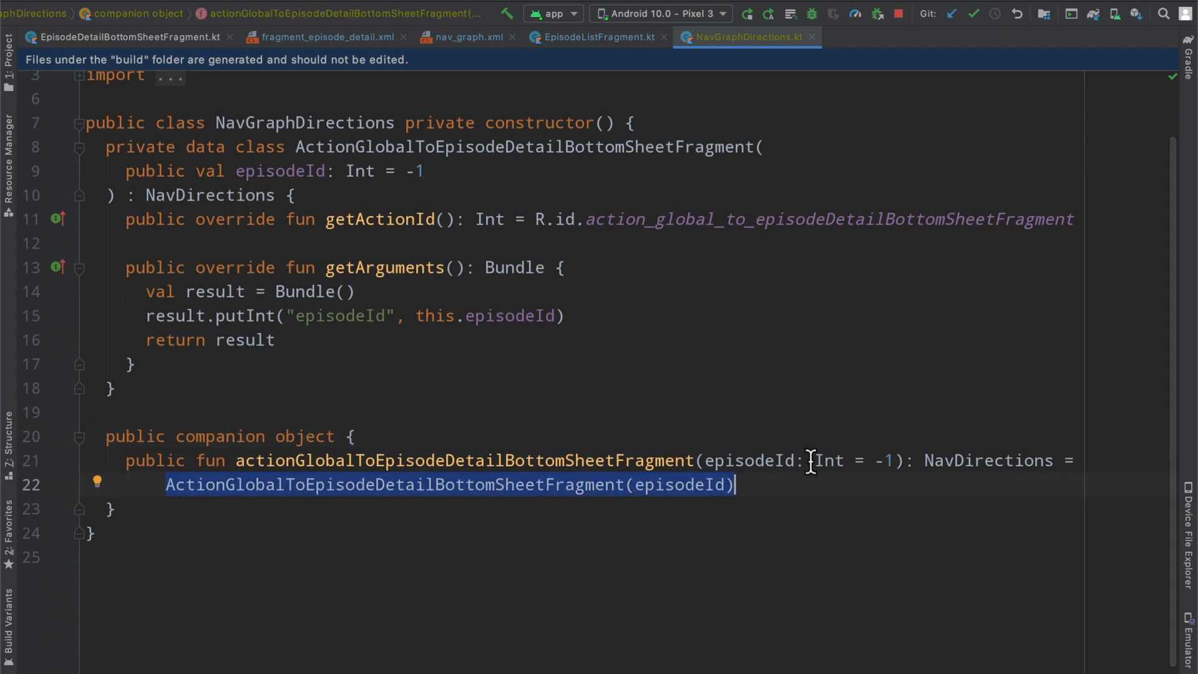
click(598, 37)
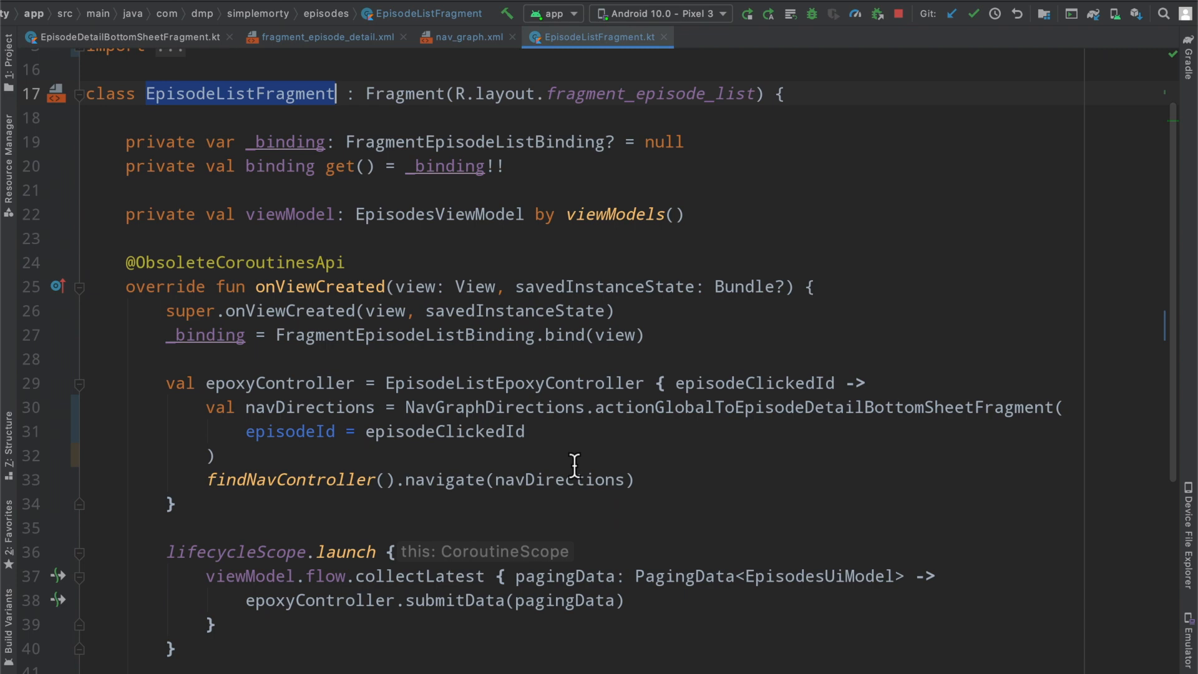
Add 'private val onEpisodeClicked: (Int) ->' to CharacterDetailsEpoxyController's constructor
drag(206, 406, 633, 480)
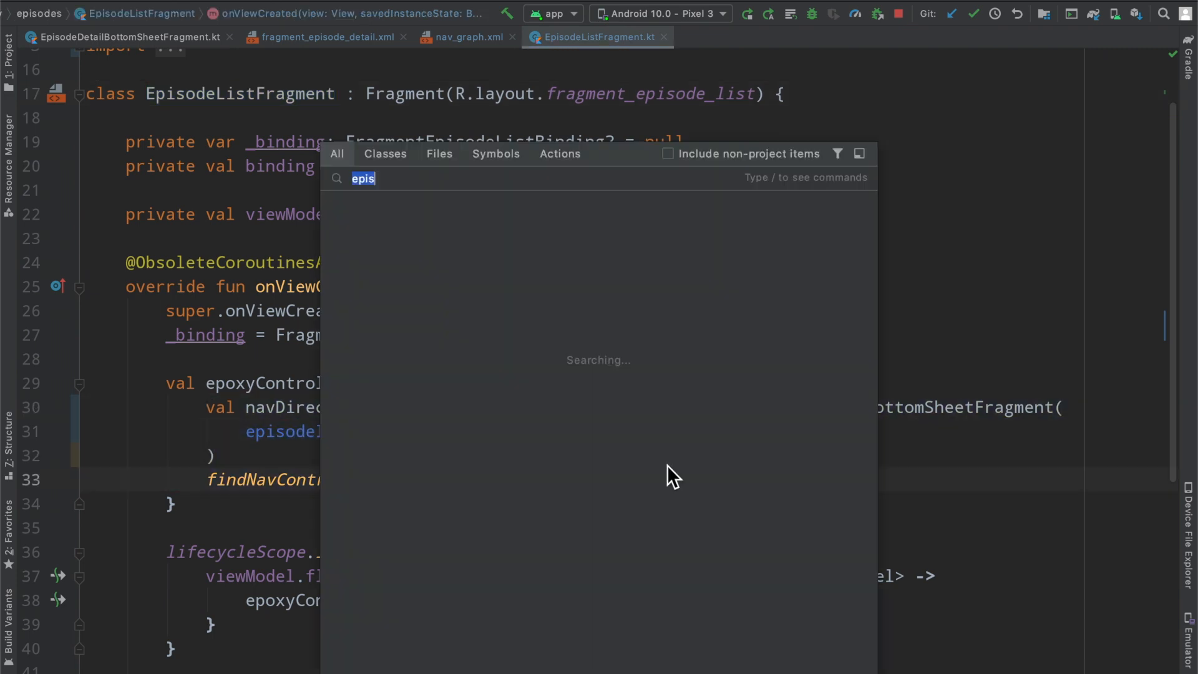
text(character)
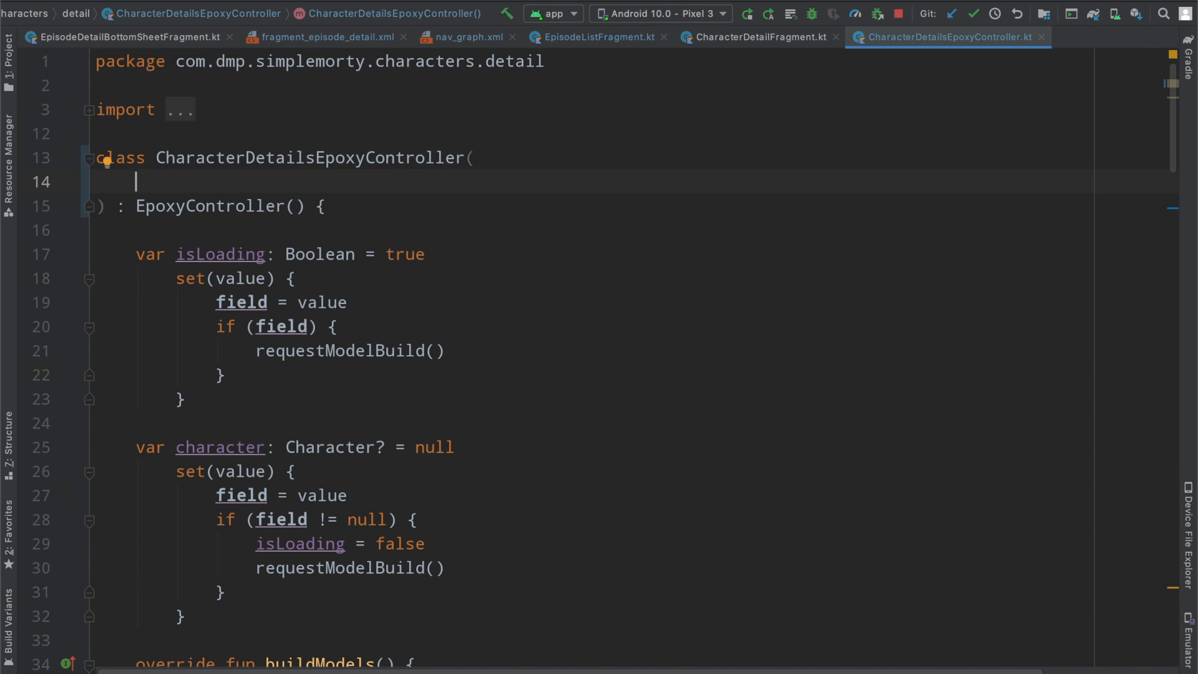
text(private va)
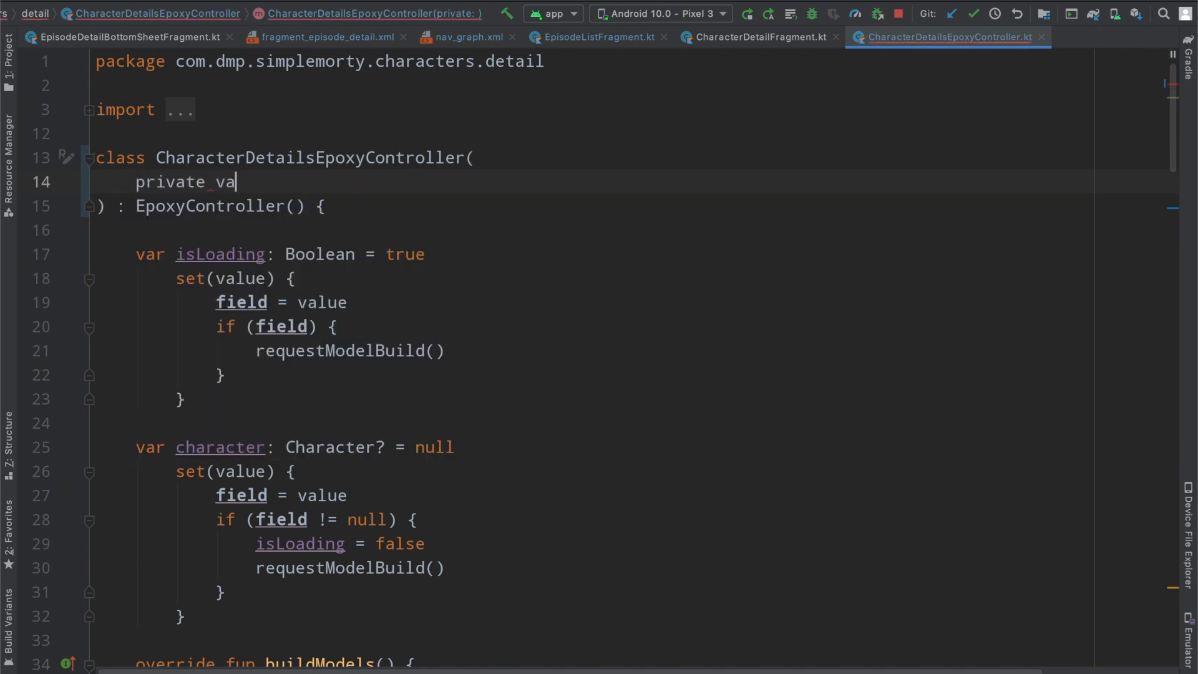
text(l onEpisodeClicked: ()
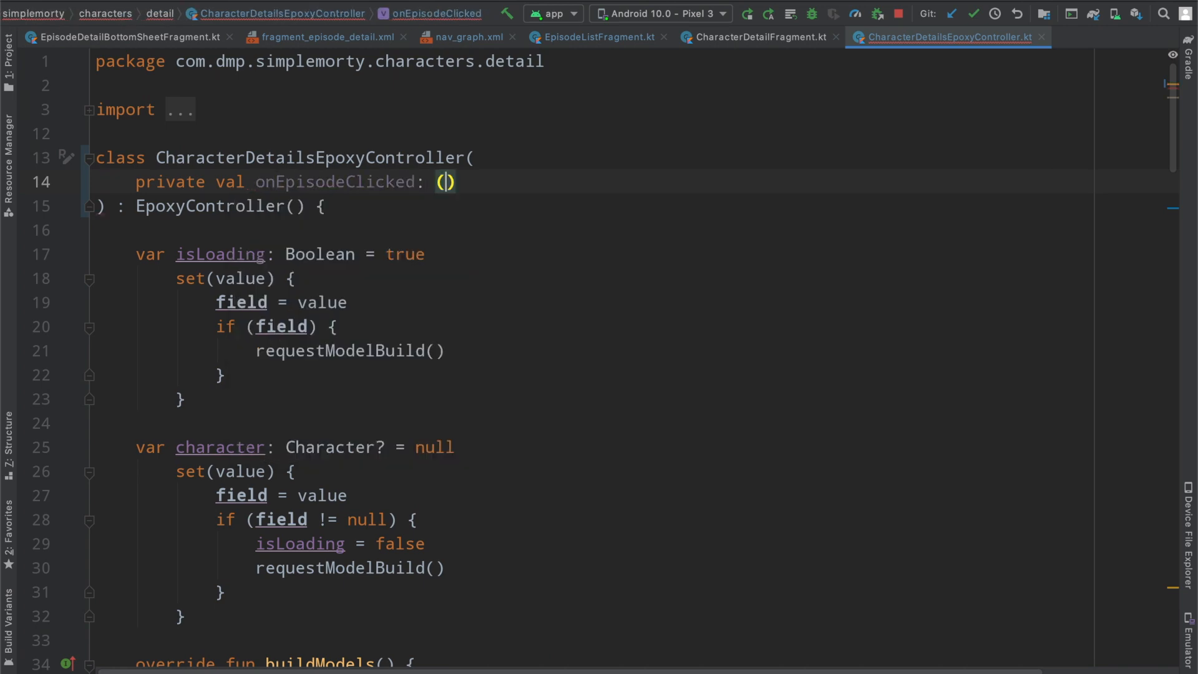
text(Int) ->)
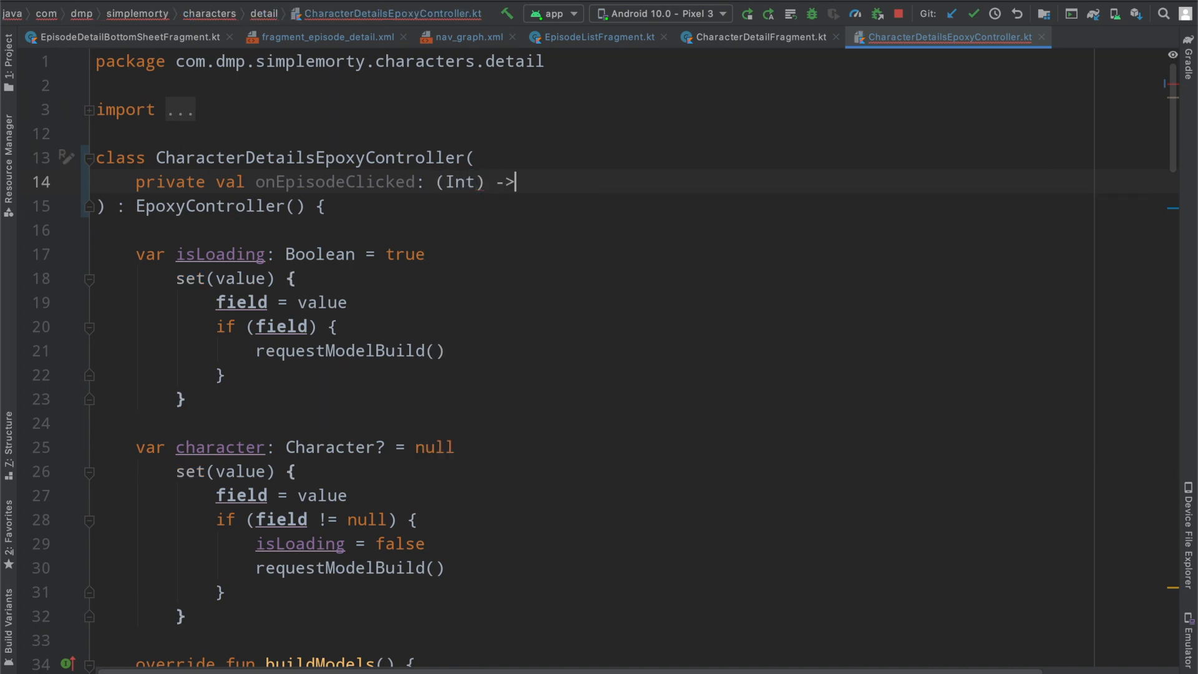
click(757, 36)
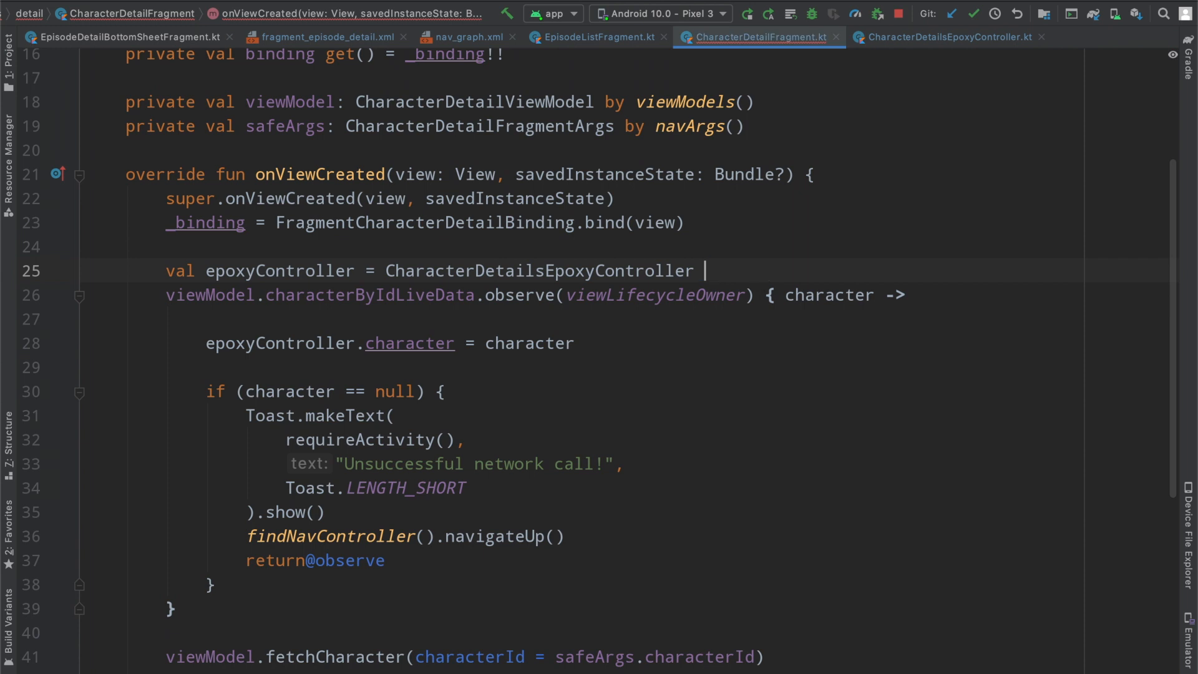
Pass CharacterDetailsEpoxyController a lambda navigating via the global bottom-sheet action with episodeId = episodeClickedId
text({ it: Int)
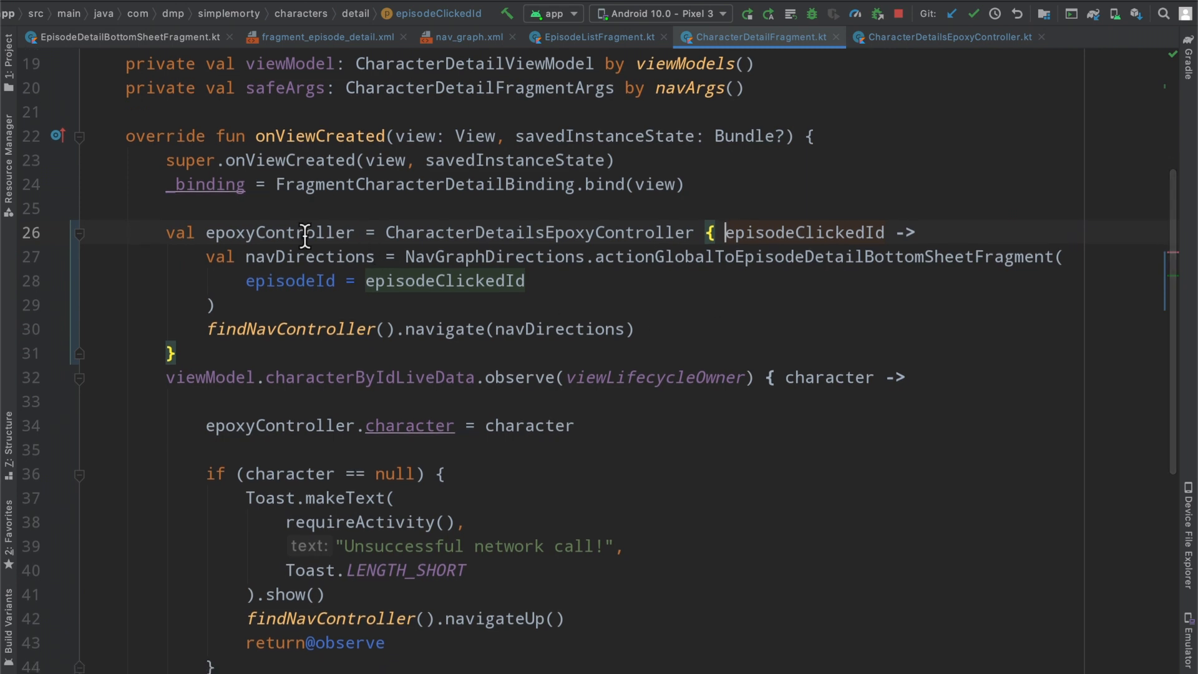
double_click(278, 232)
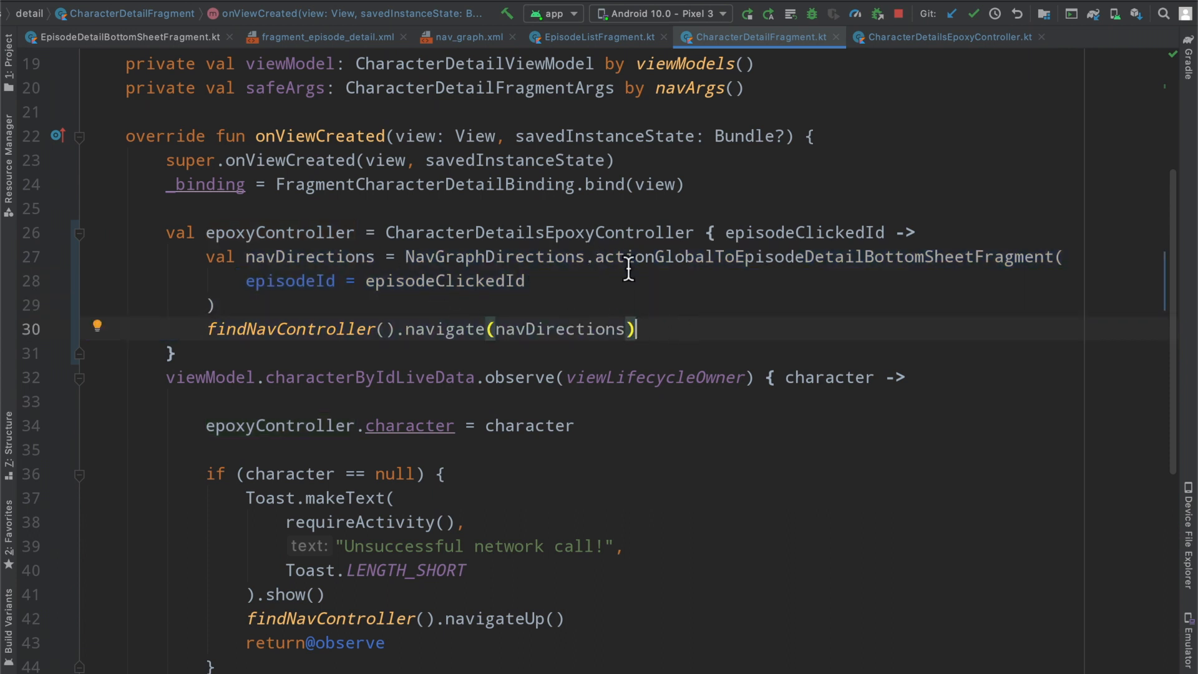
mouse_move(709, 279)
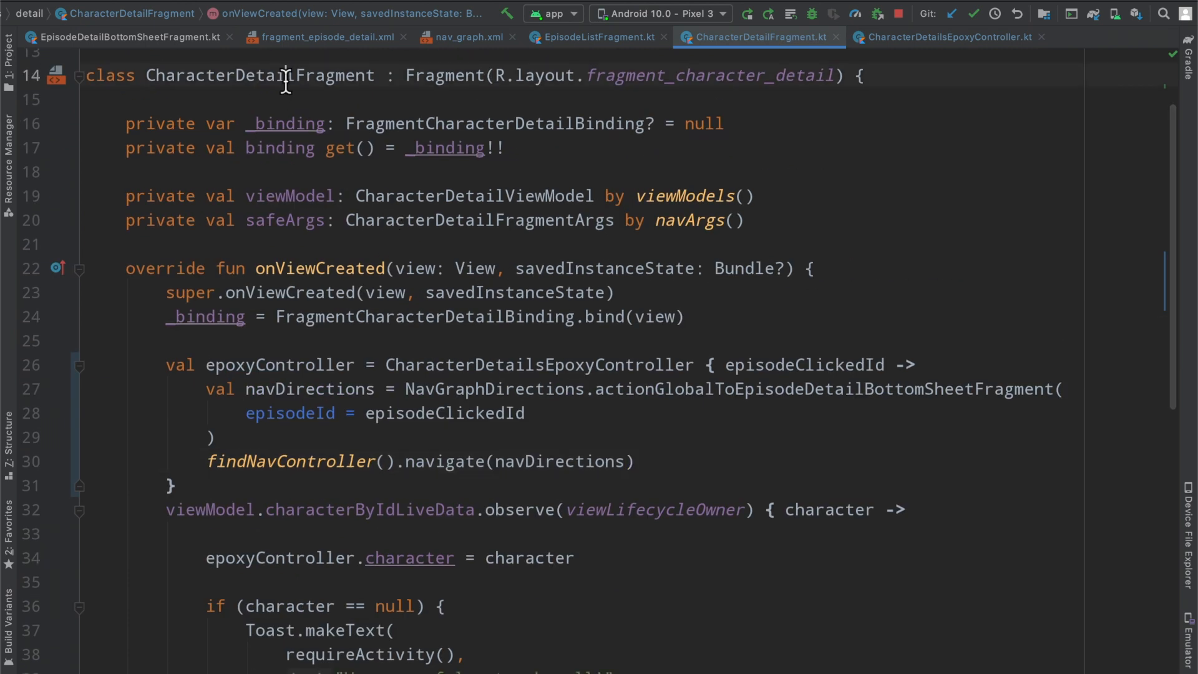
double_click(443, 413)
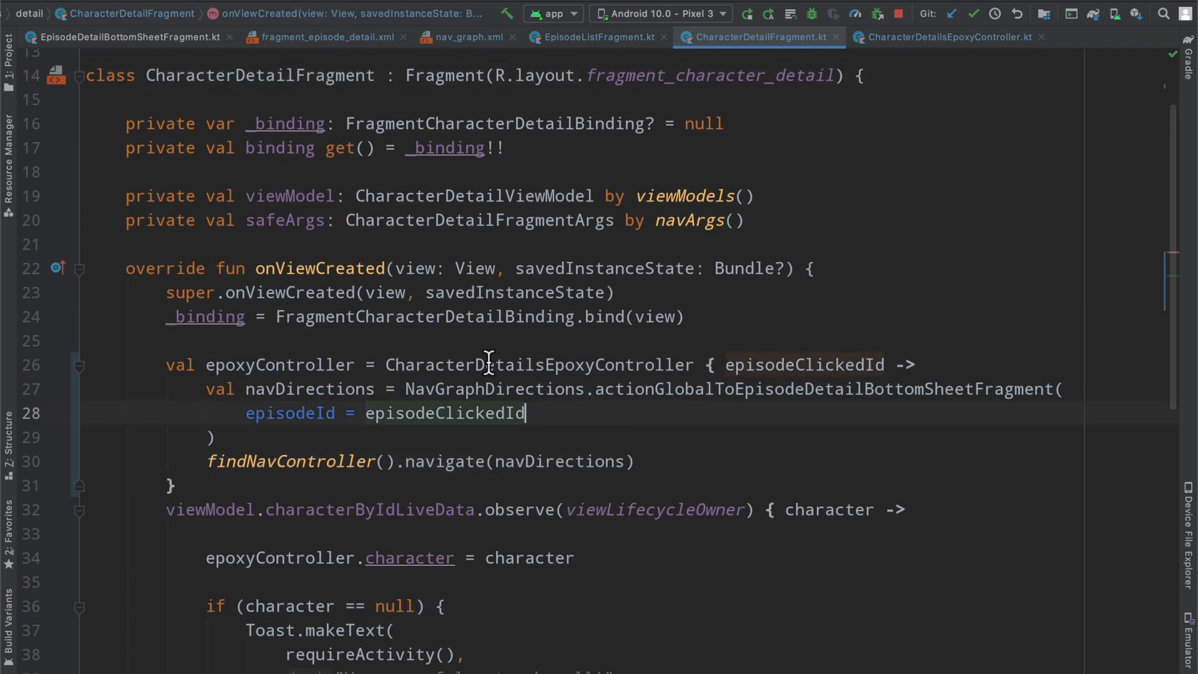
click(949, 37)
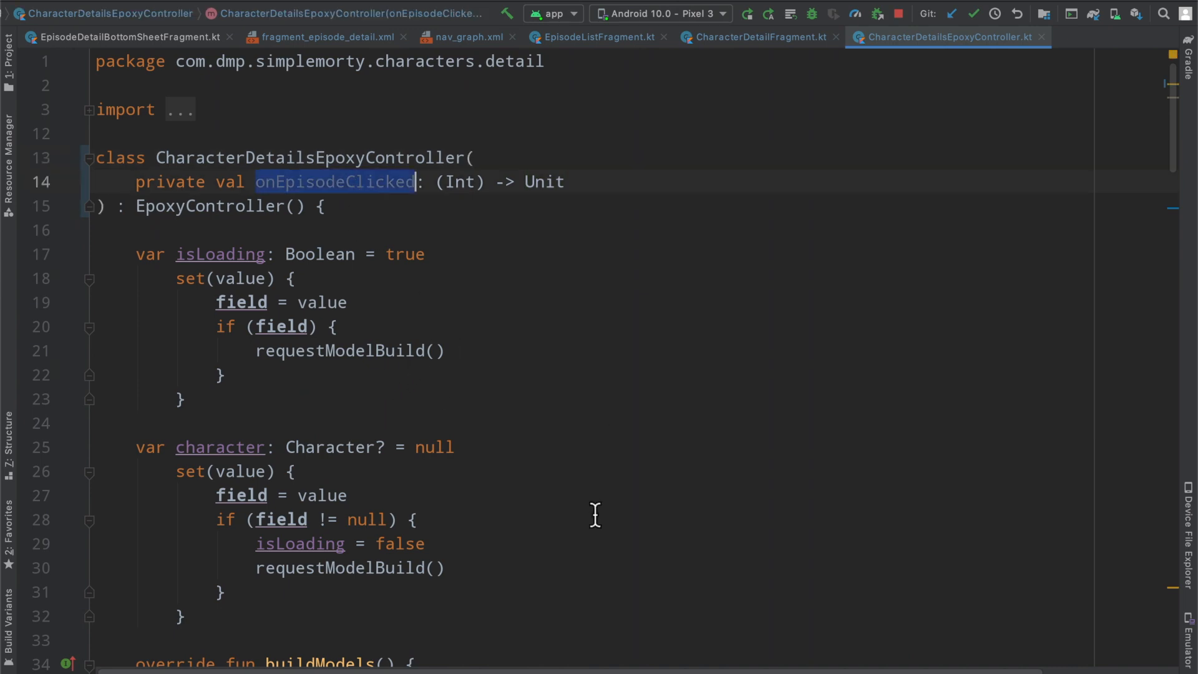
Add an onEpisodeClicked: (Int) -> Unit parameter to EpisodeCarouselItemEpoxyModel
scroll(down, 3)
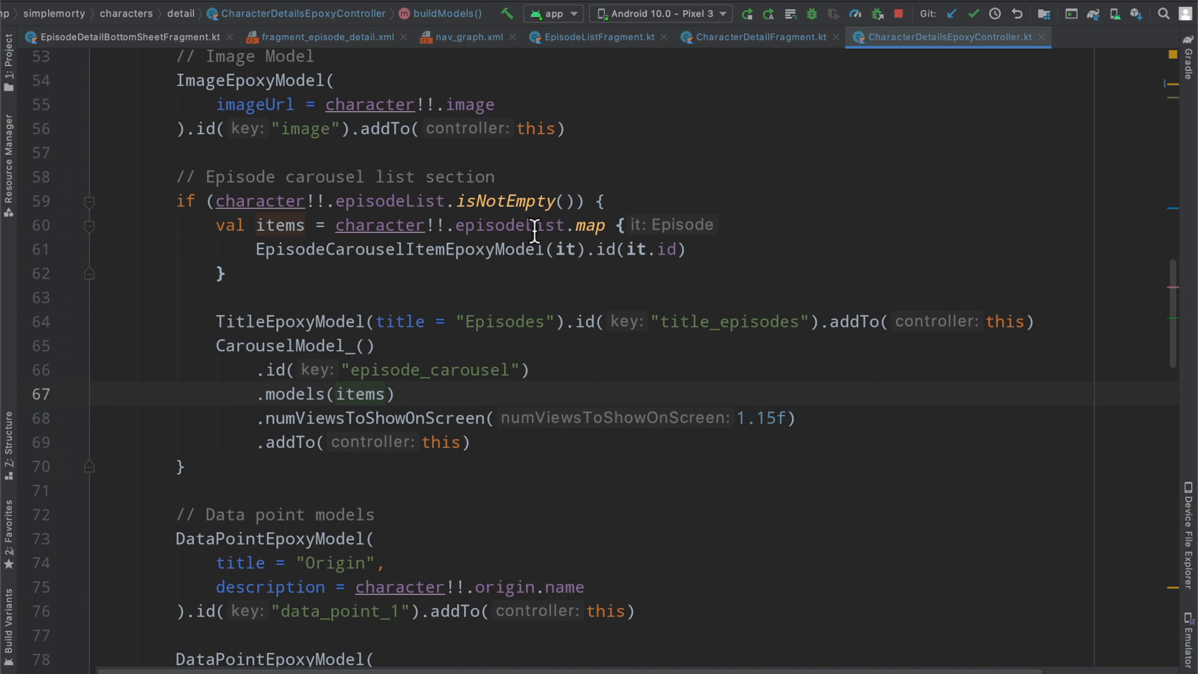
text(, onEpisodeClicked)
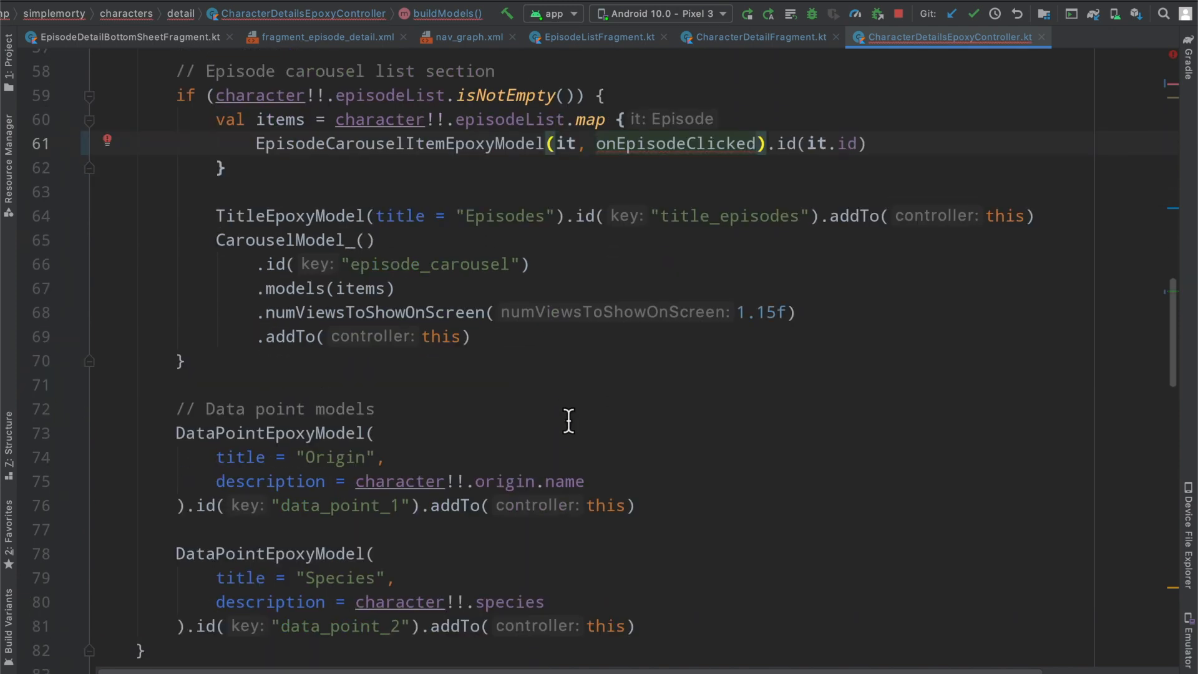
scroll(down, 3)
text(val onEpisodeClicked: ()
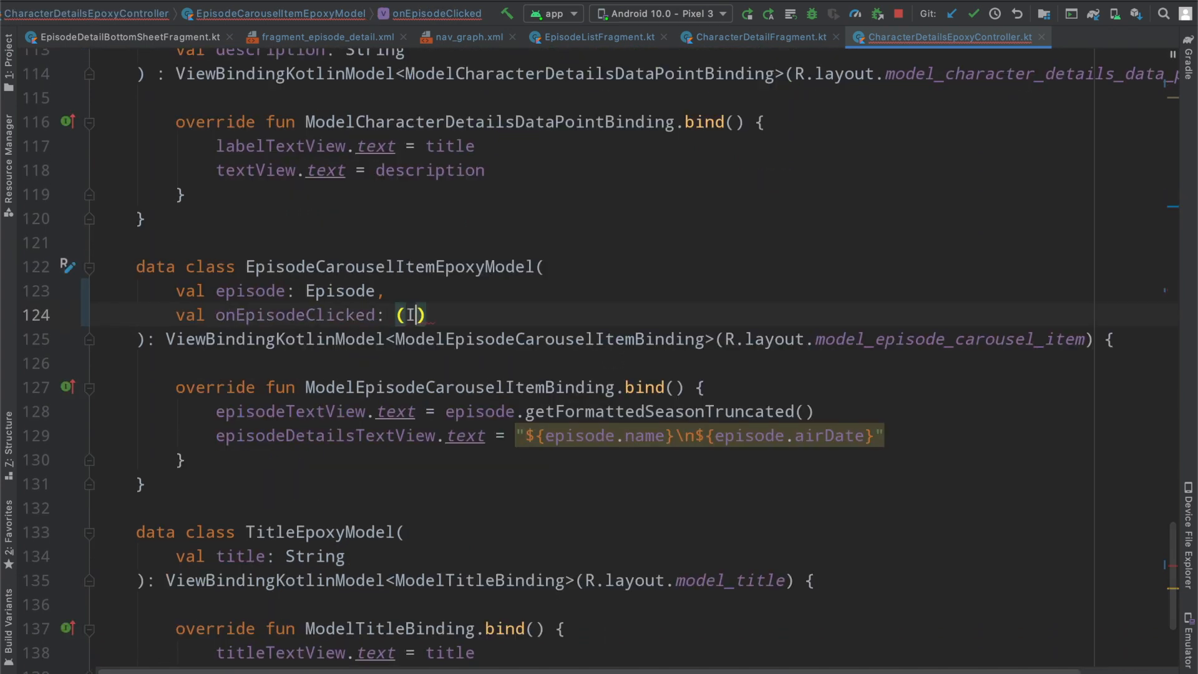
text(nt) ->)
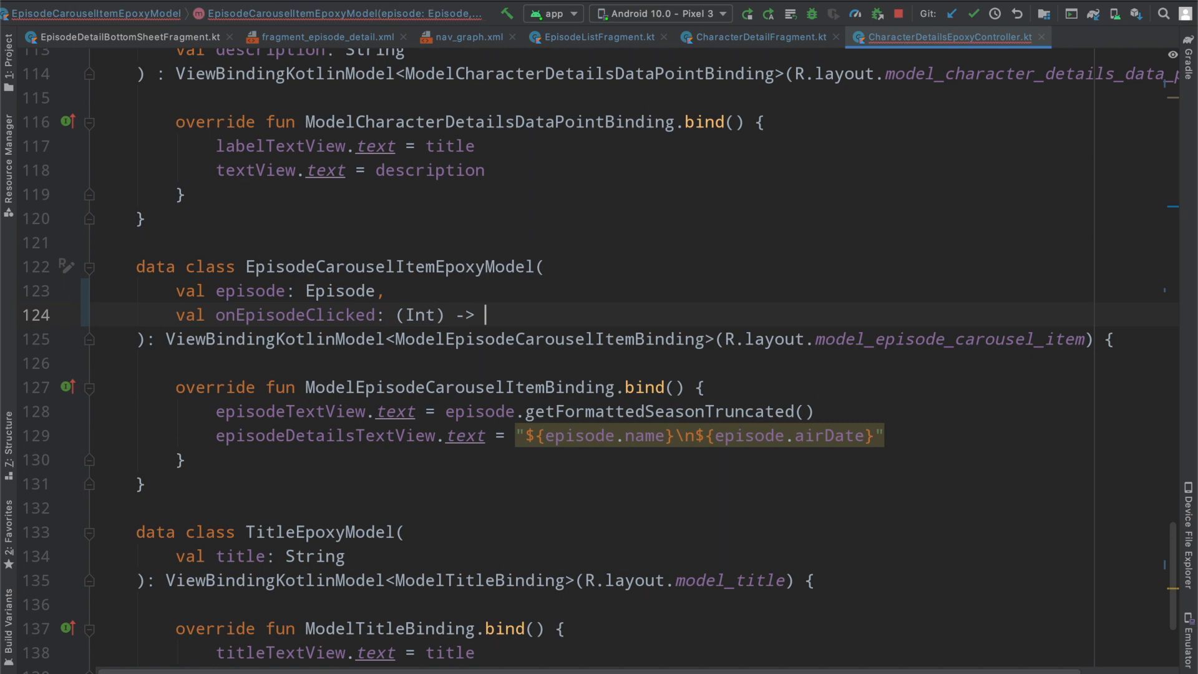
text(Unit)
text(root.)
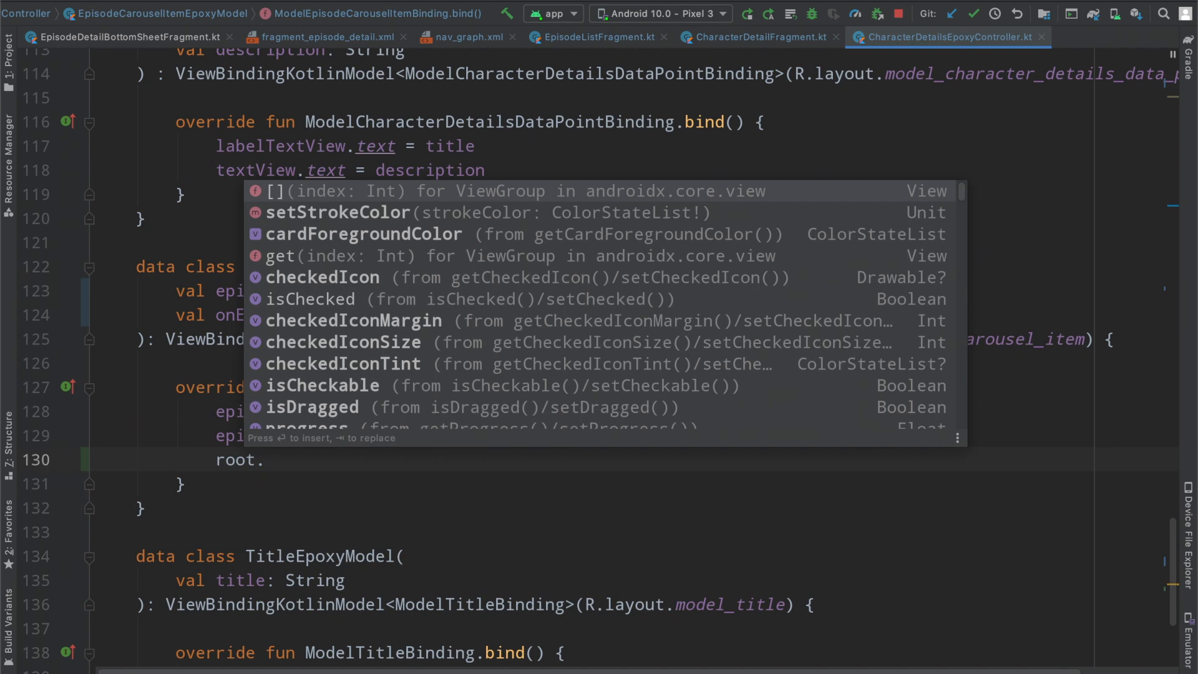
In bind(), set root.setOnClickListener to call onEpisodeClicked(episode.id)
text(setonc)
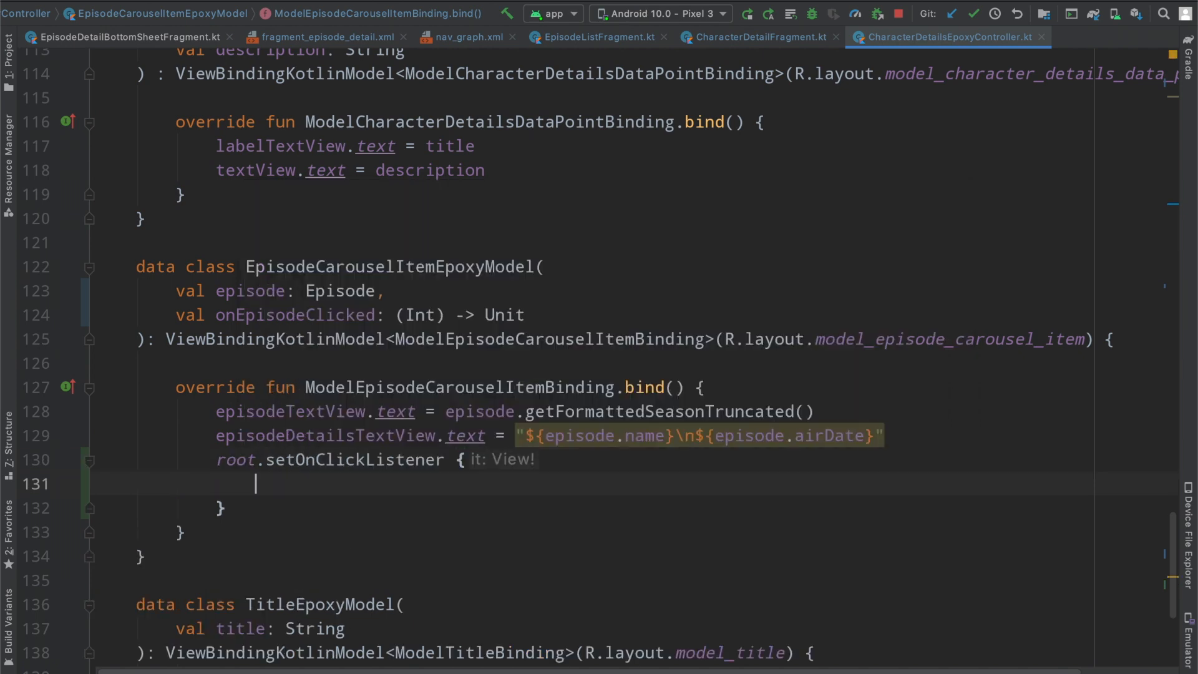
text(onEpisodeClicked())
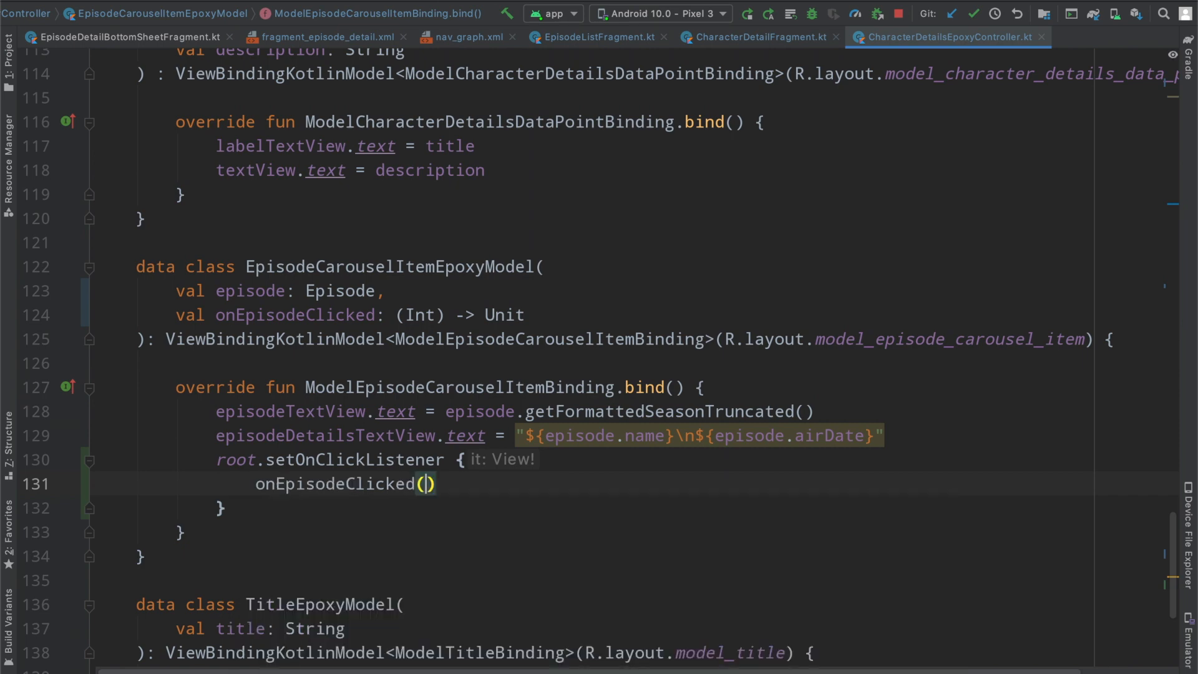
text(episodeId))
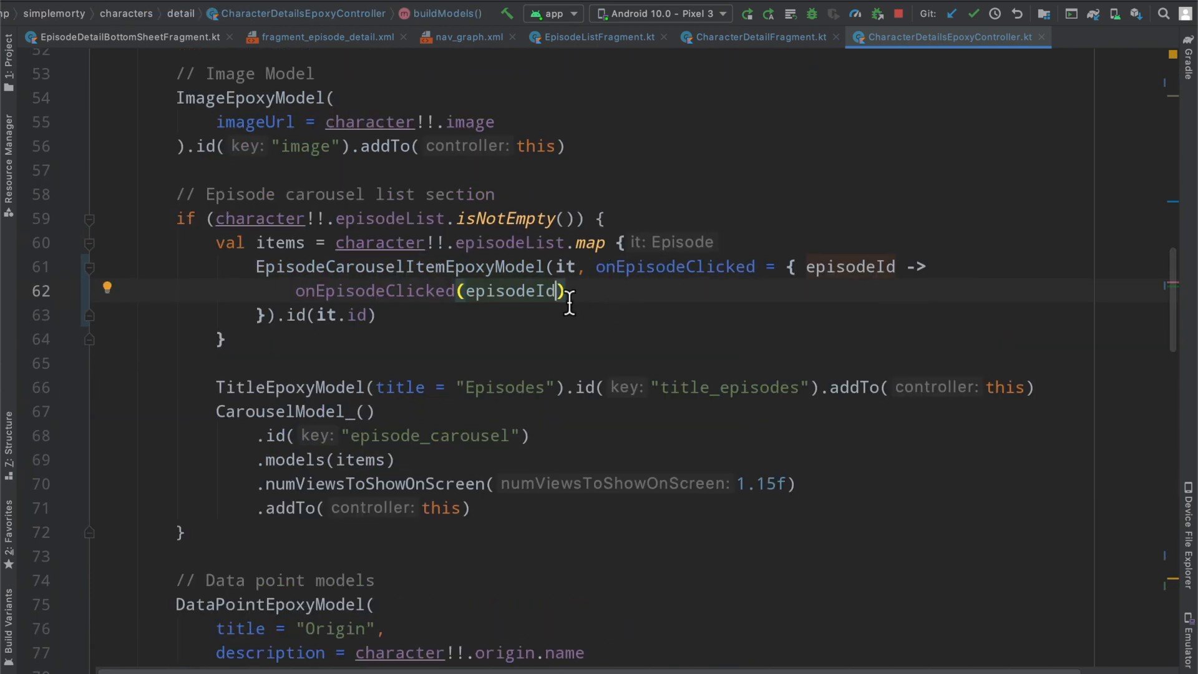
double_click(674, 266)
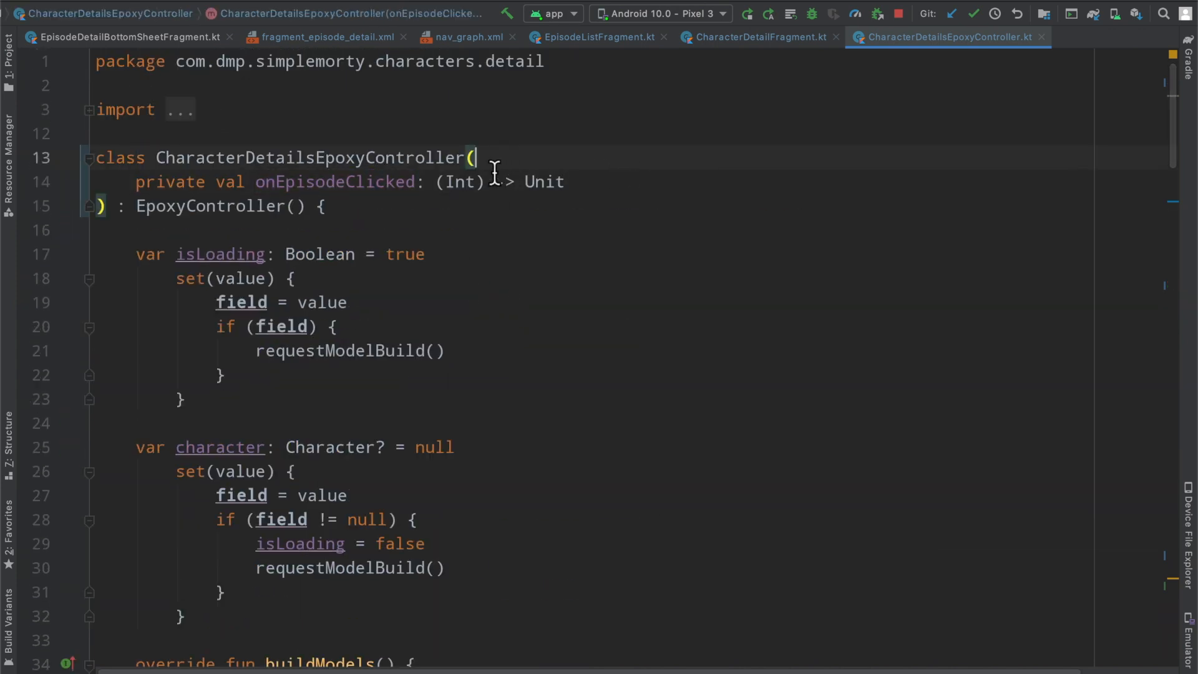
click(759, 37)
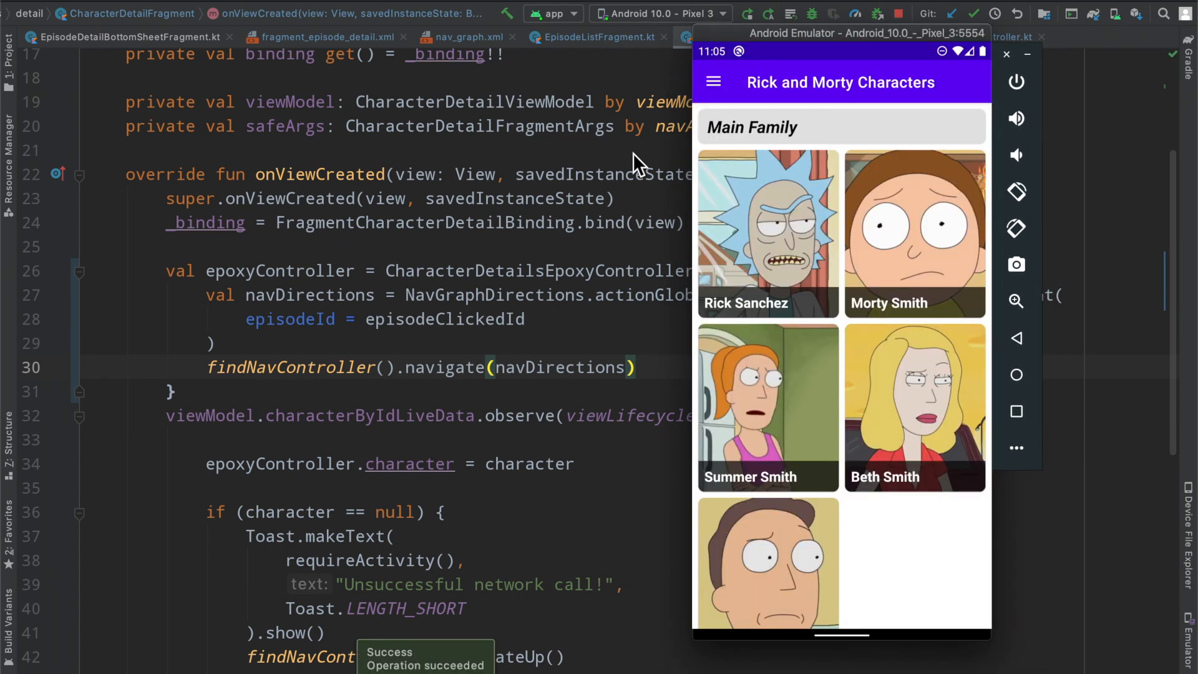
In the emulator, open Beth Smith and tap A Rickle in Time in her episode carousel
click(767, 235)
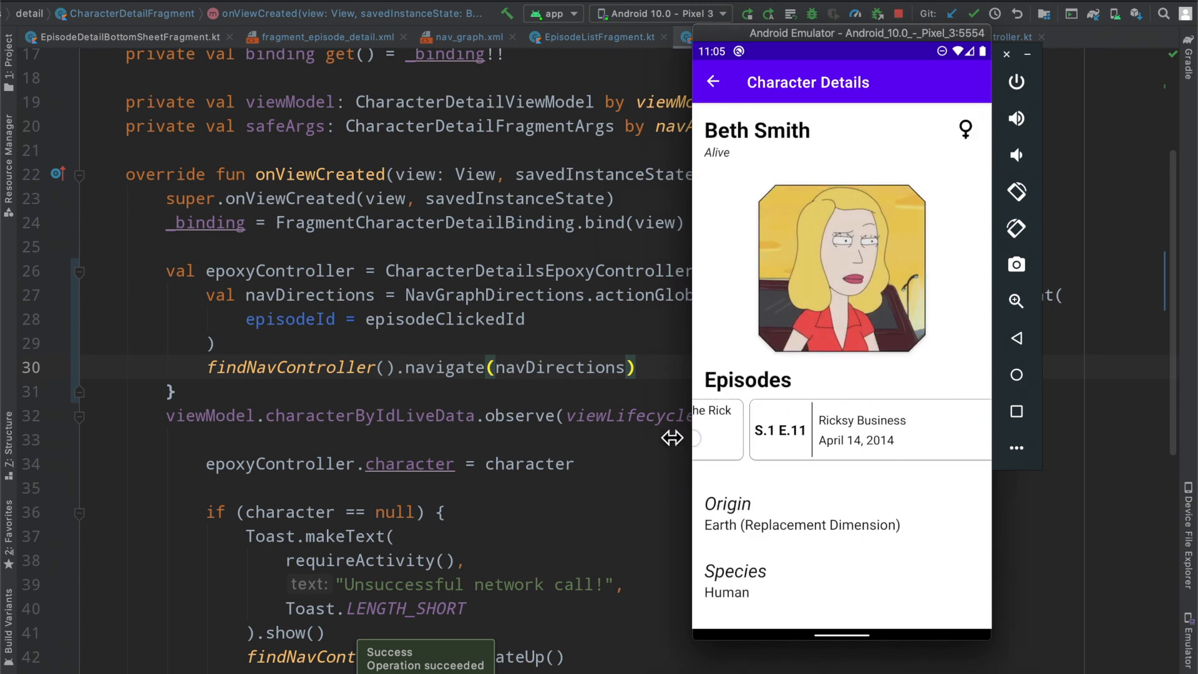
scroll(left, 3)
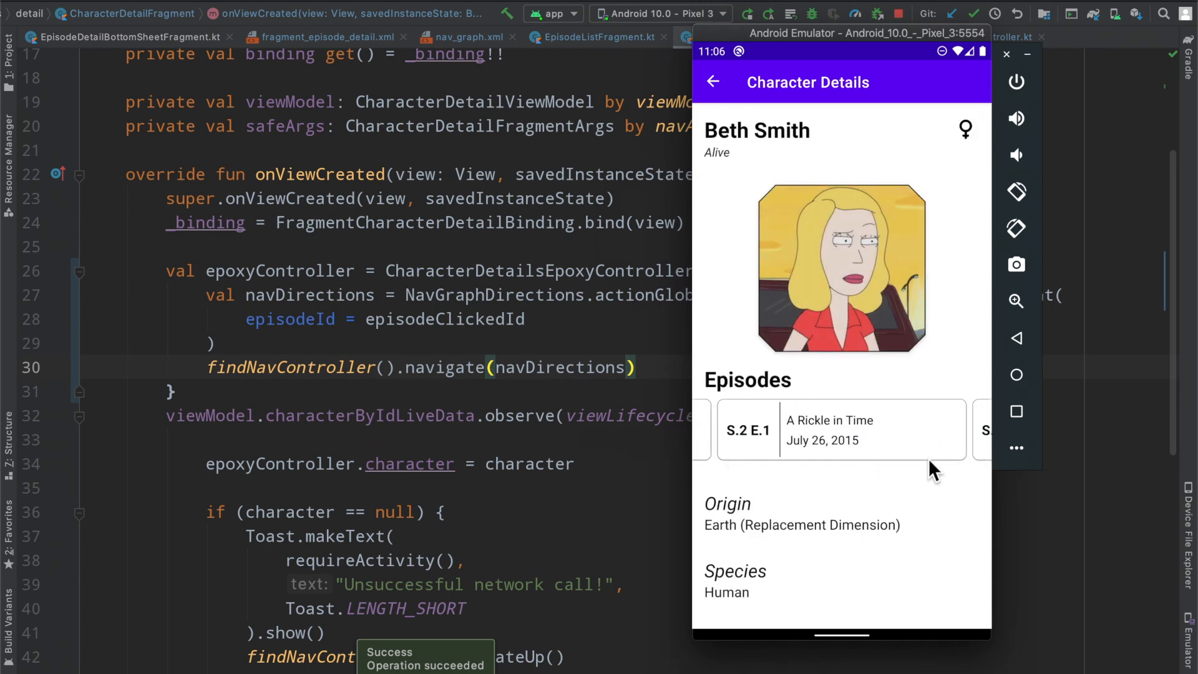
click(841, 429)
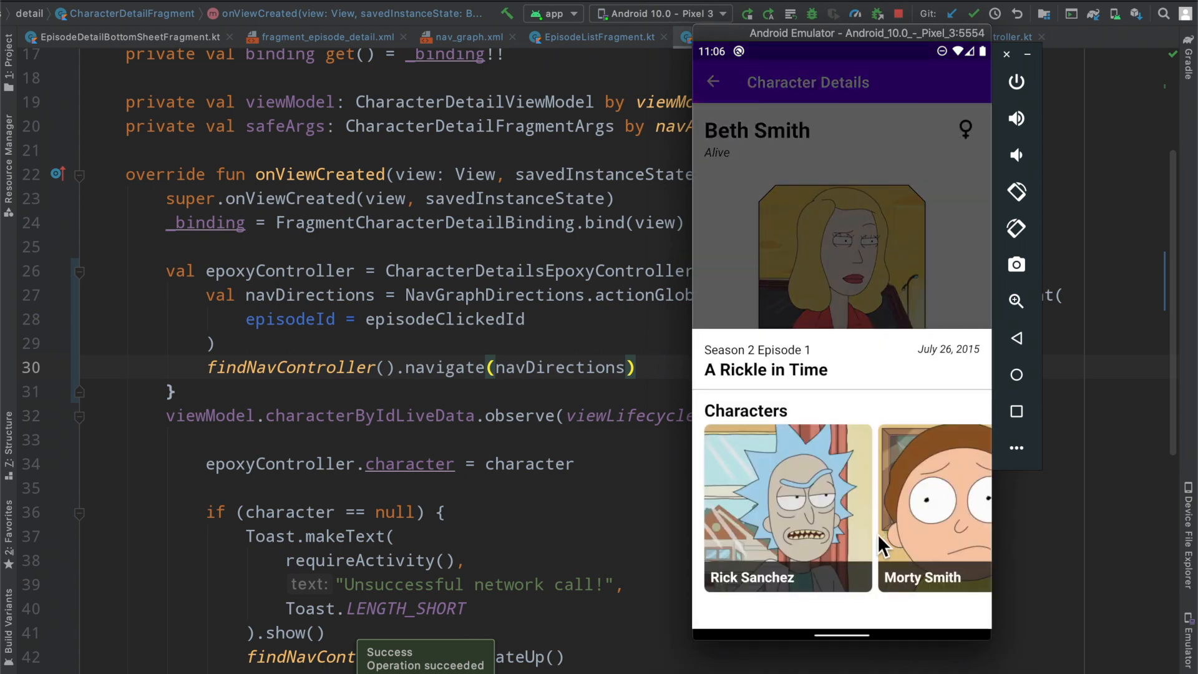
mouse_move(818, 474)
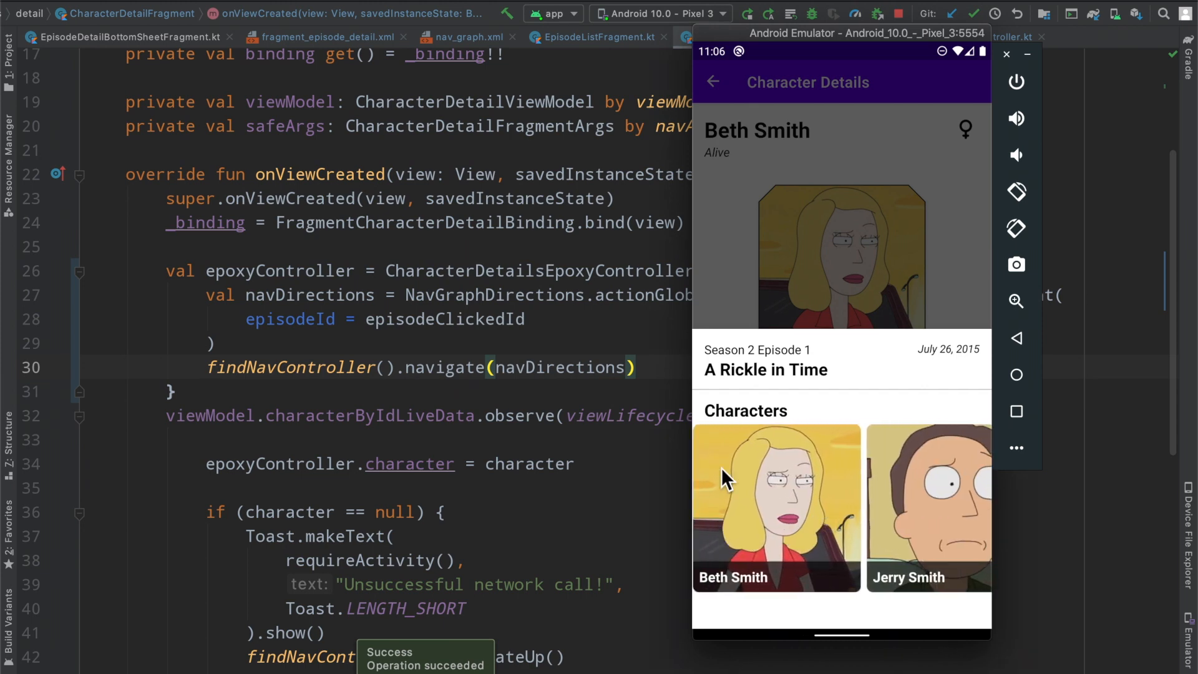
mouse_move(854, 231)
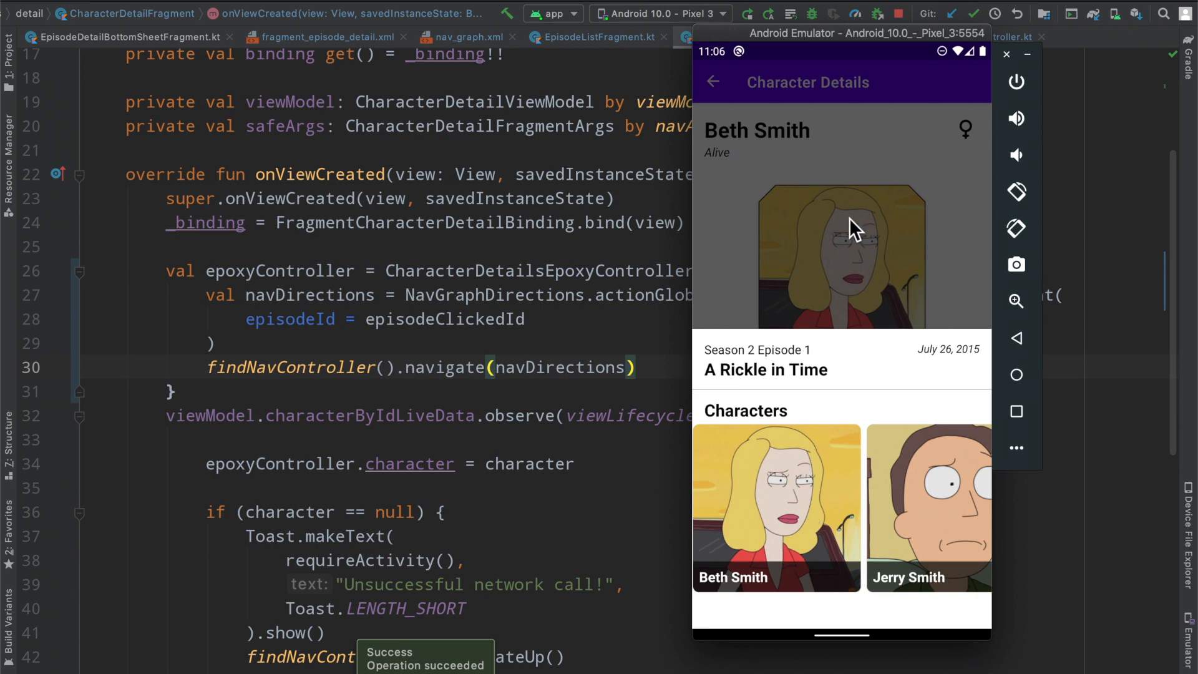
mouse_move(902, 520)
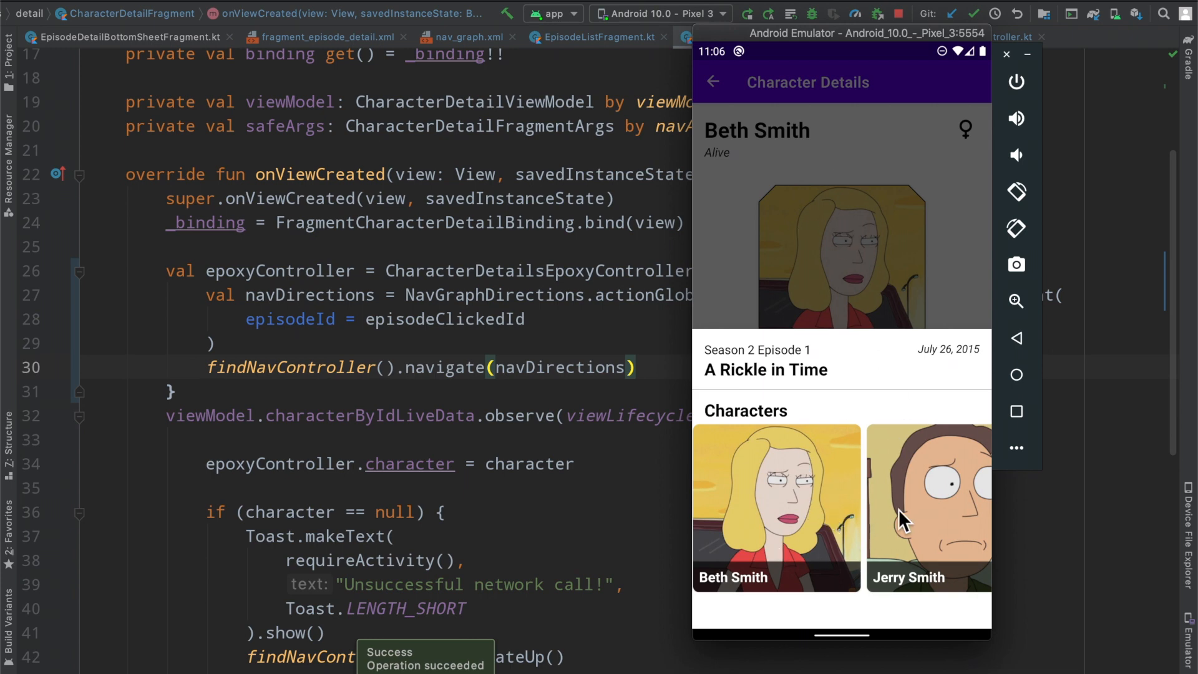
Swipe through the episode sheet's characters row, then go back from Beth Smith's details
scroll(left, 3)
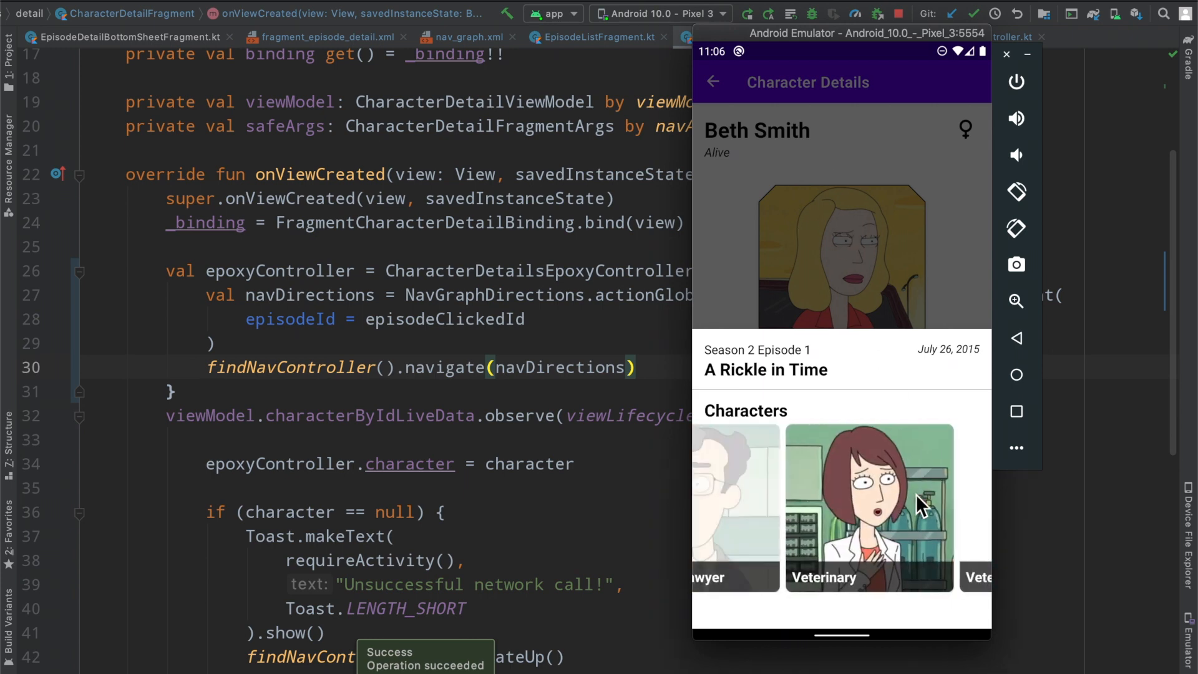
scroll(left, 3)
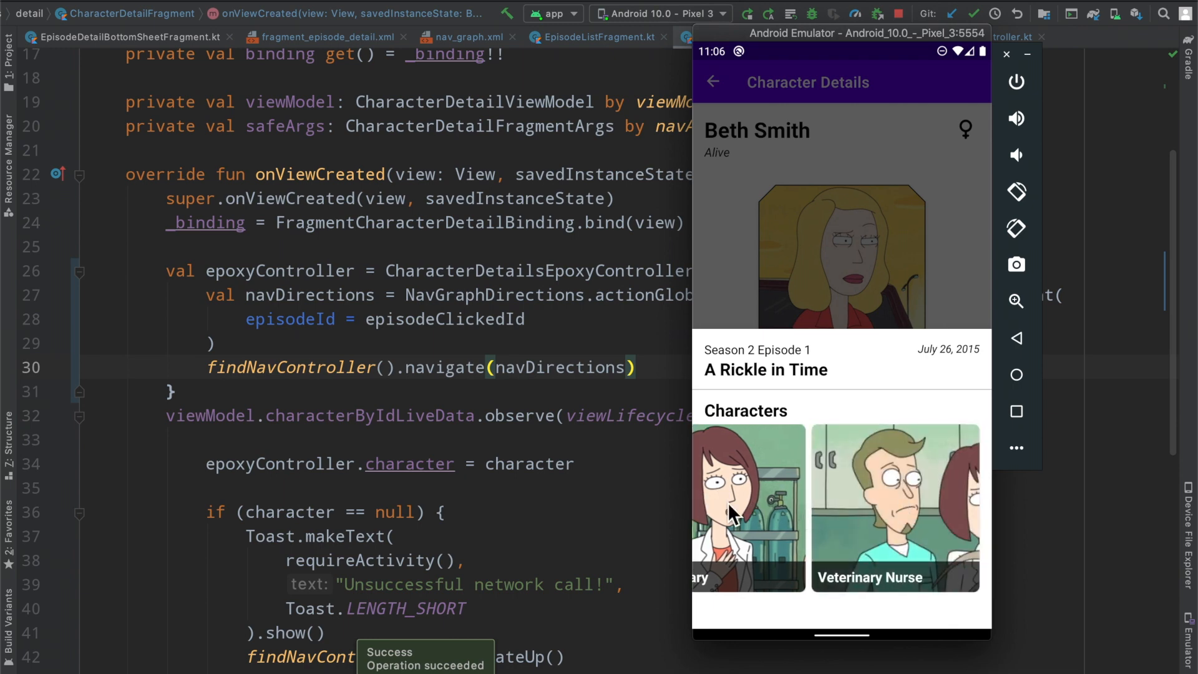
scroll(left, 3)
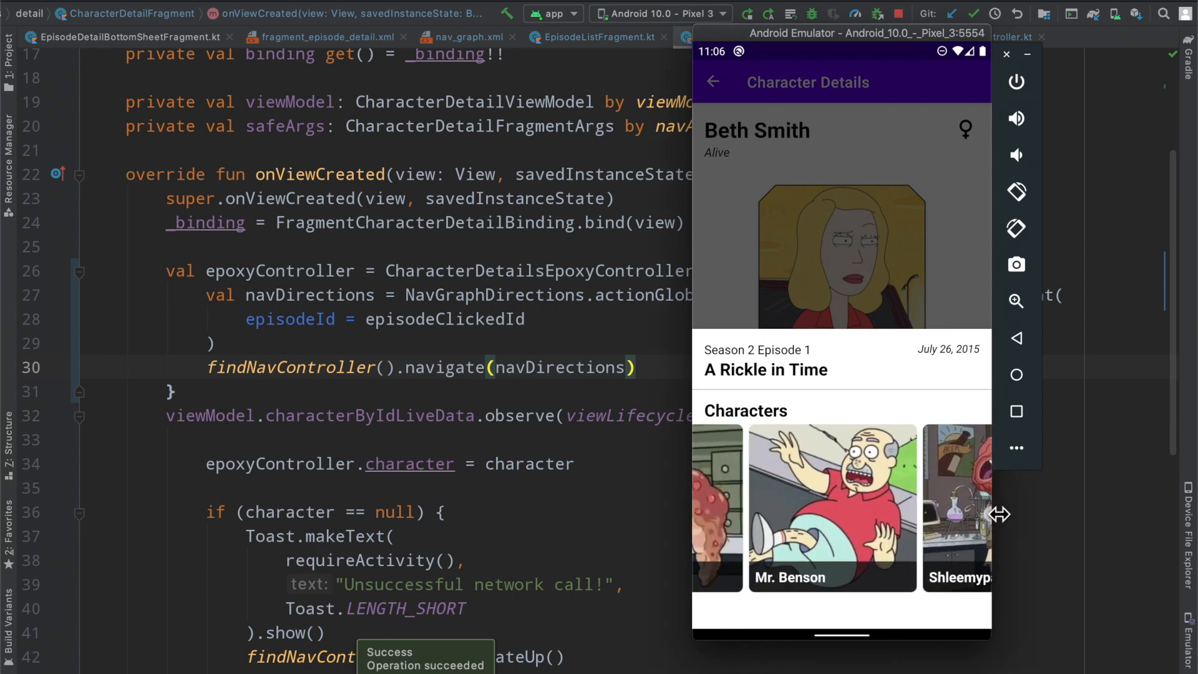
scroll(left, 3)
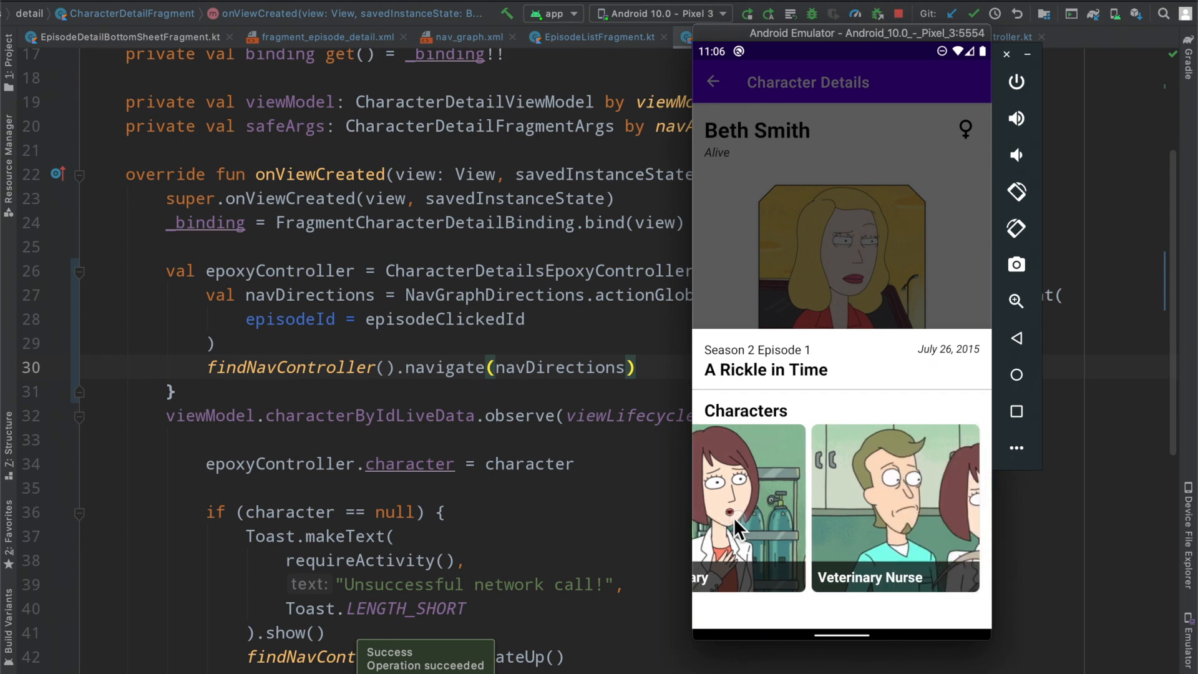
scroll(left, 3)
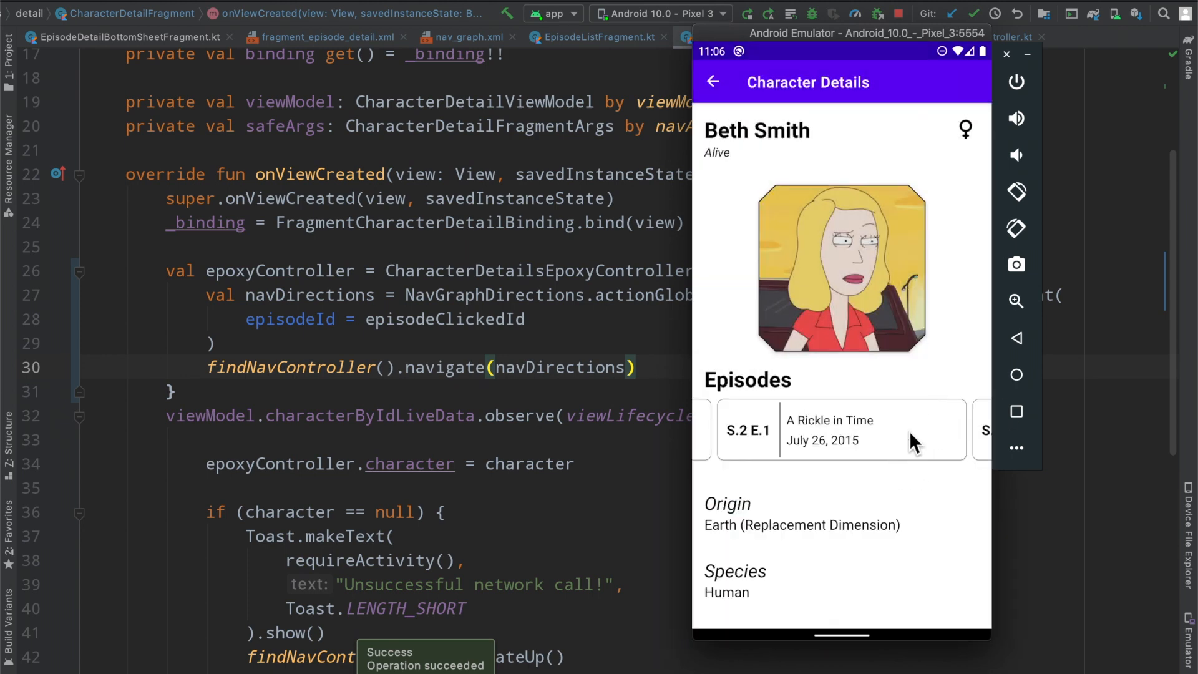
scroll(left, 3)
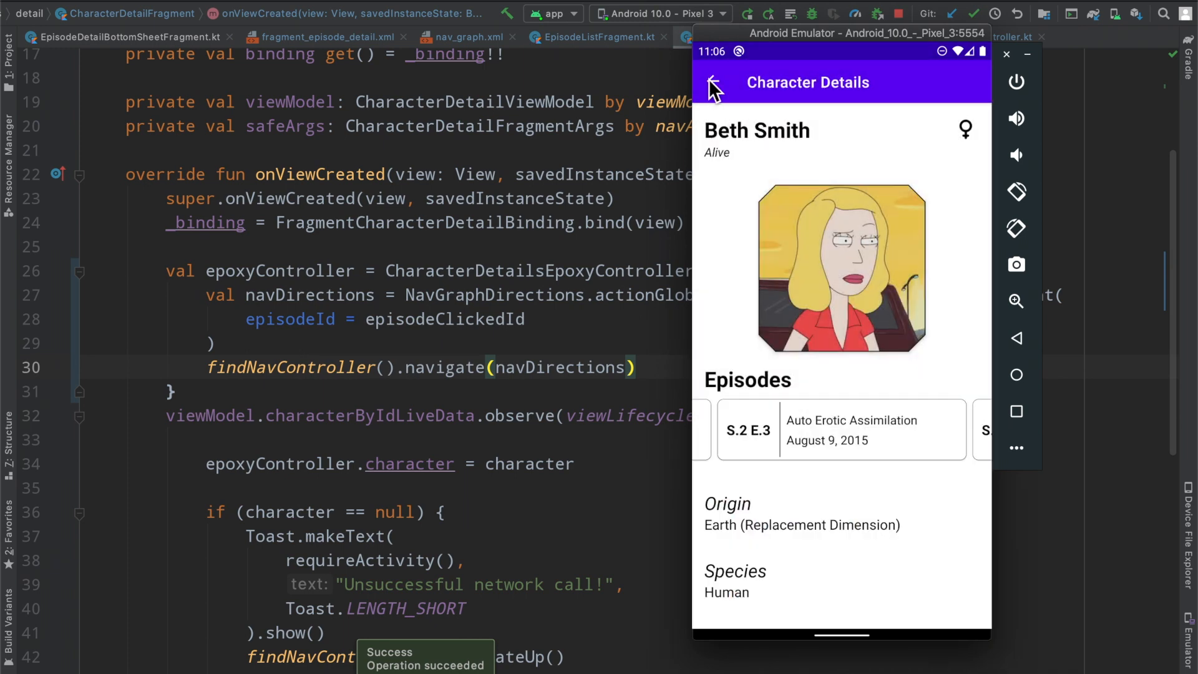
click(714, 83)
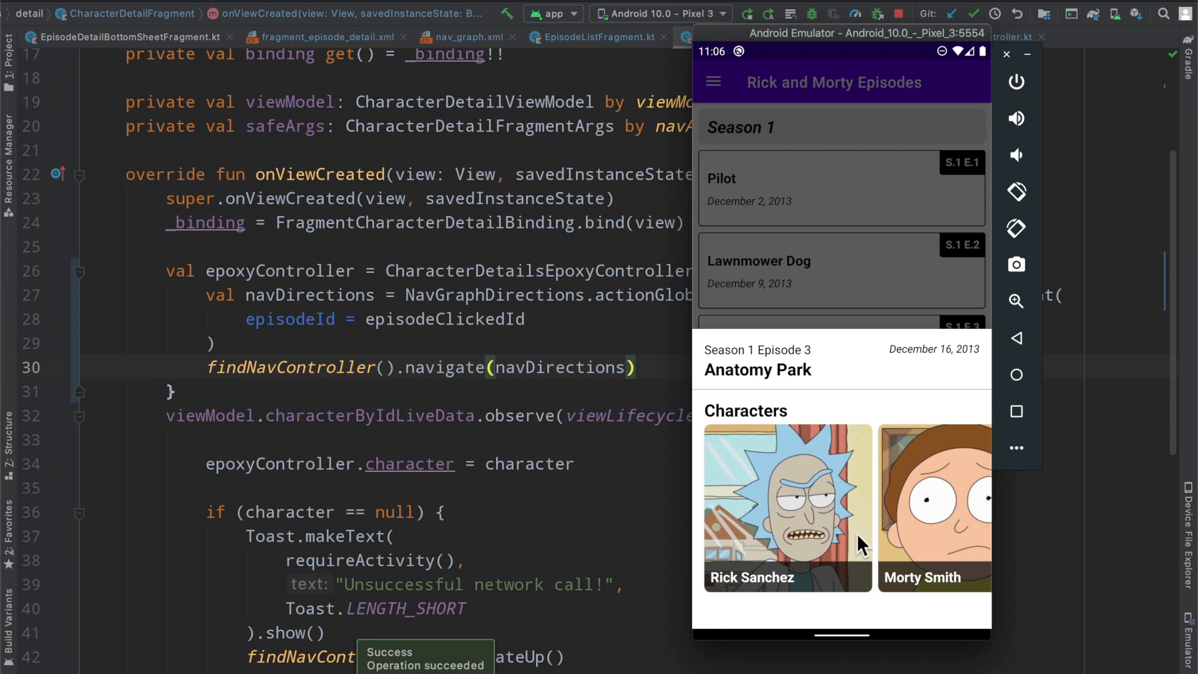
mouse_move(837, 489)
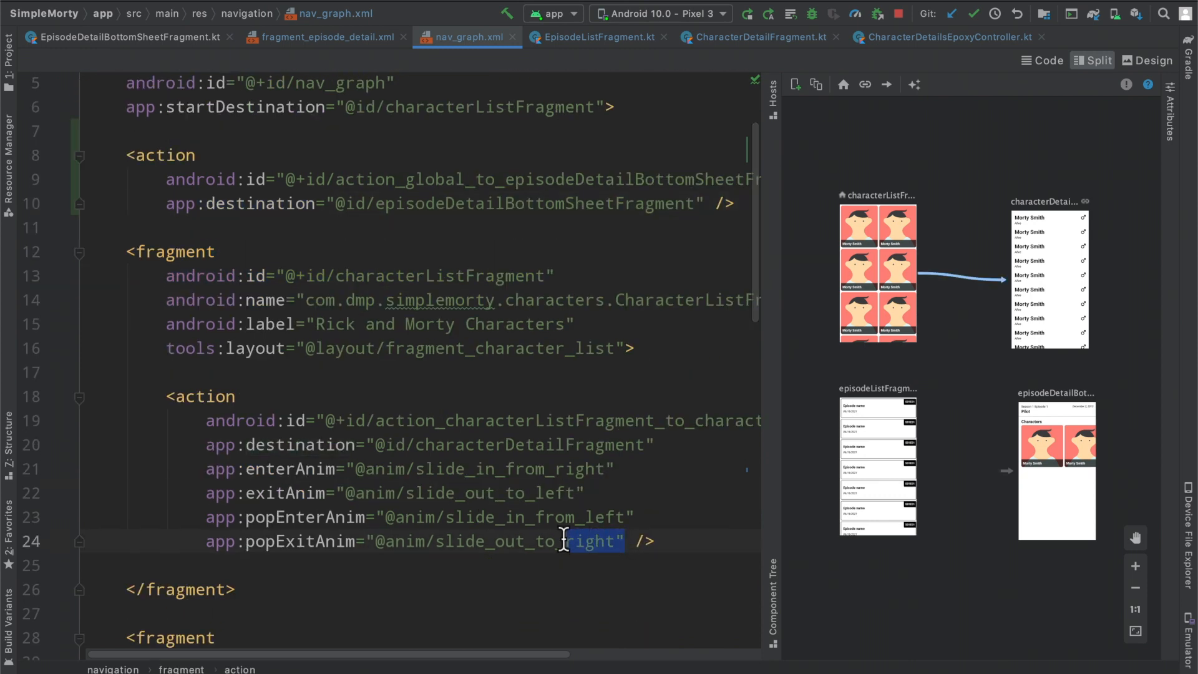
In nav_graph.xml, select the character-list action's enterAnim, exitAnim, popEnterAnim and popExitAnim attributes
drag(596, 541, 627, 469)
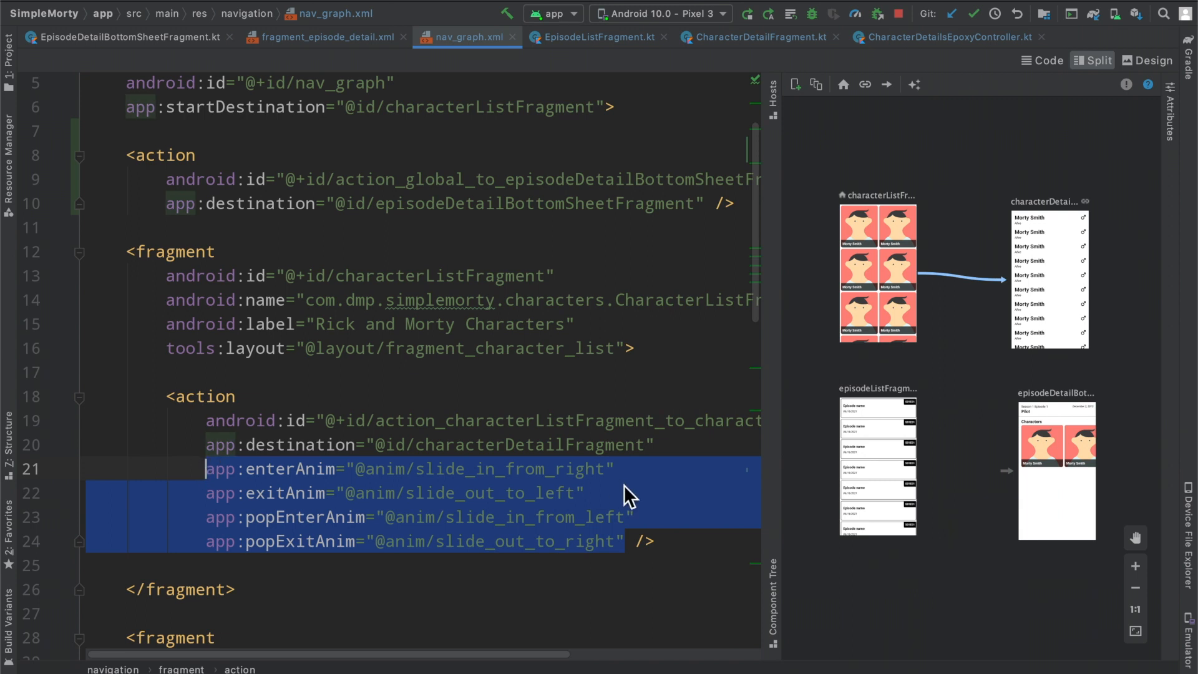
mouse_move(386, 251)
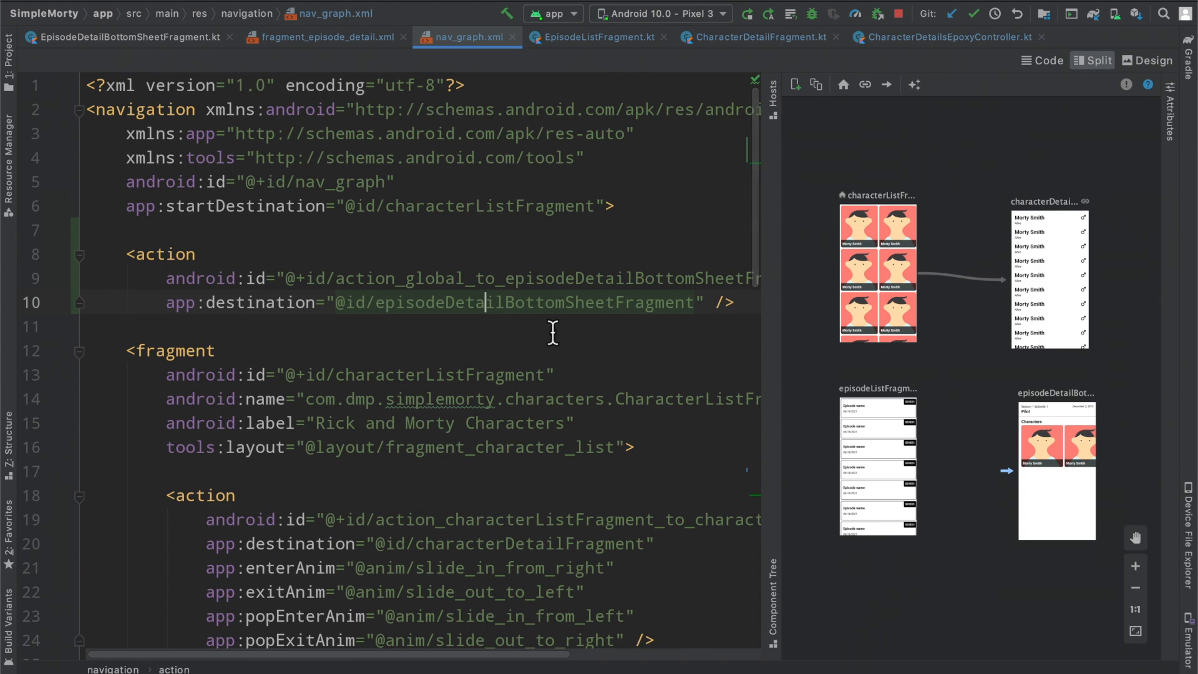
scroll(down, 3)
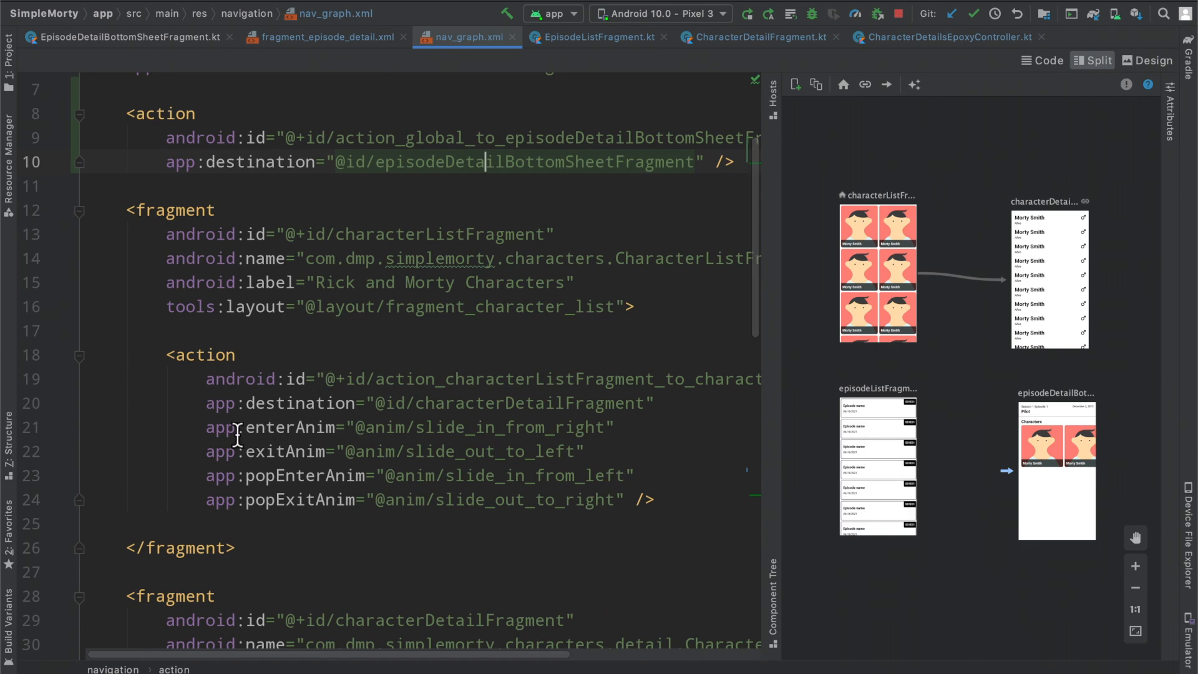
drag(229, 427, 619, 500)
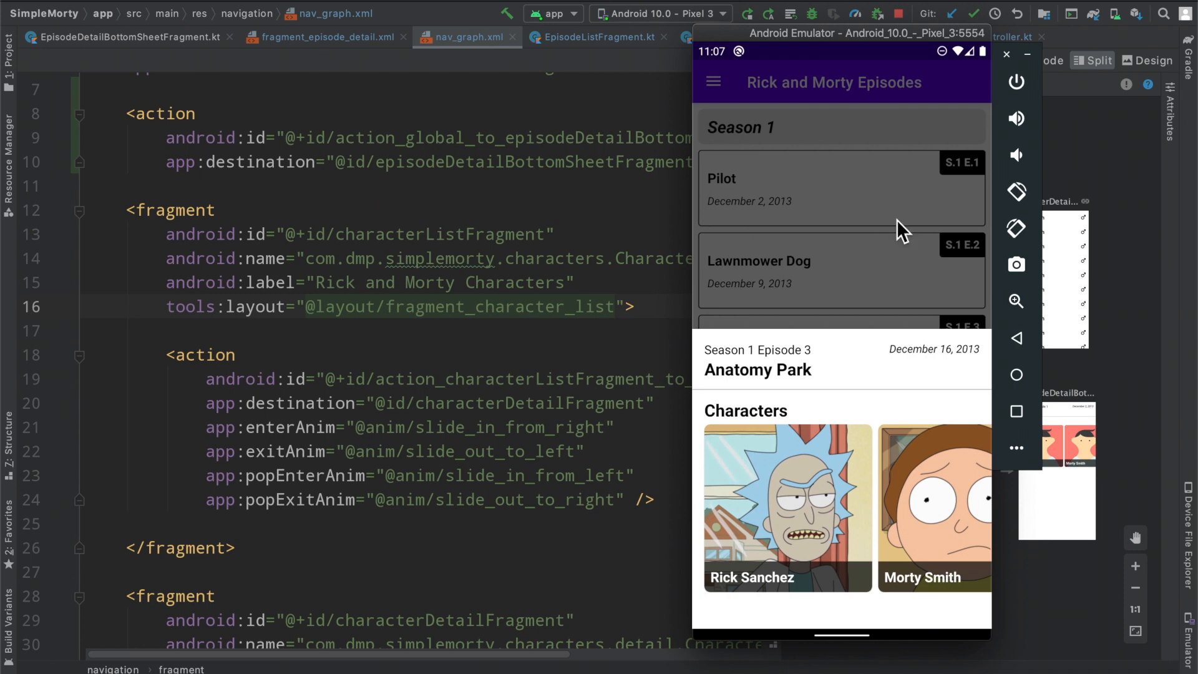
mouse_move(930, 251)
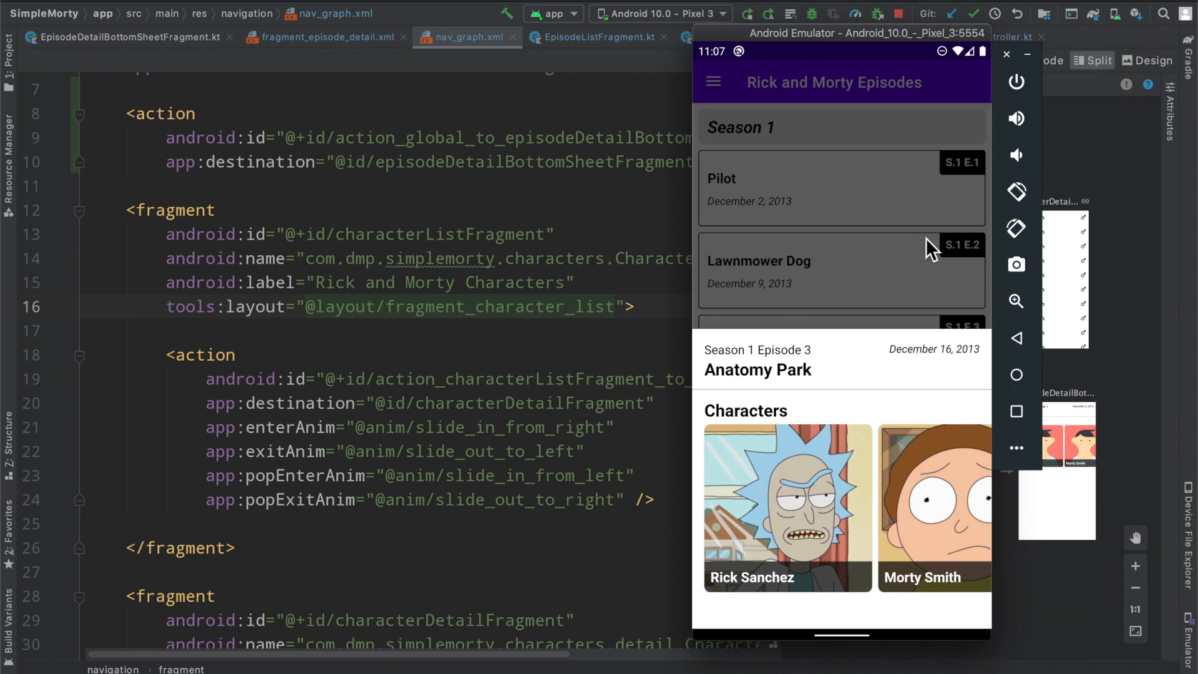